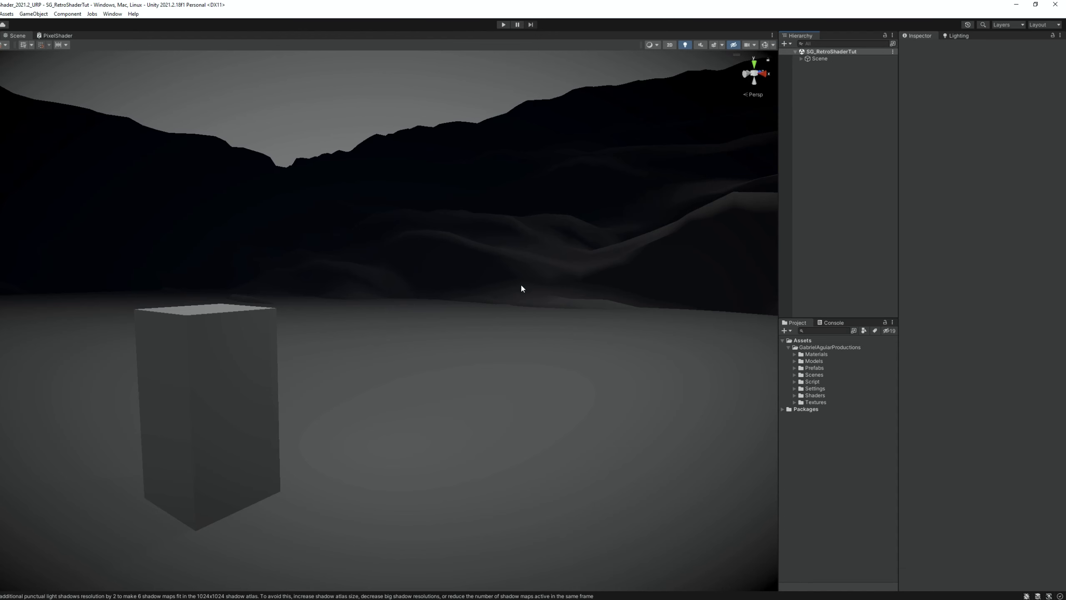
pyautogui.moveTo(481, 234)
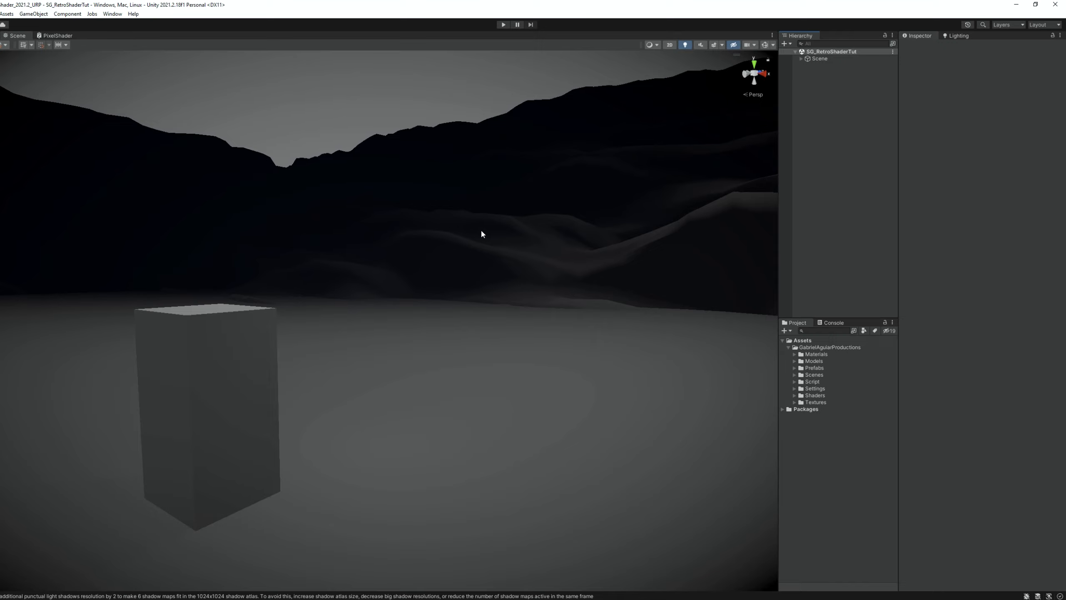
pyautogui.moveTo(554, 183)
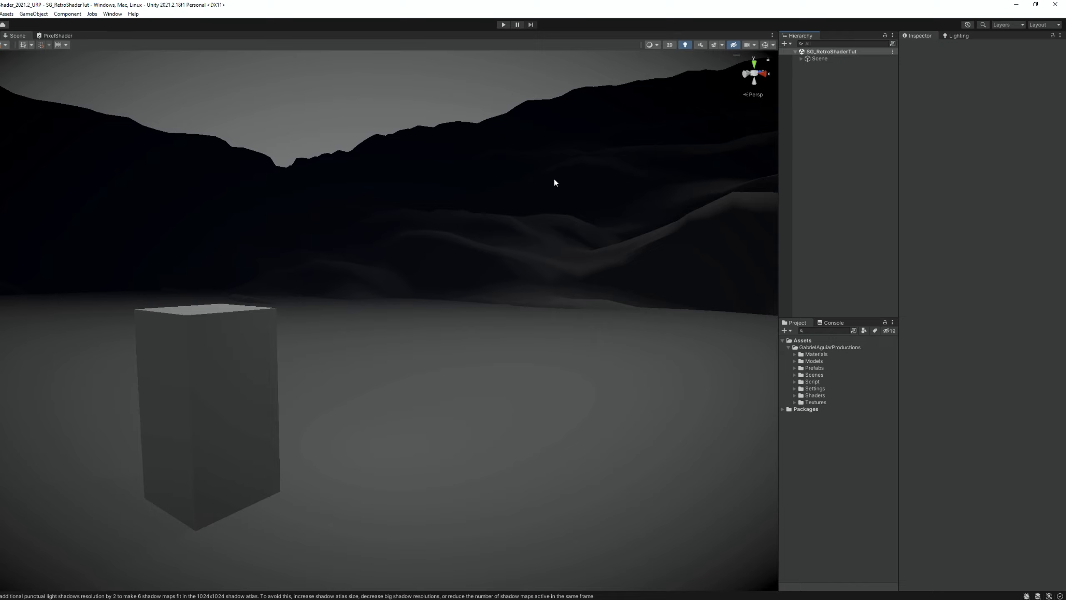
pyautogui.moveTo(649, 218)
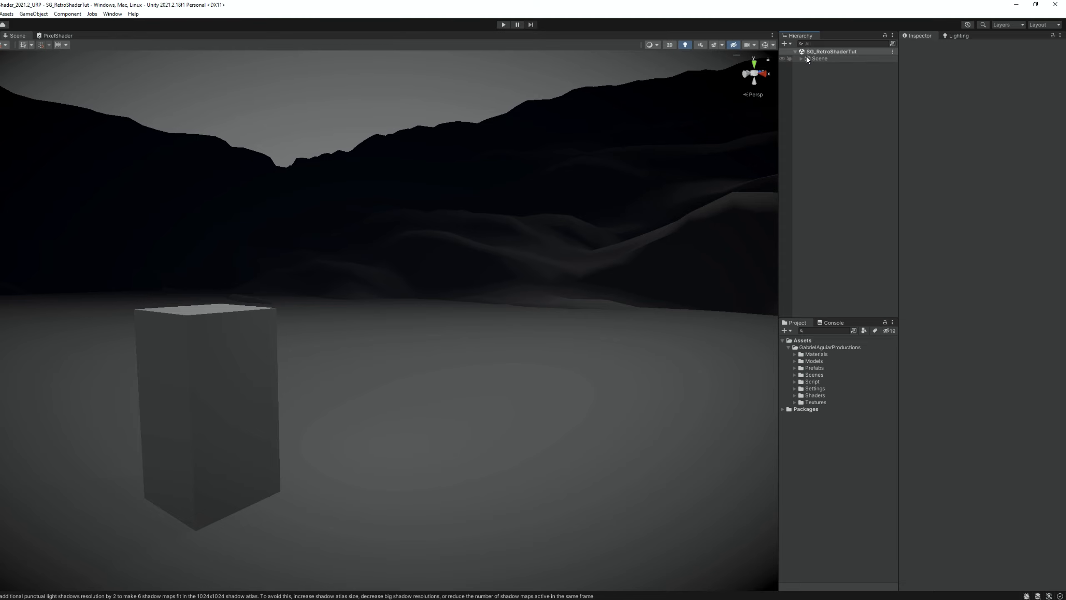
# - Create a Render Texture asset named PixelatedRenderTextureTut in the Textures folder, then reselect the scene camera
pyautogui.click(693, 51)
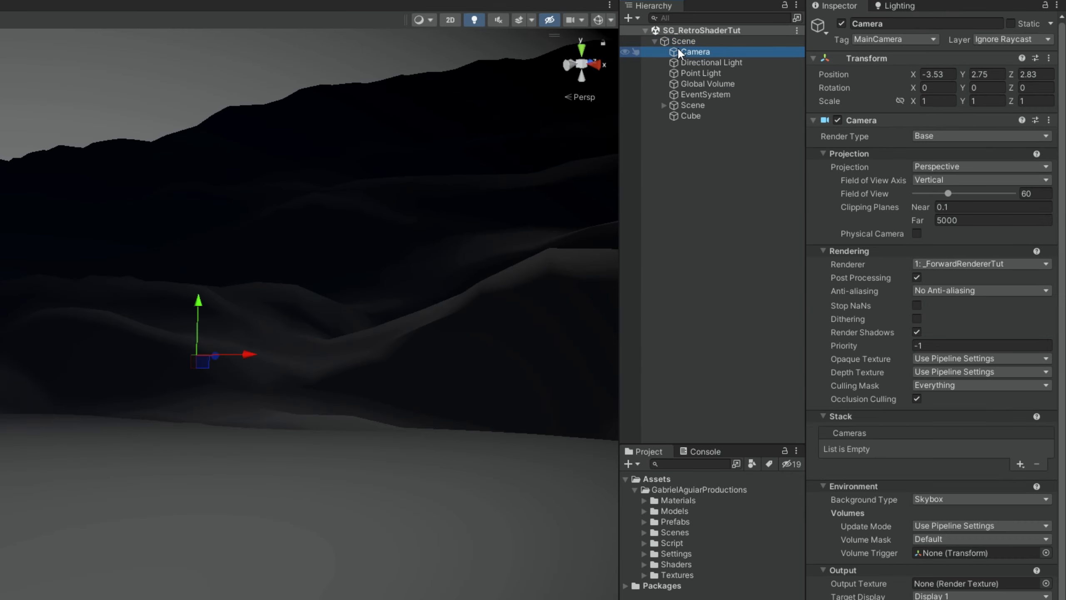
pyautogui.moveTo(916, 456)
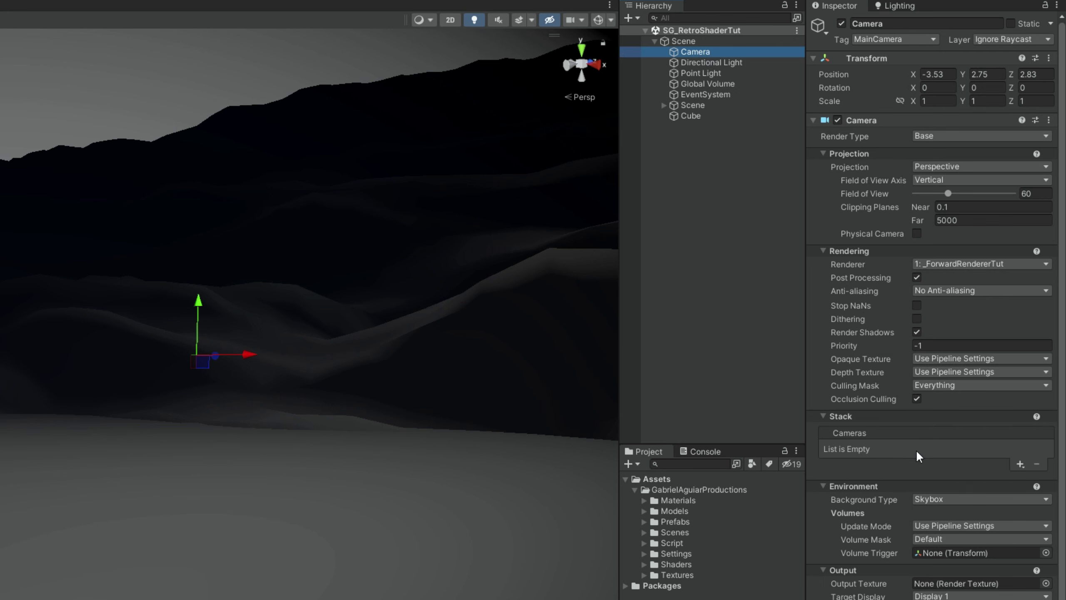
pyautogui.scroll(-3)
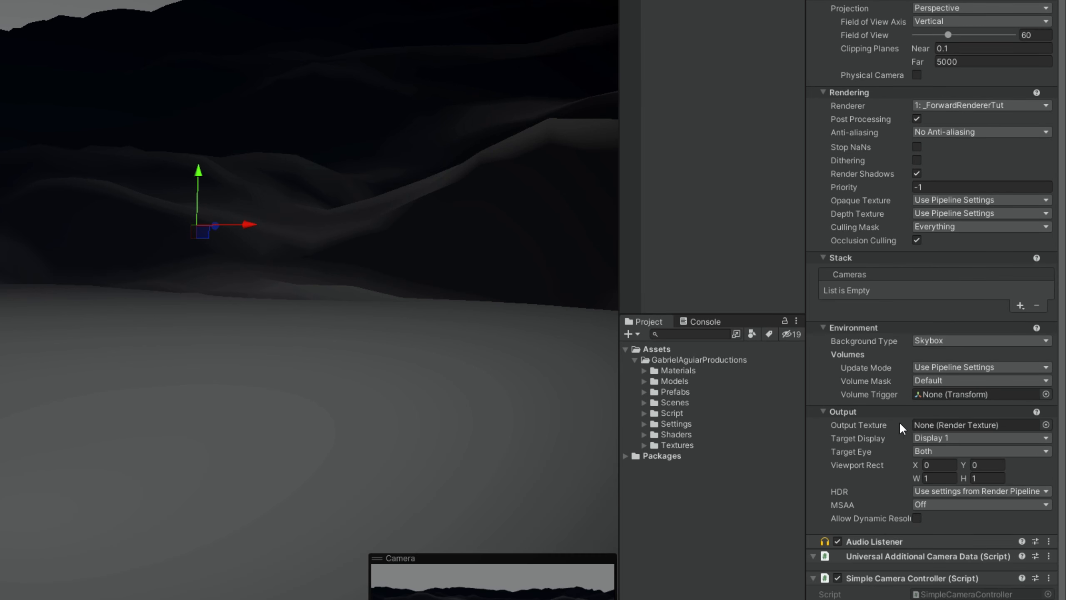
pyautogui.moveTo(695, 456)
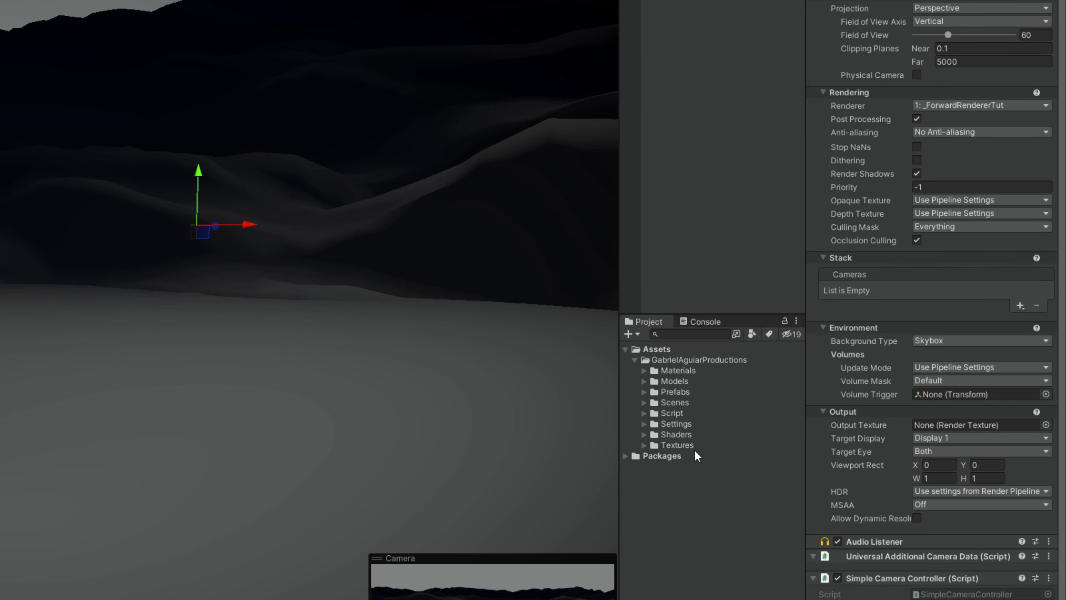
pyautogui.rightClick(677, 445)
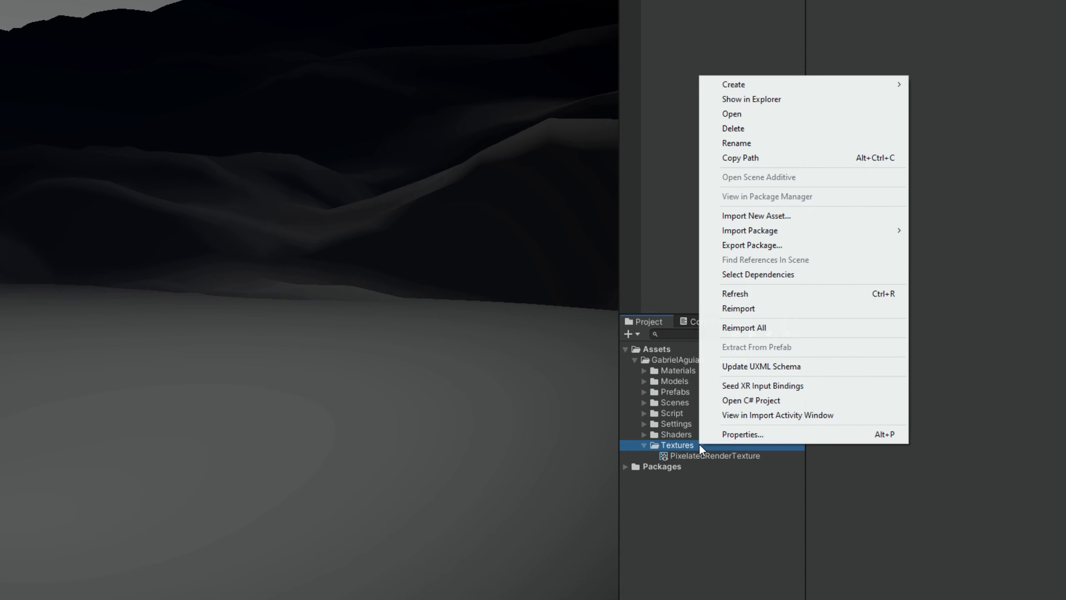
pyautogui.click(734, 84)
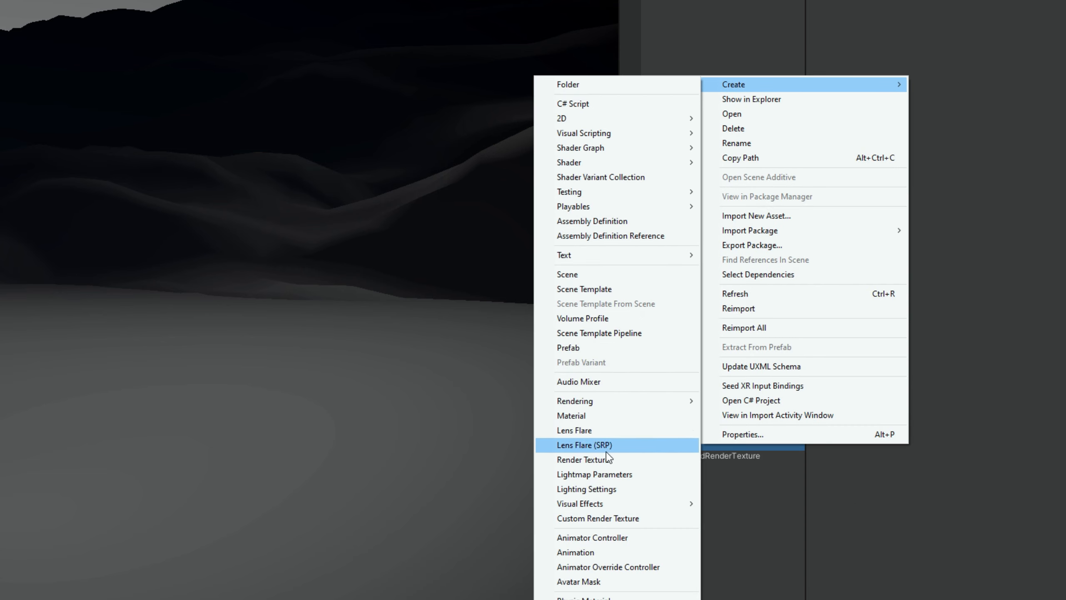
pyautogui.moveTo(623, 459)
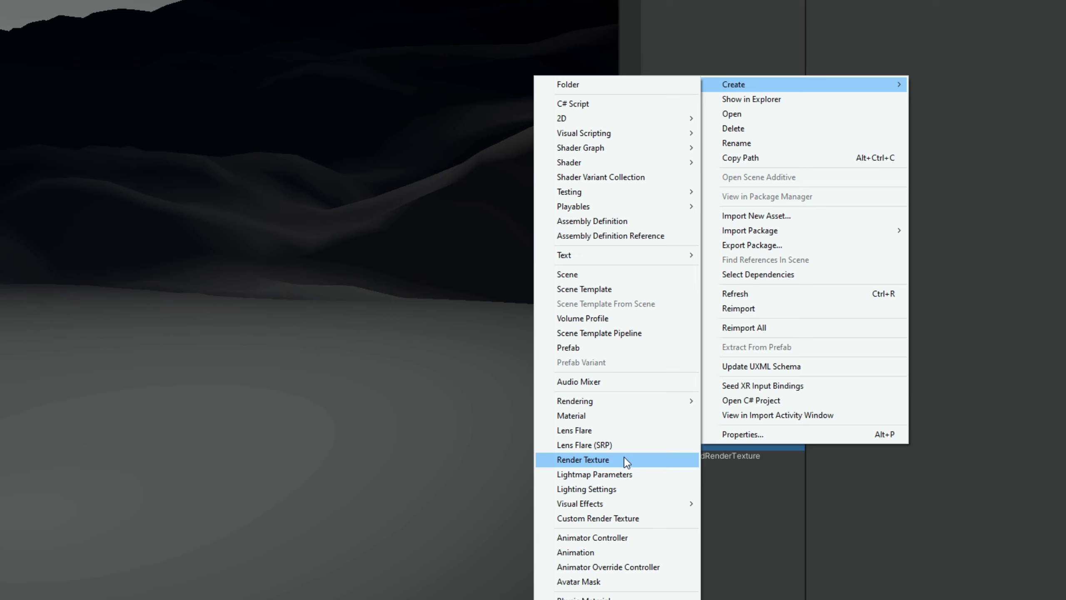
pyautogui.click(583, 459)
pyautogui.write('PixelatedRenderTextureTut')
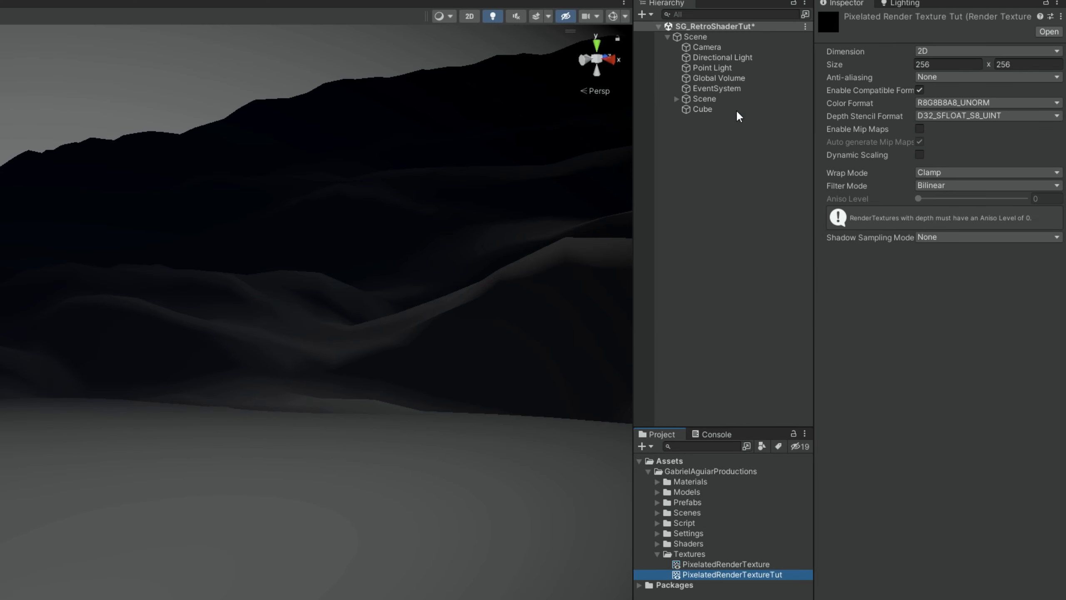
pyautogui.click(706, 47)
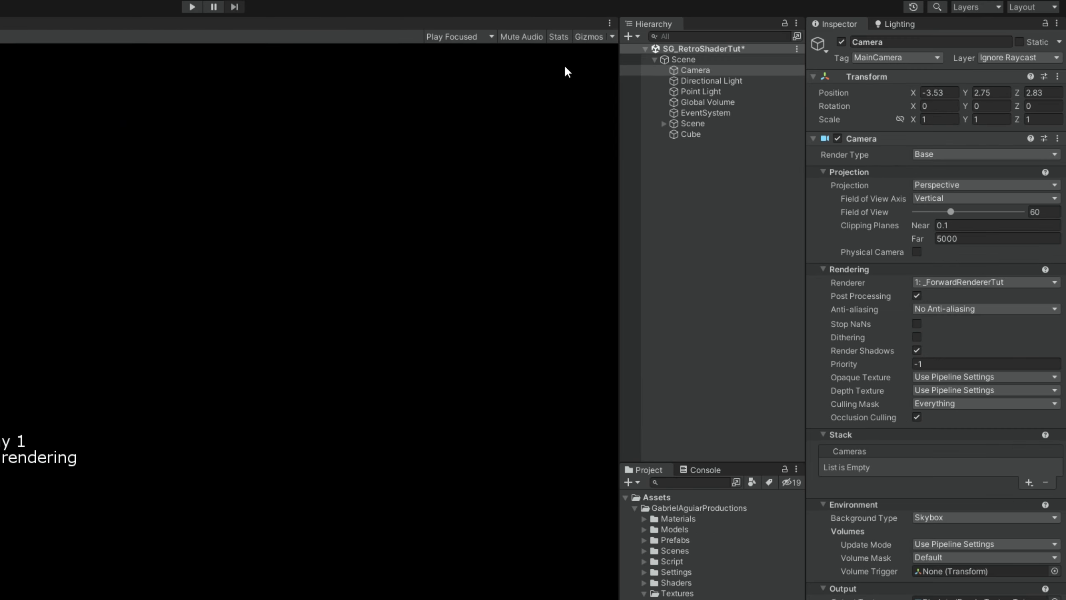
# - Bring up the Game view's options menu to disable Warn if No Cameras Rendering
pyautogui.click(609, 23)
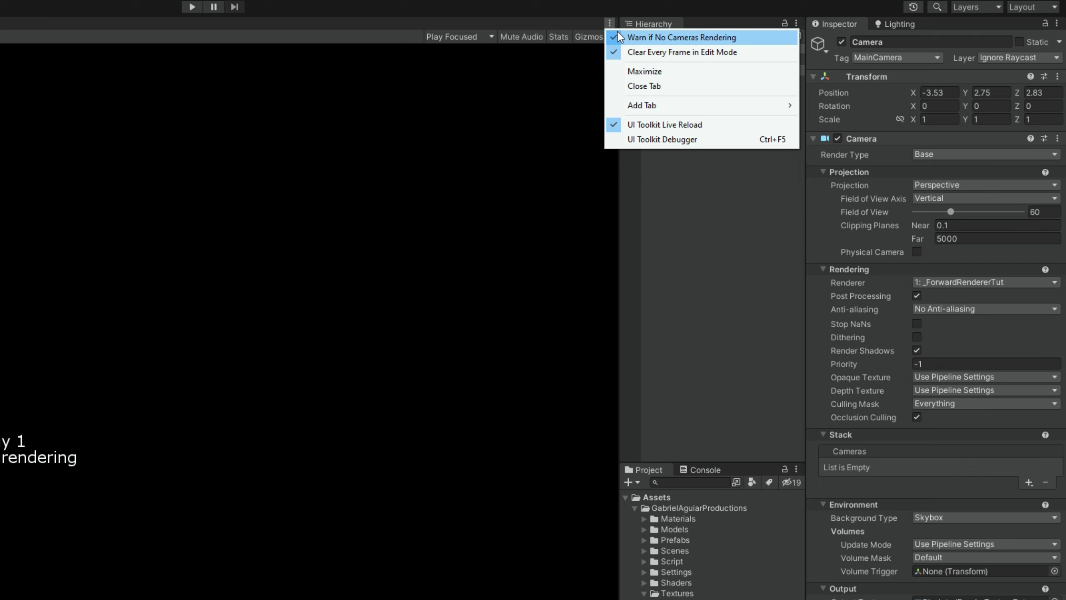
pyautogui.moveTo(625, 44)
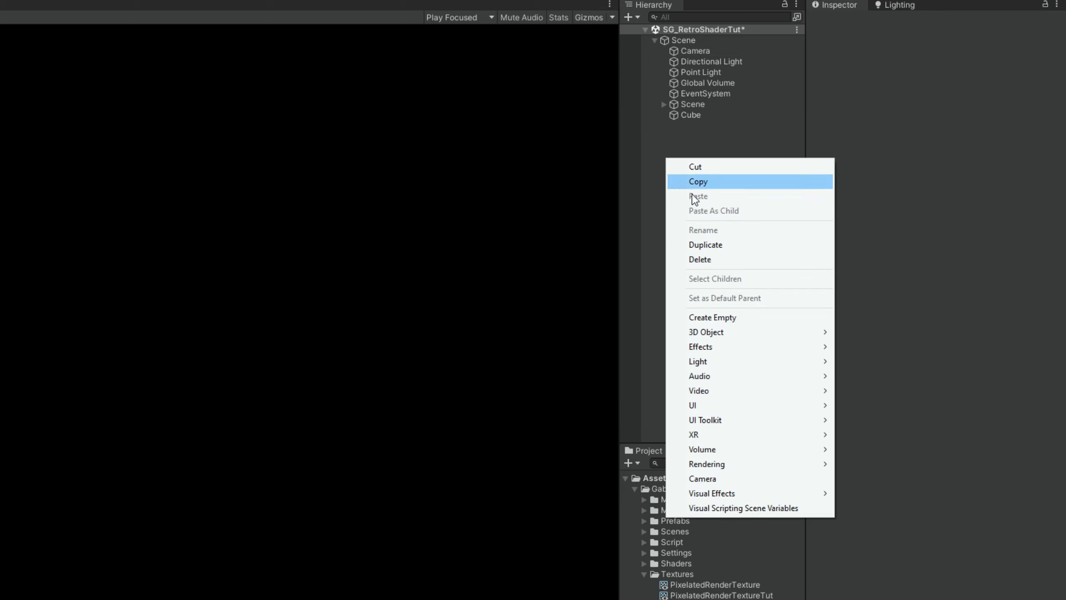
pyautogui.moveTo(697, 391)
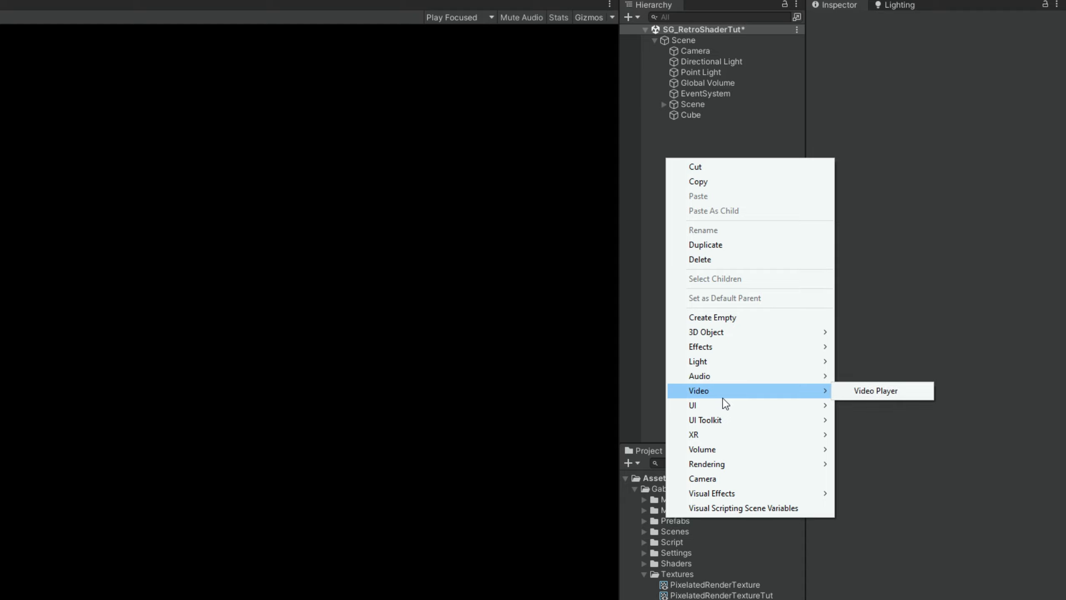
pyautogui.moveTo(720, 406)
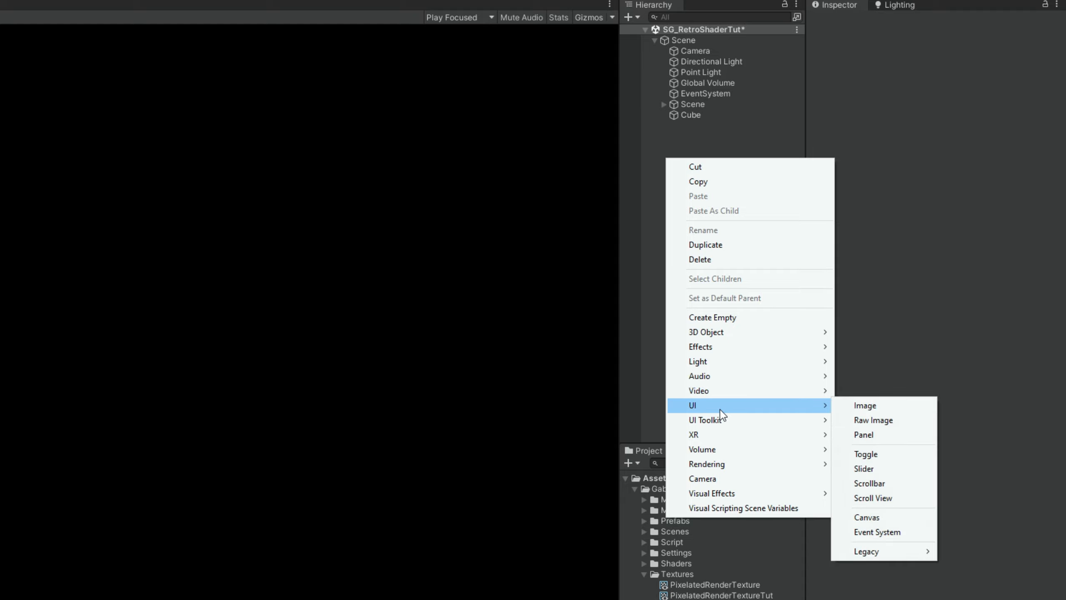
pyautogui.moveTo(904, 424)
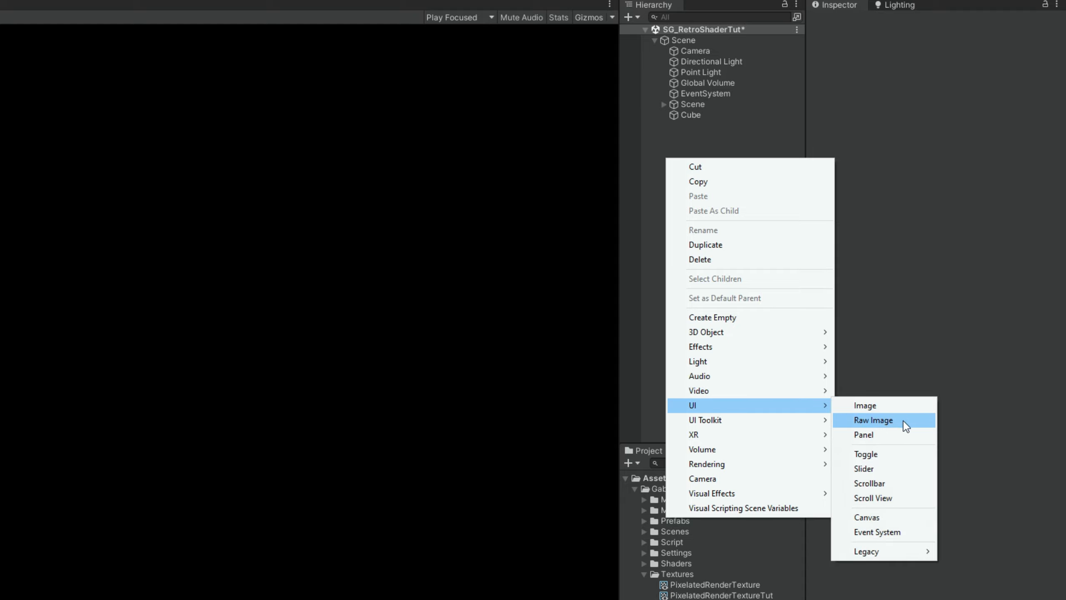
# - Add a UI Raw Image (PixelatedRawImage) under a new Canvas in the Hierarchy
pyautogui.click(873, 420)
pyautogui.write('PixelatedRawImage')
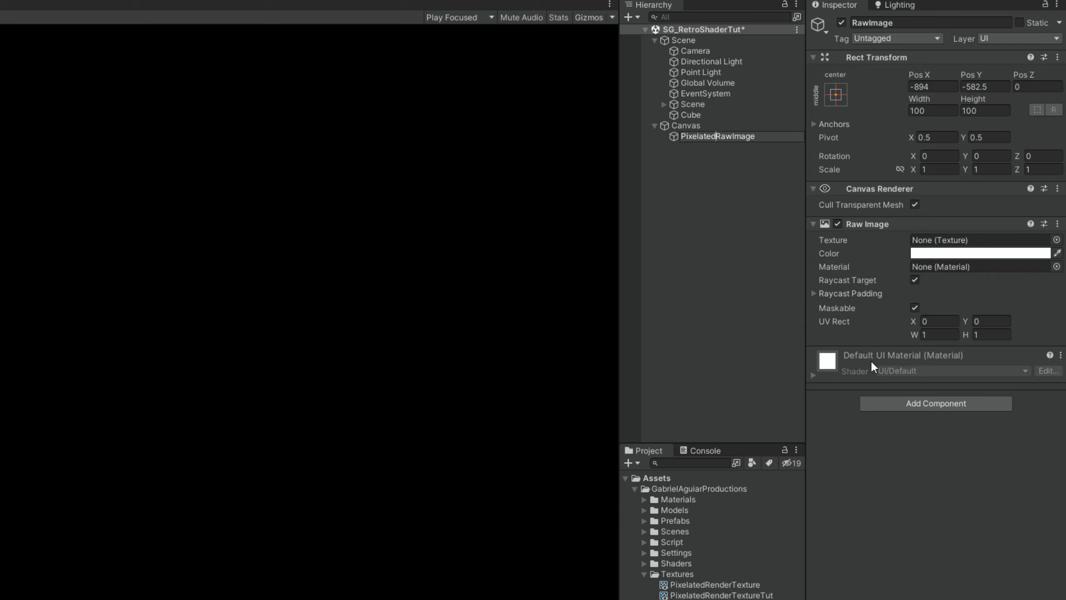
pyautogui.moveTo(782, 556)
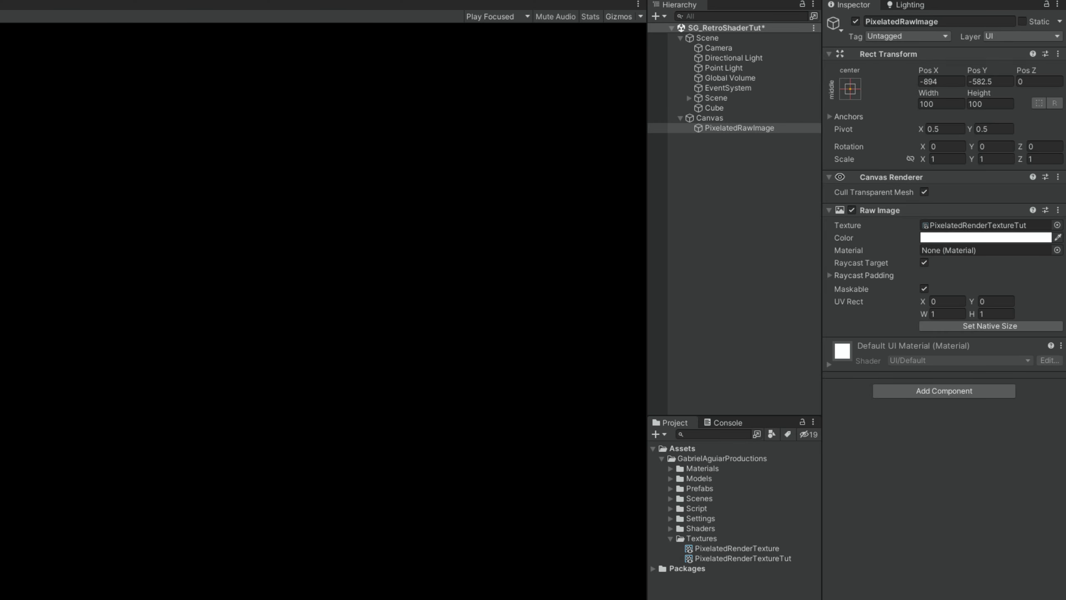
pyautogui.moveTo(862, 75)
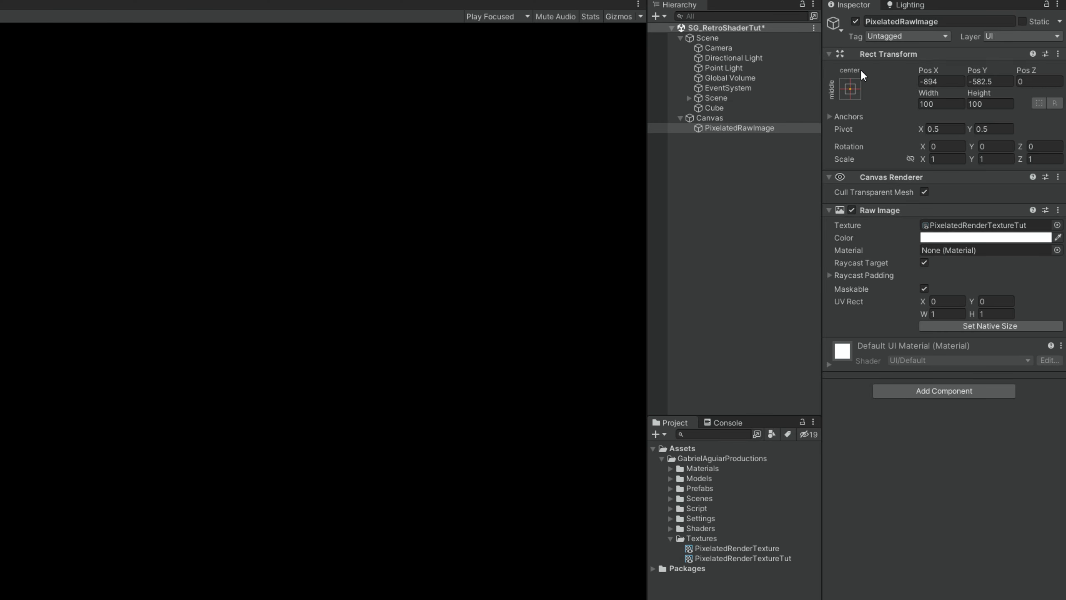
pyautogui.moveTo(866, 91)
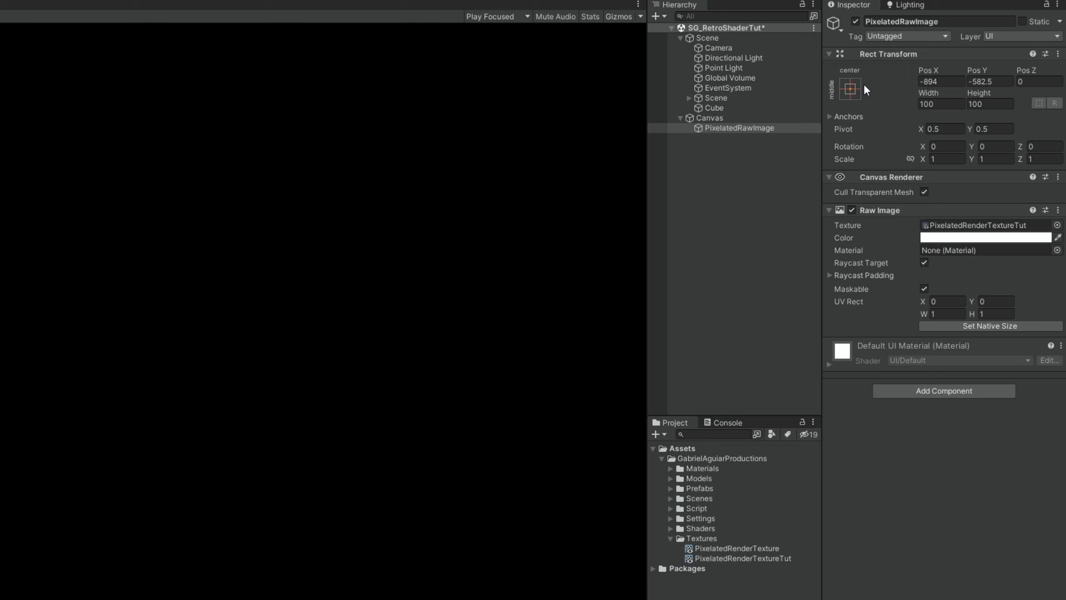
# - Anchor PixelatedRawImage to stretch and fill the whole canvas via the Rect Transform presets
pyautogui.click(850, 89)
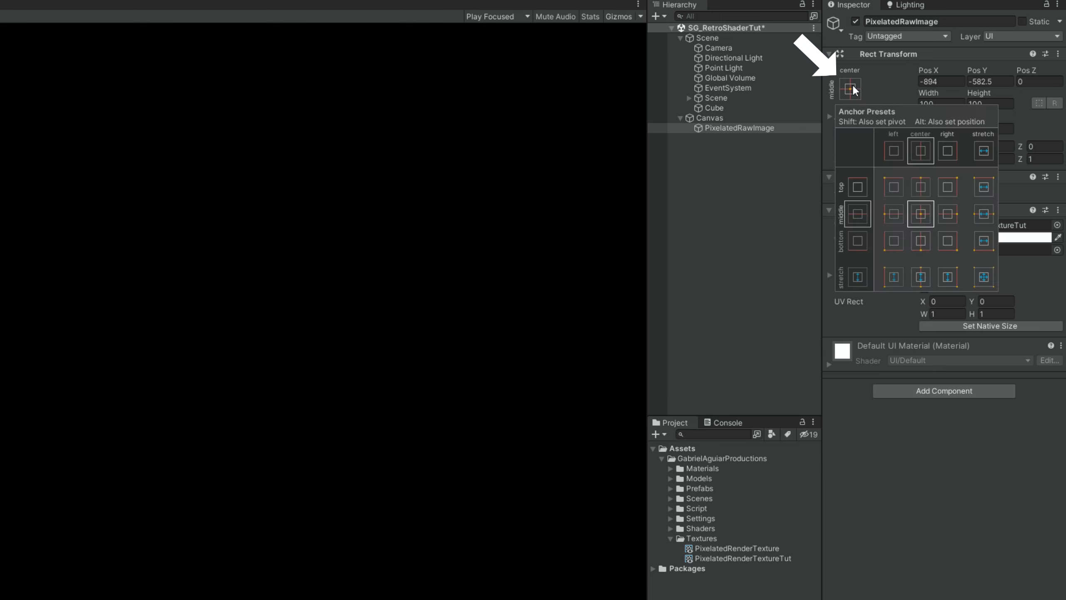
pyautogui.moveTo(858, 90)
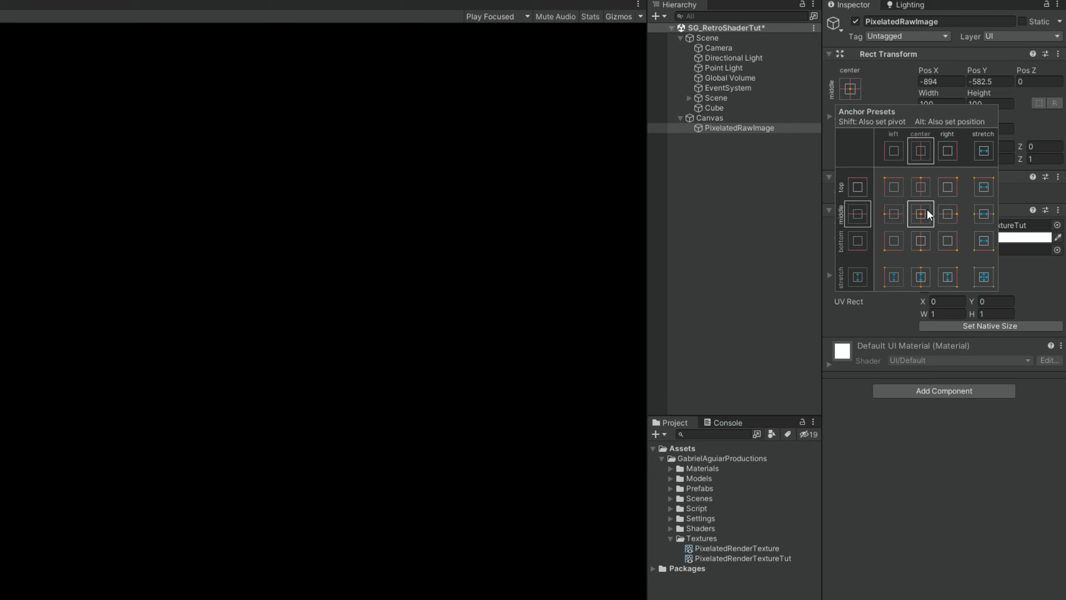
pyautogui.click(919, 214)
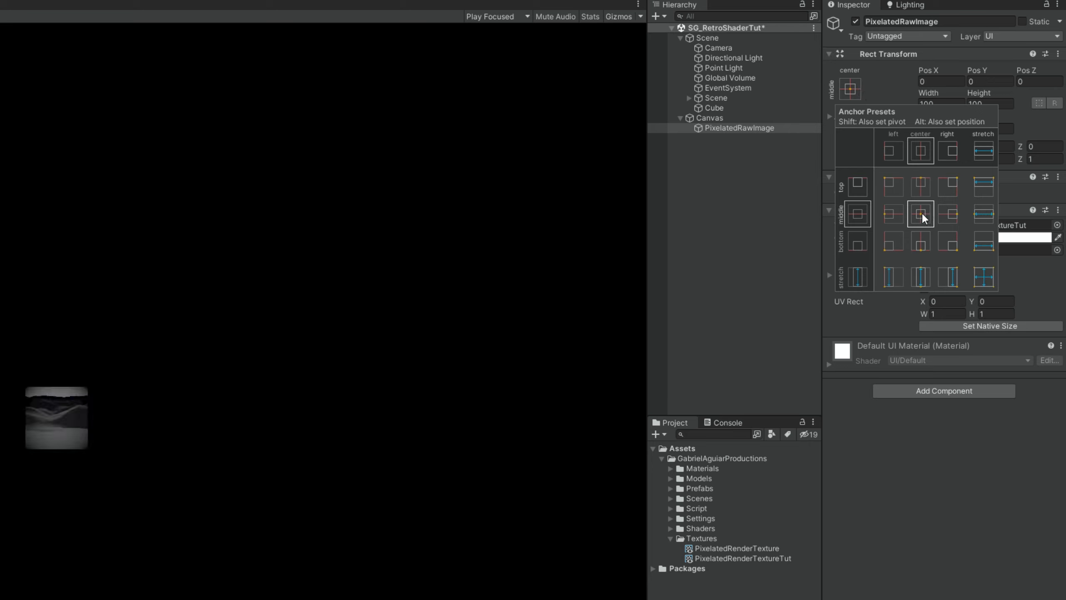
pyautogui.moveTo(953, 261)
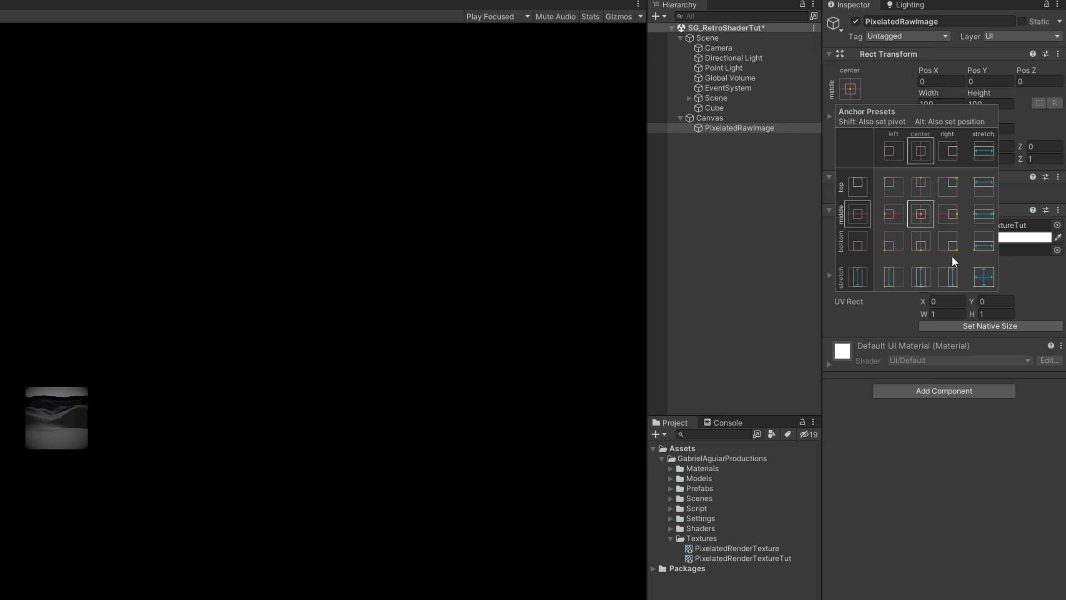
pyautogui.click(982, 275)
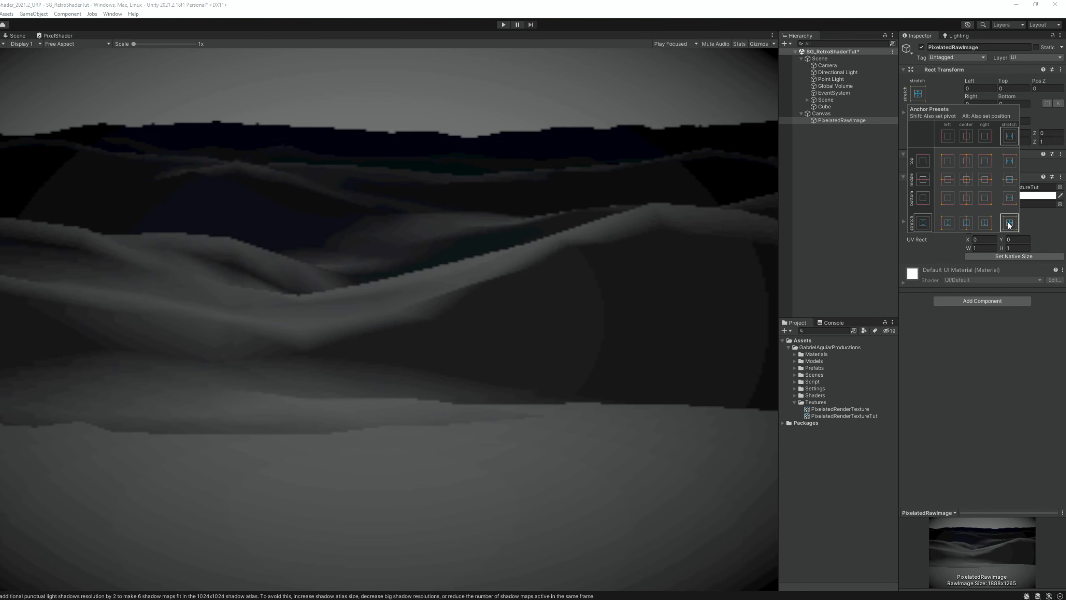
pyautogui.click(965, 179)
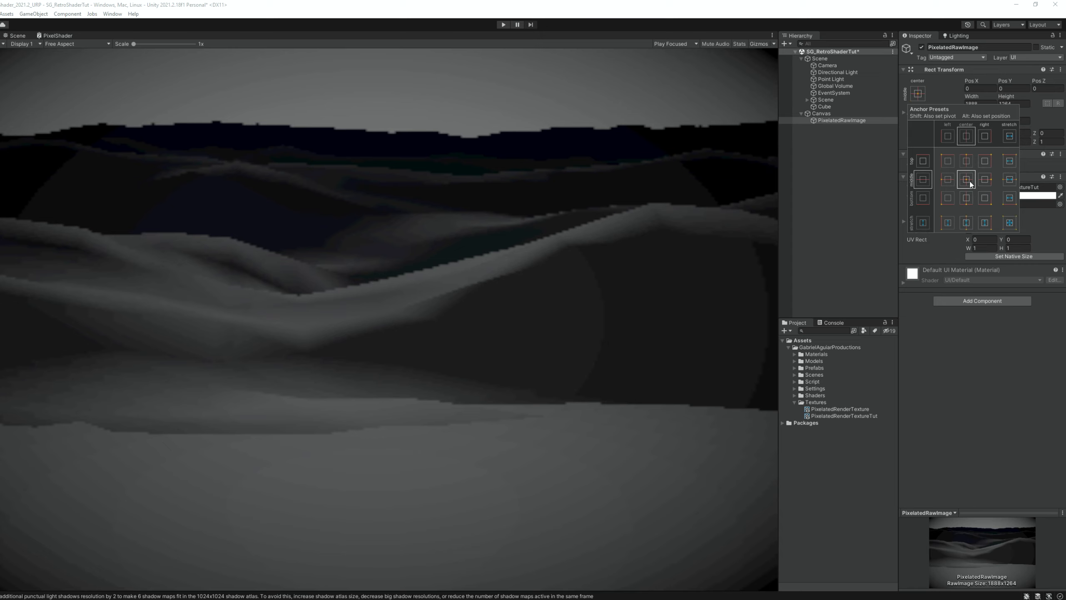
# - Review the 128×128 point-filtered render texture and the Global Volume overrides before previewing the pixelated view
pyautogui.click(823, 107)
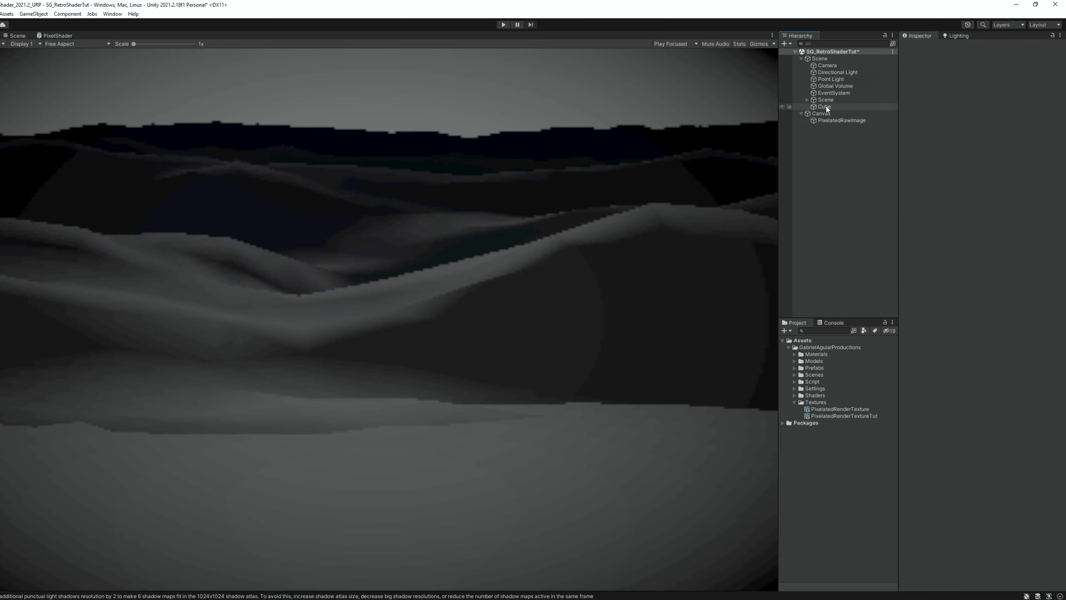
pyautogui.click(805, 58)
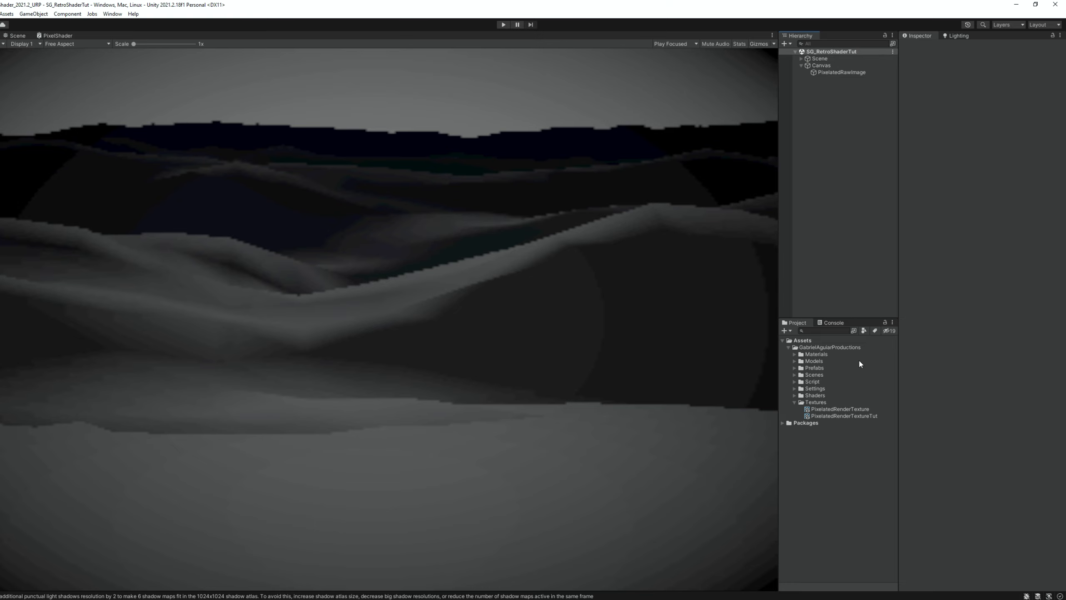
pyautogui.click(844, 415)
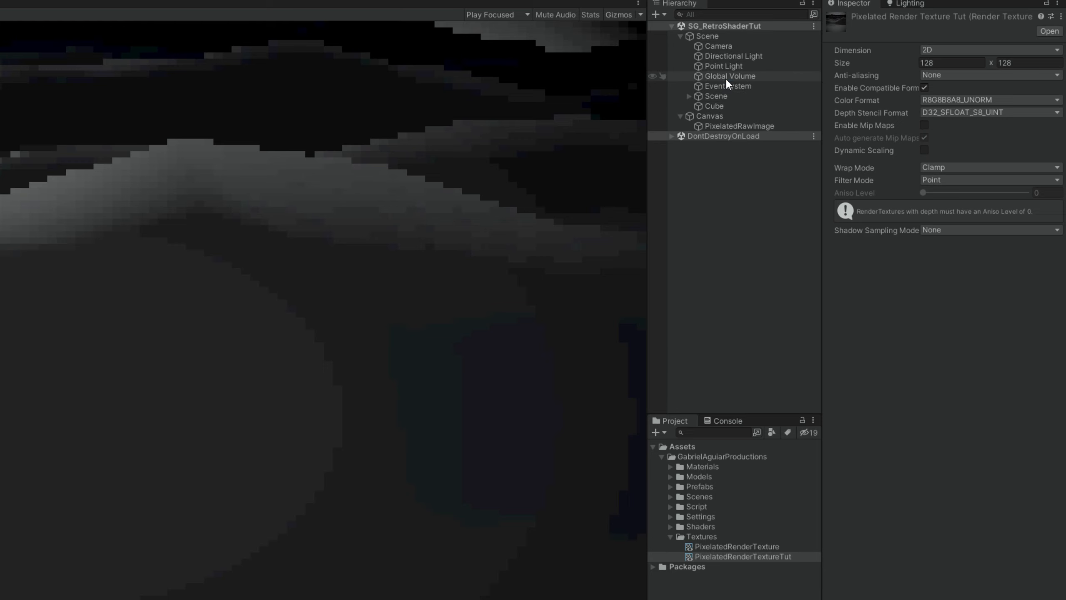
pyautogui.click(730, 76)
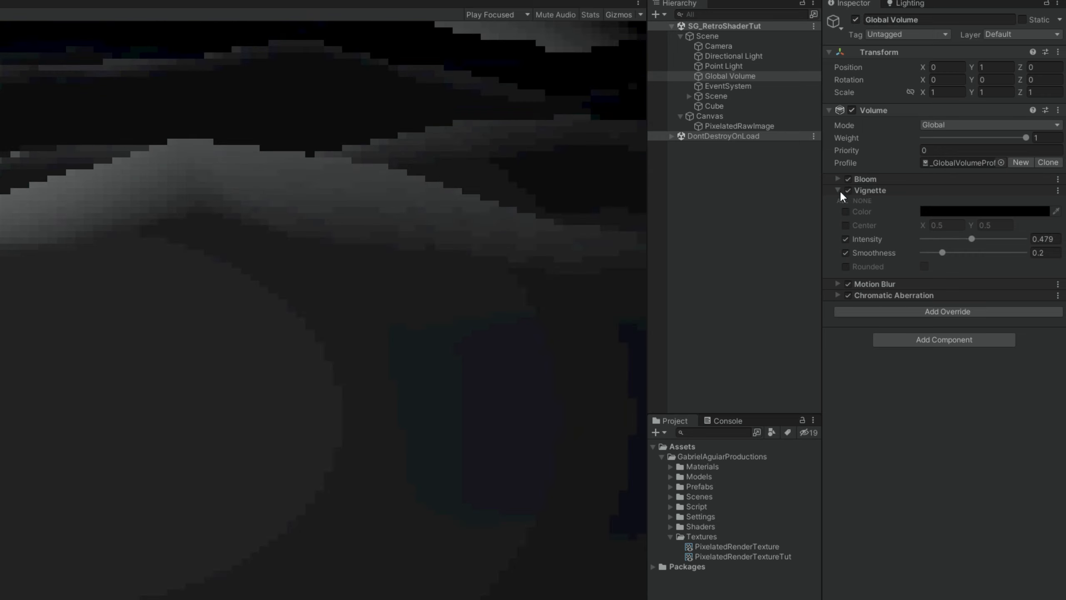
pyautogui.click(837, 191)
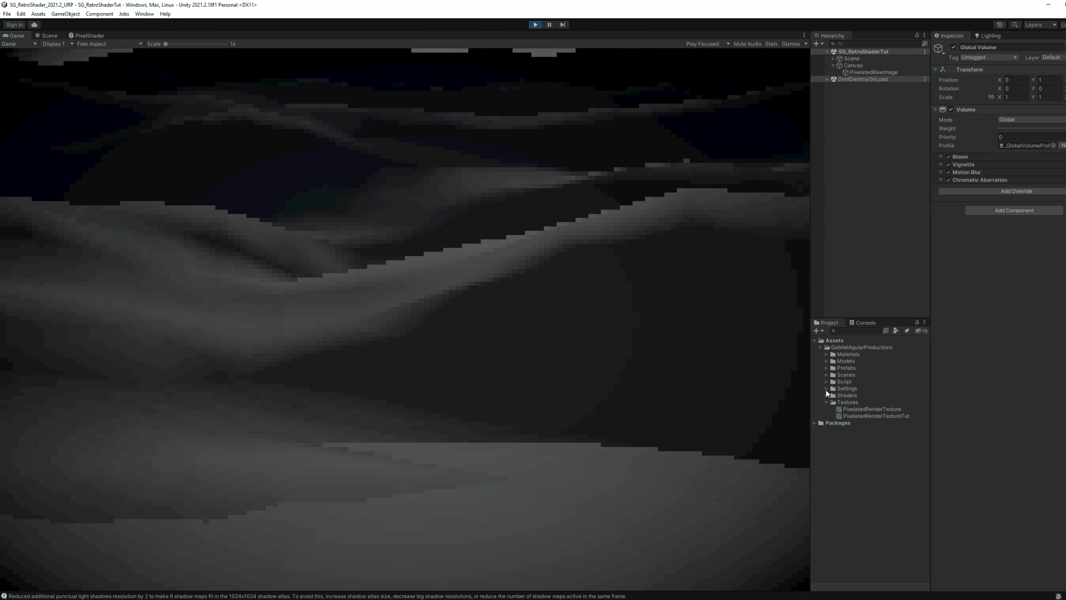
# - Inspect the active URP-HighQuality pipeline asset through Project Settings > Graphics
pyautogui.click(743, 517)
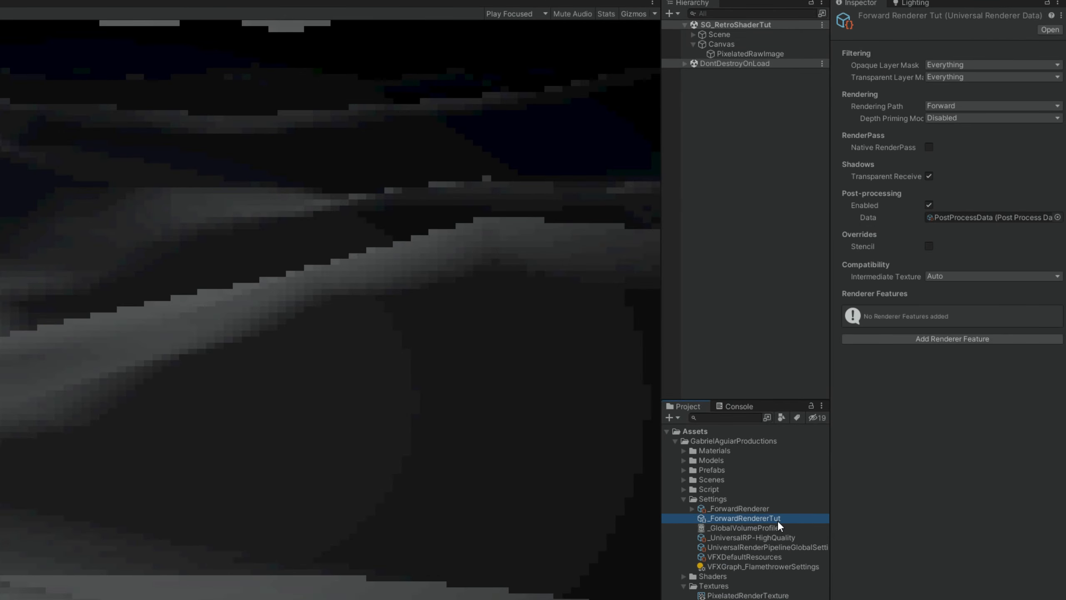
pyautogui.click(31, 20)
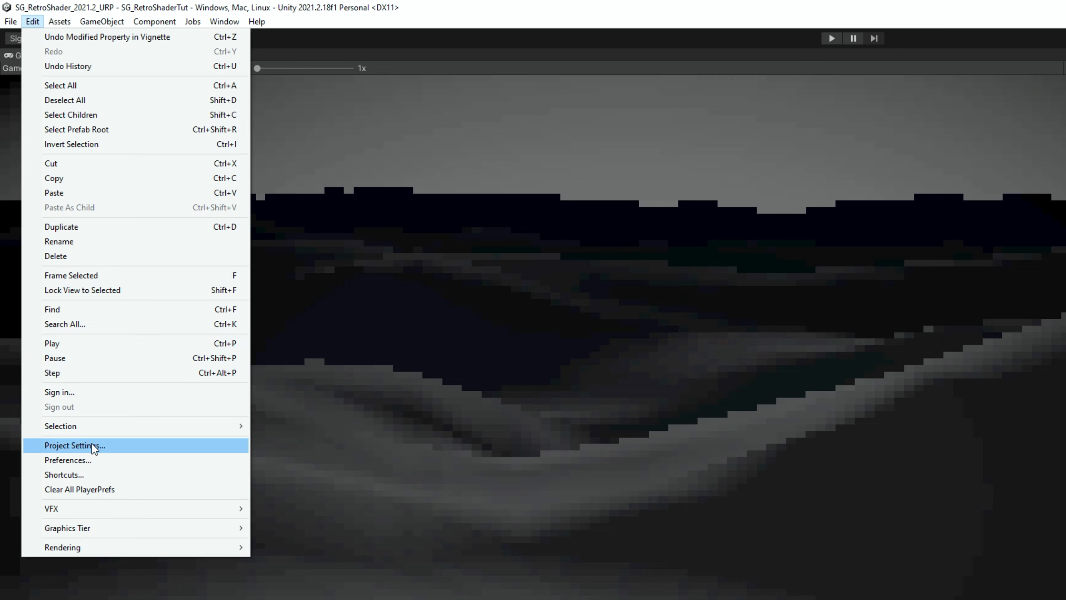
pyautogui.click(76, 446)
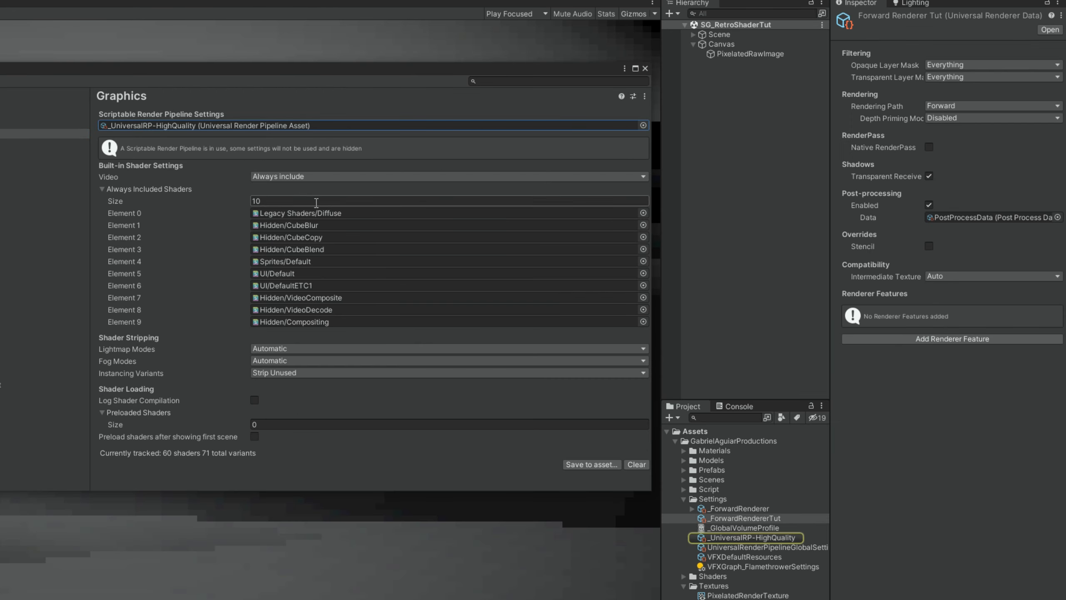
pyautogui.click(748, 537)
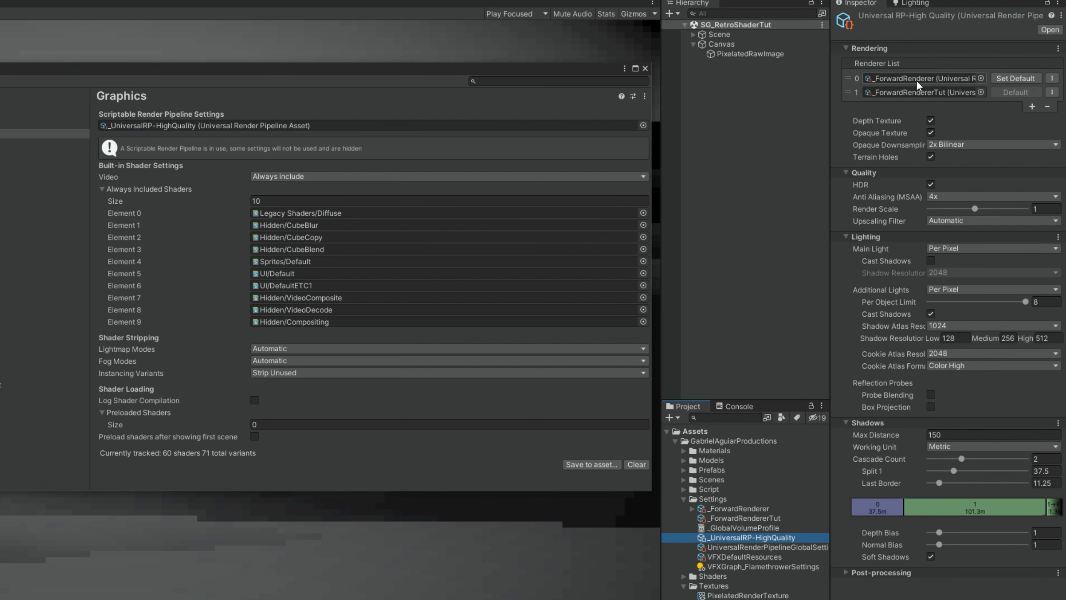
# - Select the _ForwardRendererTut renderer from its Renderer List and close Project Settings
pyautogui.click(742, 518)
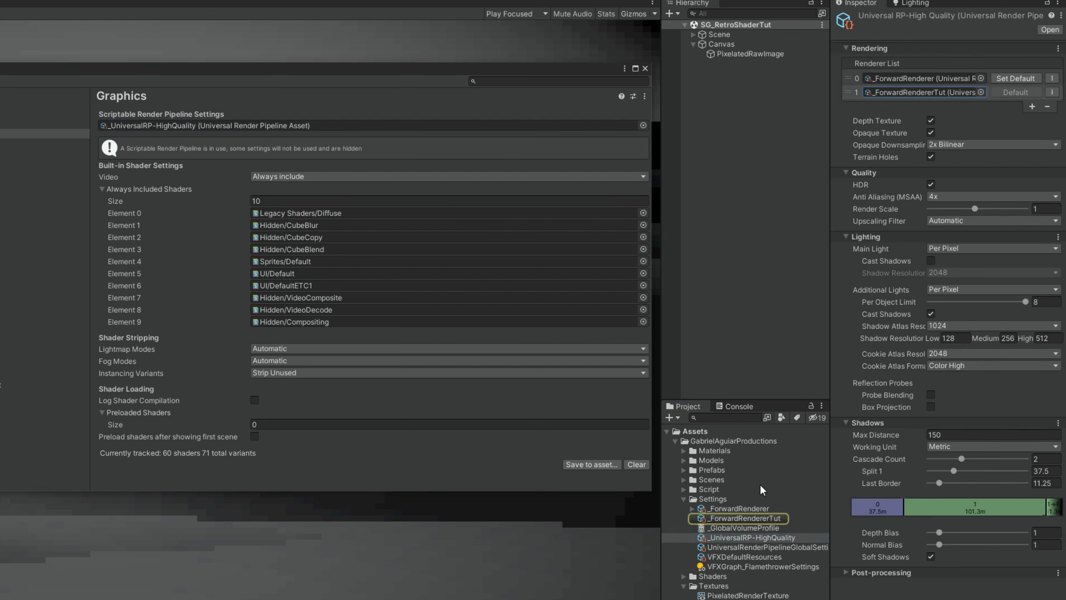
pyautogui.click(742, 518)
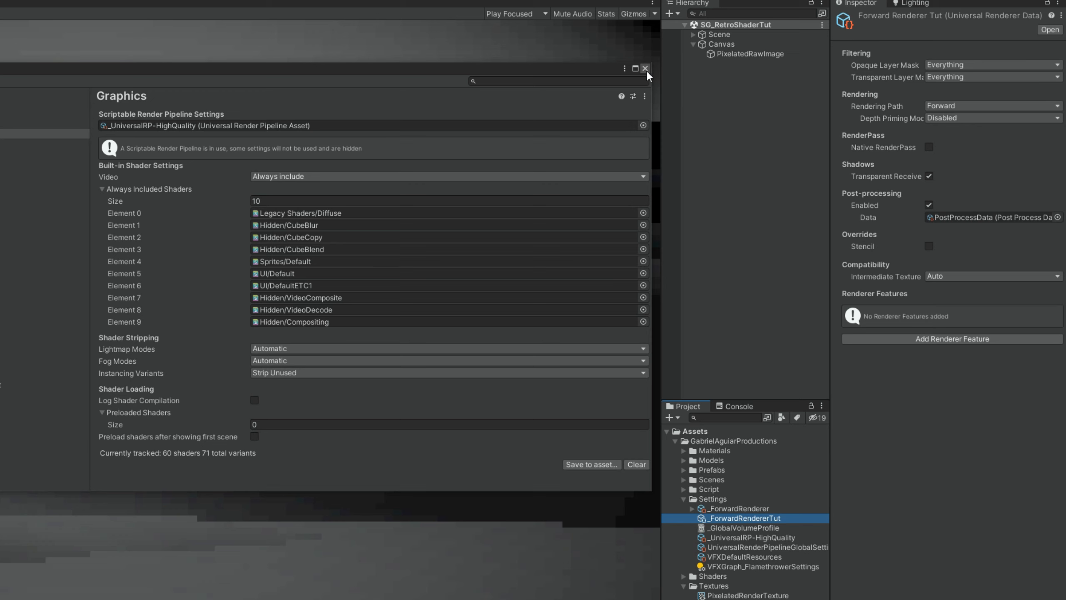
pyautogui.click(644, 68)
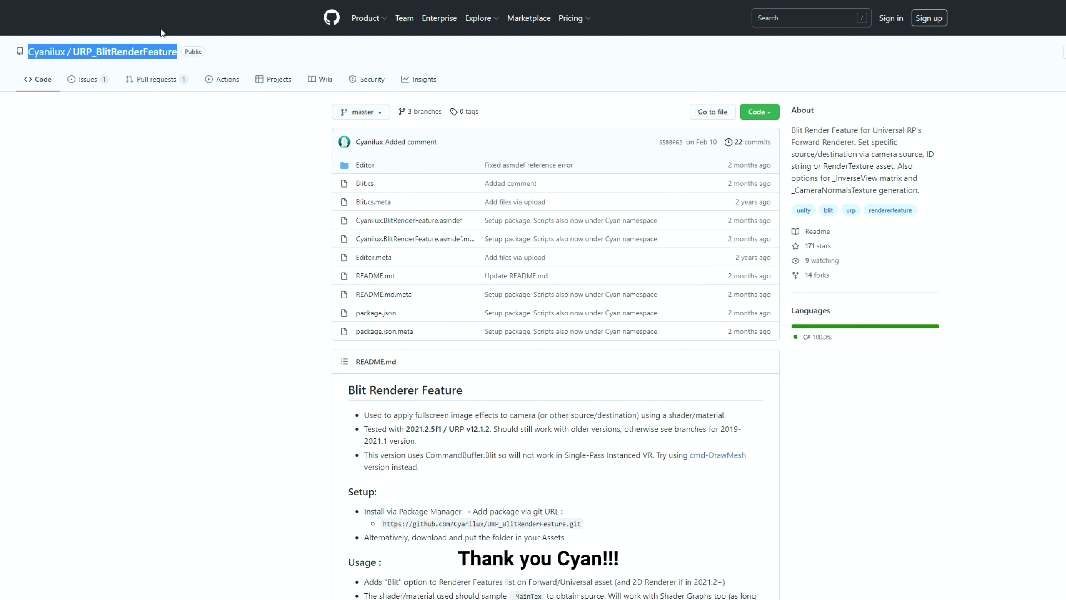
# - View Blit.cs in the Cyanilux/URP_BlitRenderFeature repo and copy its raw contents
pyautogui.press('ctrl+plus')
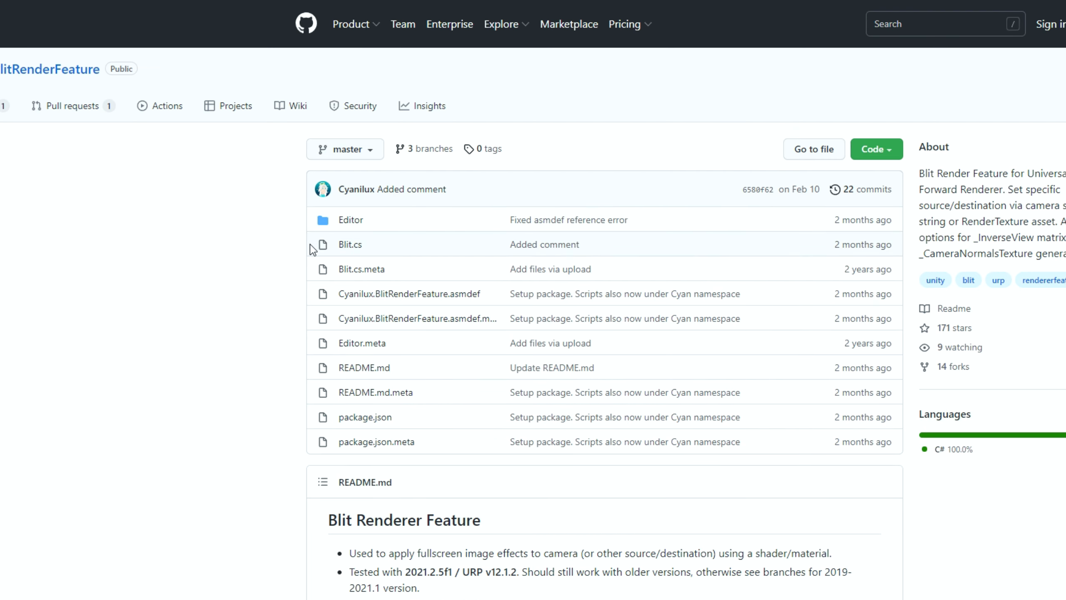
pyautogui.moveTo(349, 244)
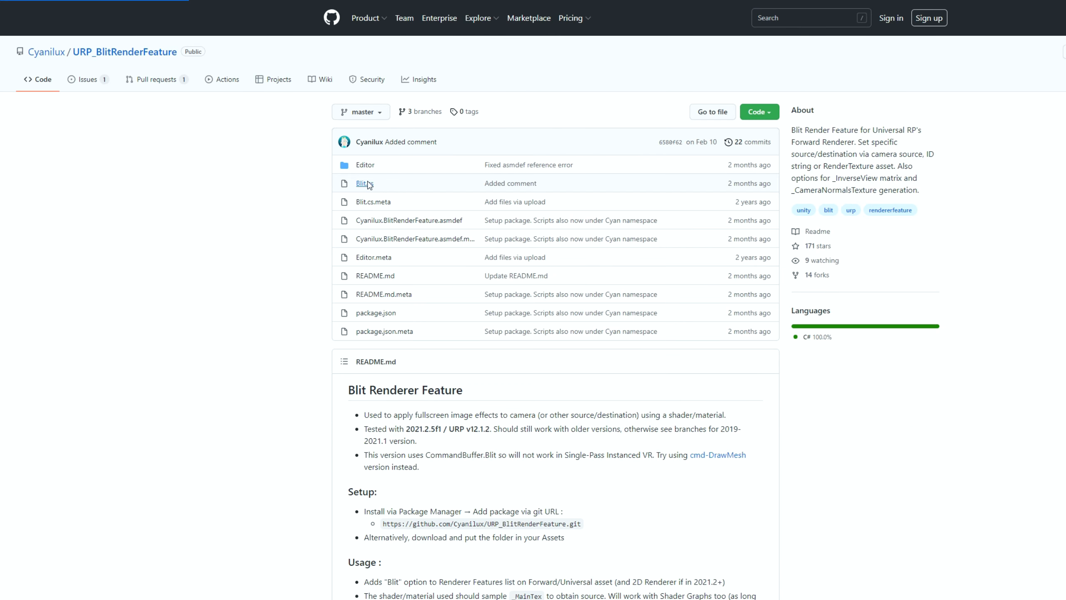
pyautogui.click(360, 183)
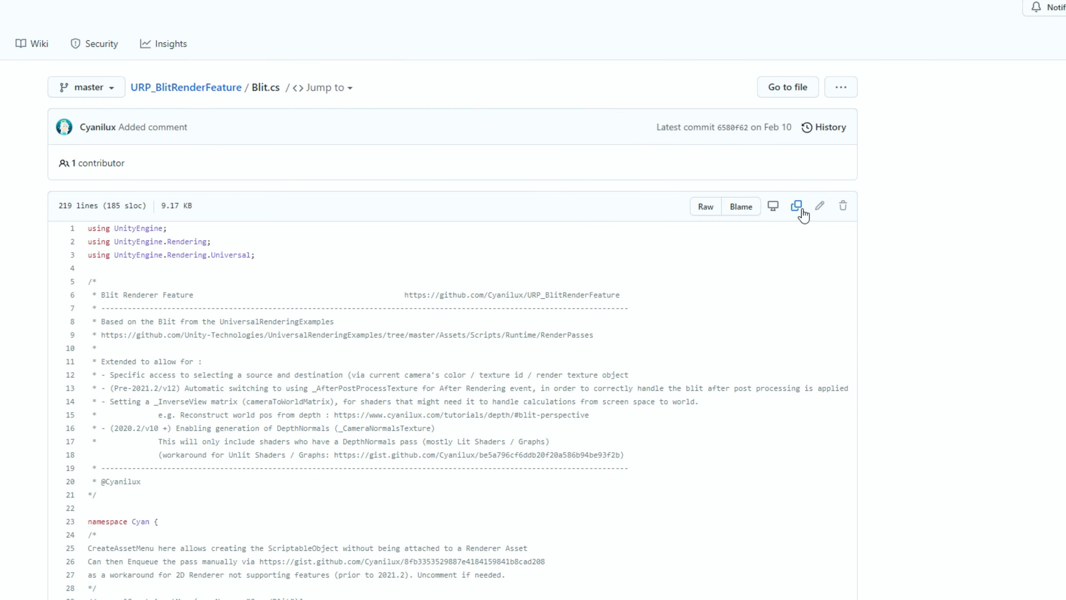
pyautogui.click(796, 205)
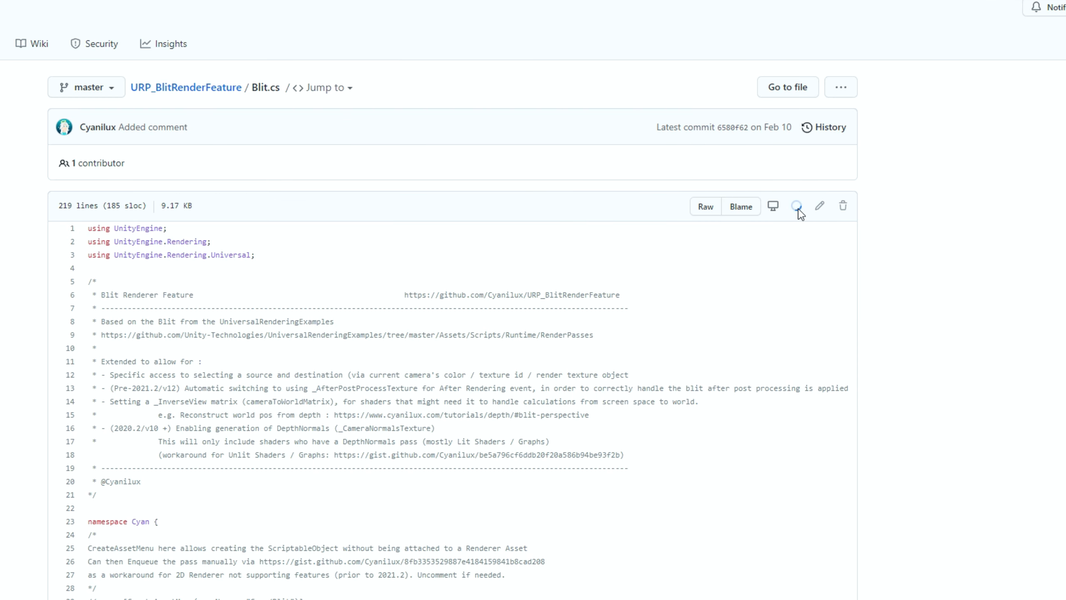
pyautogui.click(795, 206)
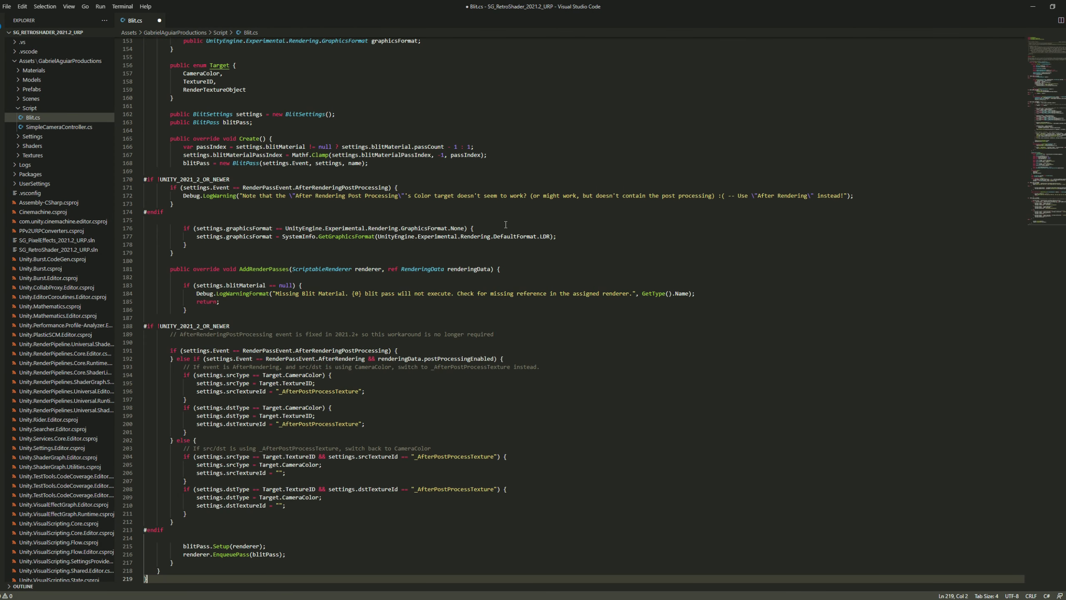
# - Paste the copied Blit renderer feature code into the project's Blit.cs and look through it
pyautogui.scroll(3)
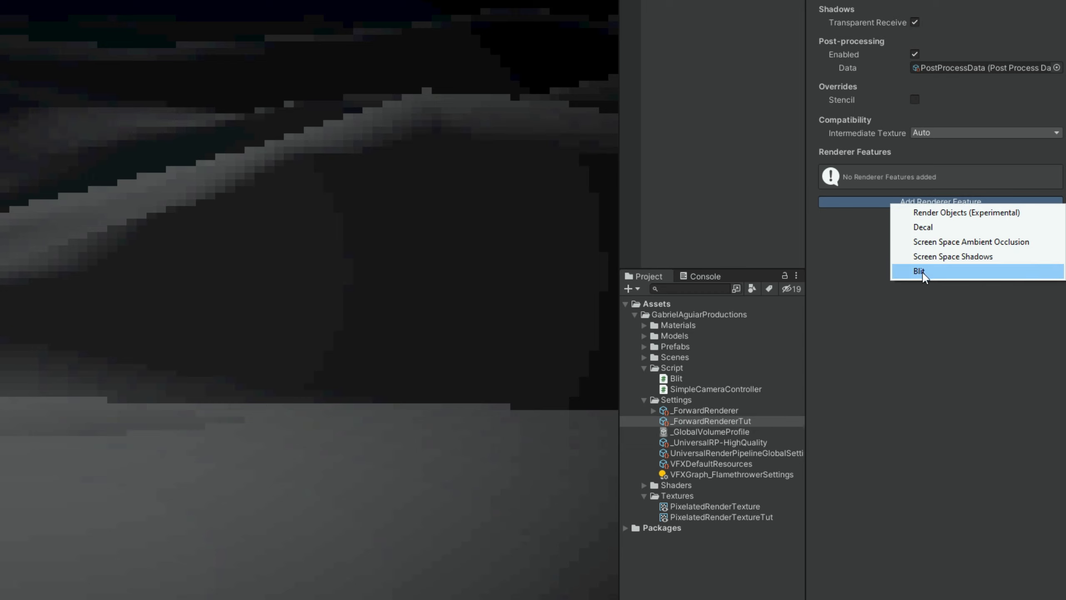
# - Add Blit as a renderer feature on _ForwardRendererTut
pyautogui.click(919, 272)
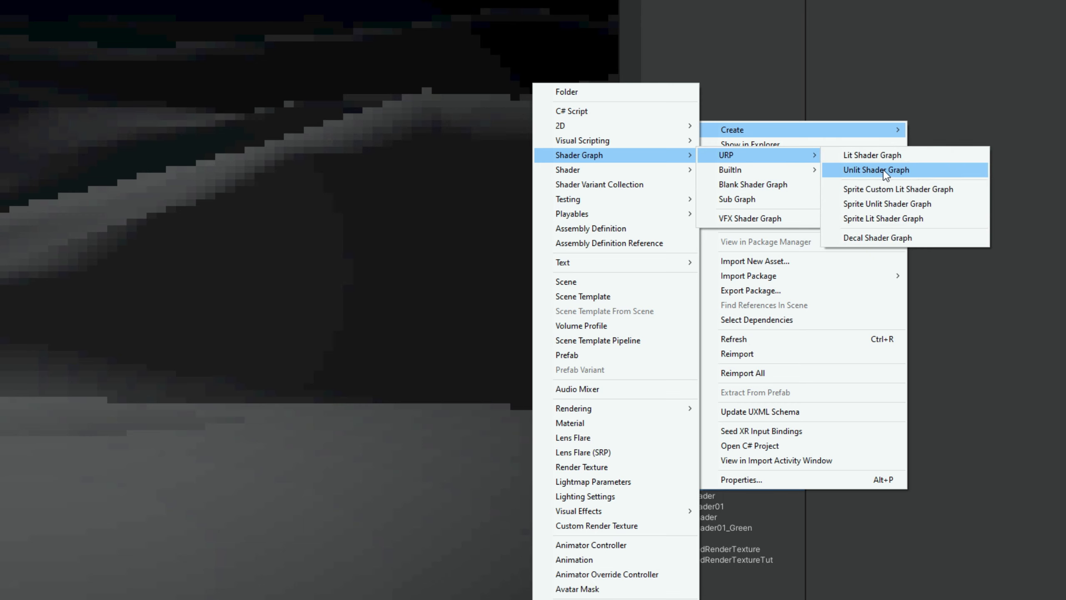
# - Create a URP Unlit Shader Graph named RetroShader02_tut in the Shaders folder
pyautogui.click(876, 170)
pyautogui.write('RetroShader02_tut')
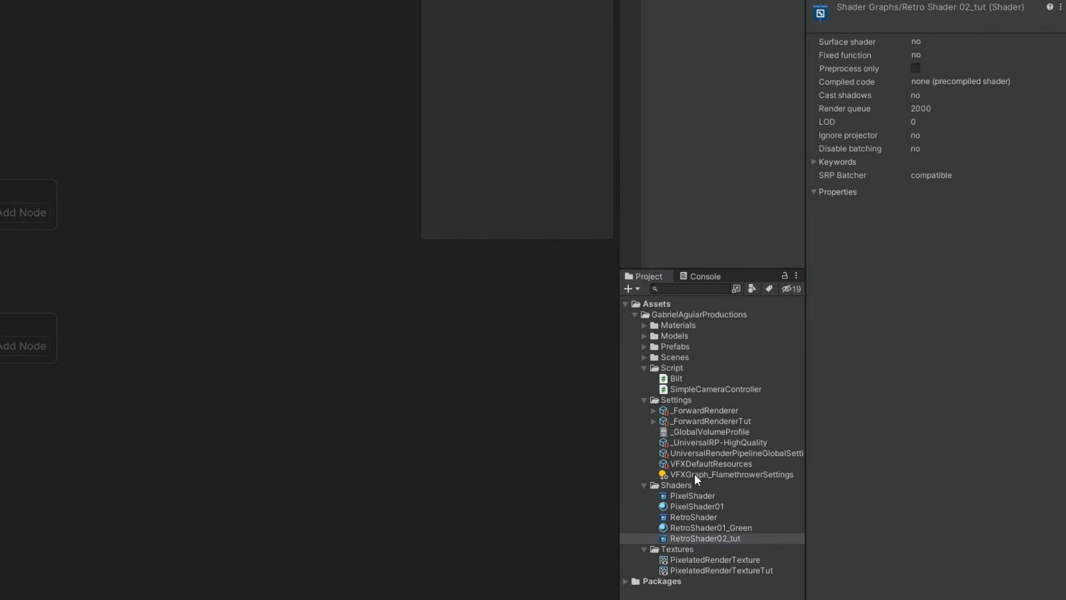
# - Open RetroShader02_tut and add Universal as its active render target with a material type
pyautogui.doubleClick(706, 538)
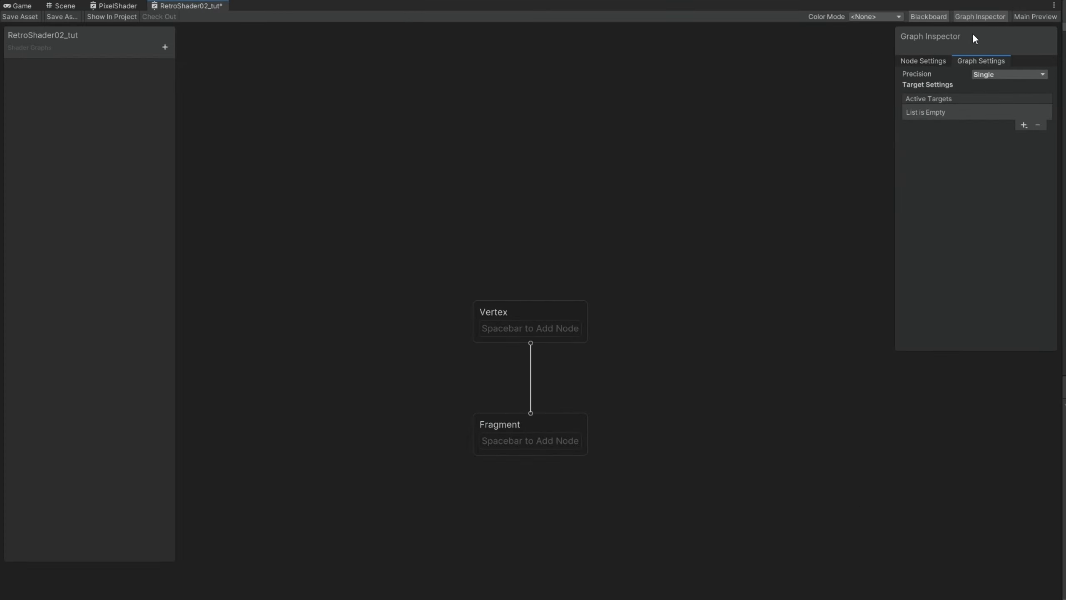
pyautogui.moveTo(979, 17)
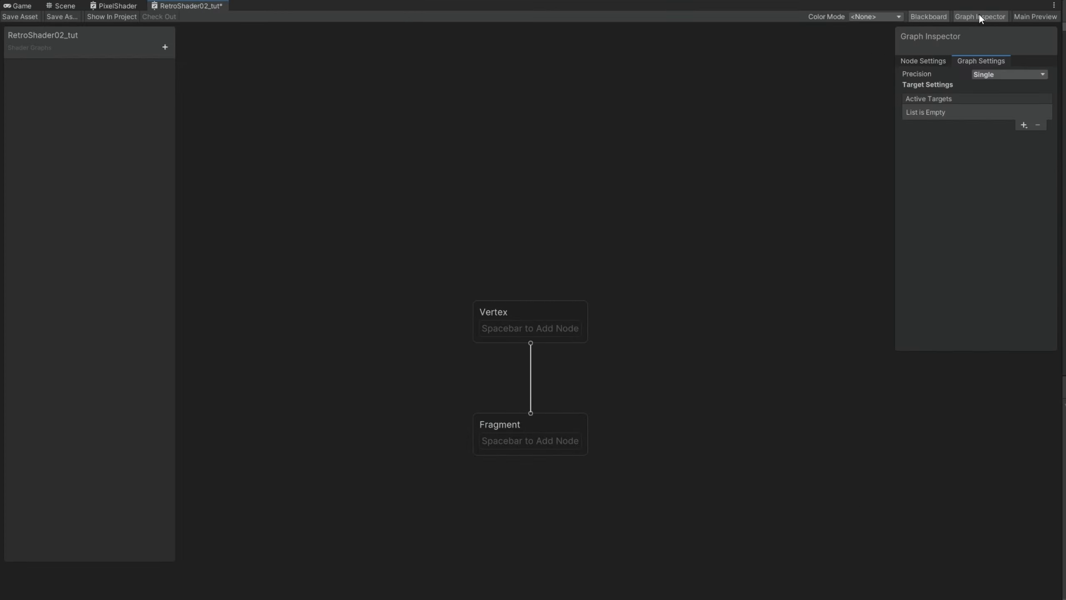
pyautogui.click(1023, 125)
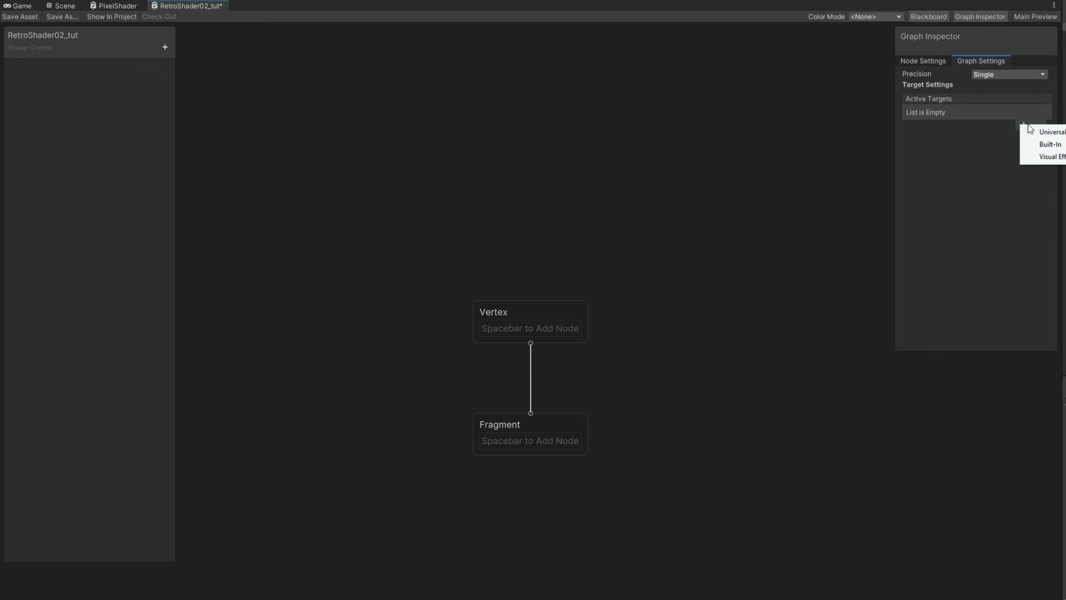
pyautogui.click(1052, 131)
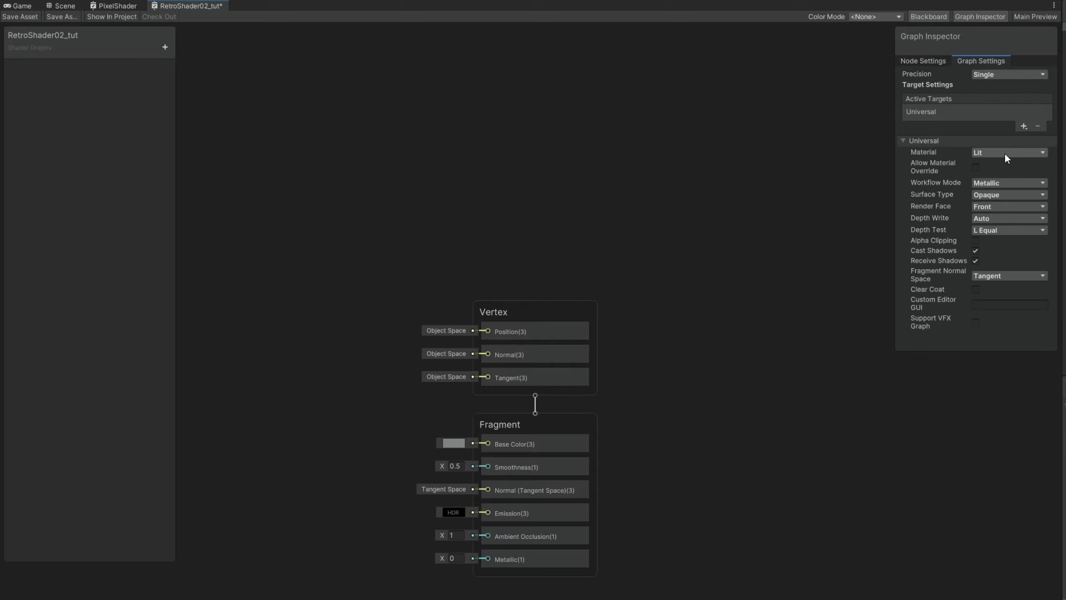
pyautogui.click(1008, 152)
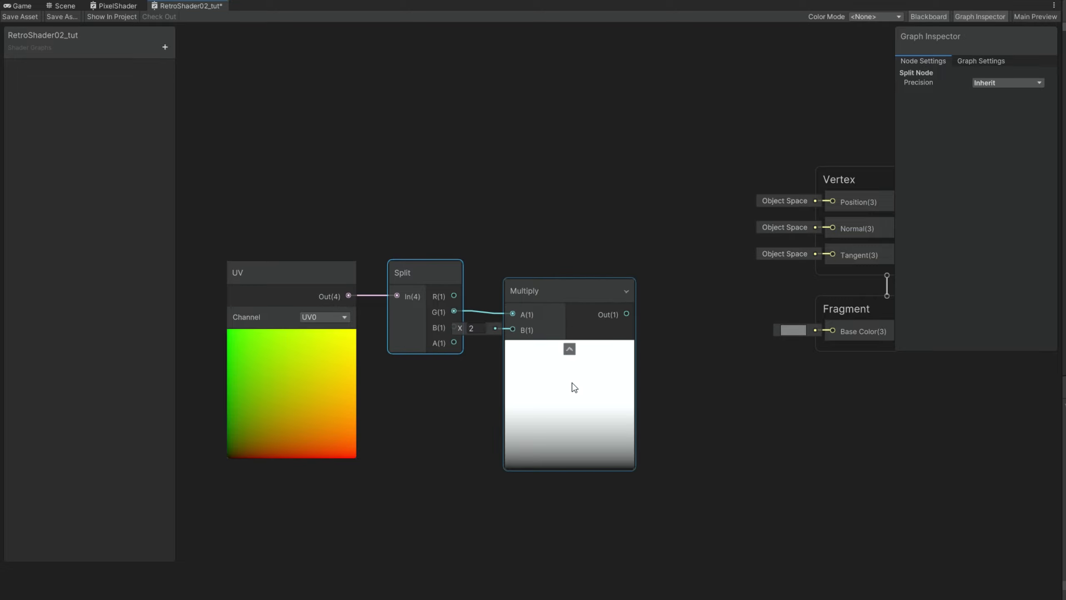
# - Feed Multiply into a Fraction node and create a ScanningLines float property for Multiply B
pyautogui.click(569, 290)
pyautogui.write('fra')
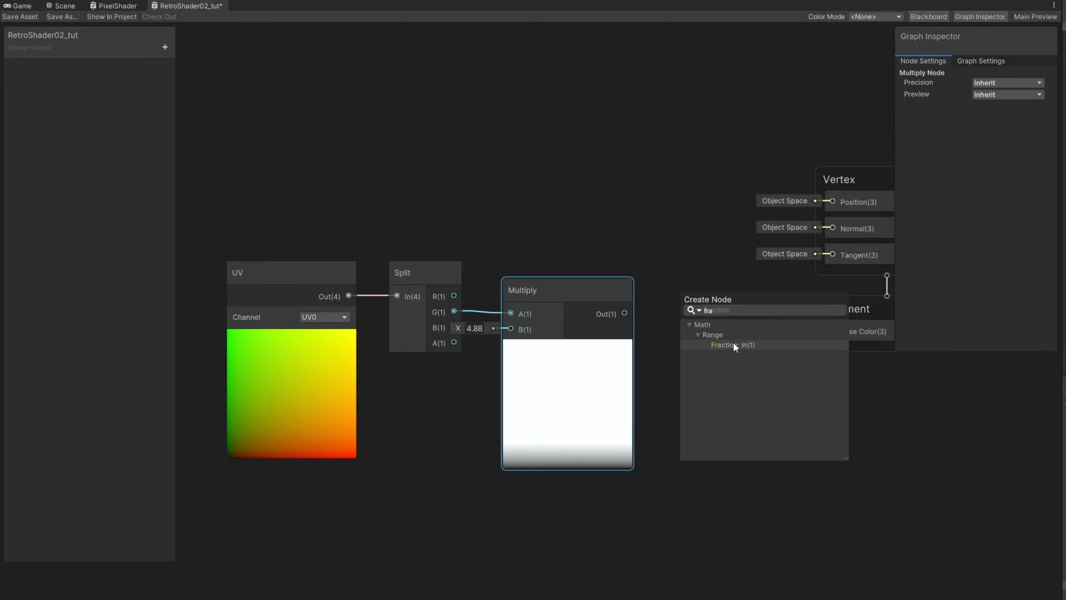
pyautogui.click(723, 345)
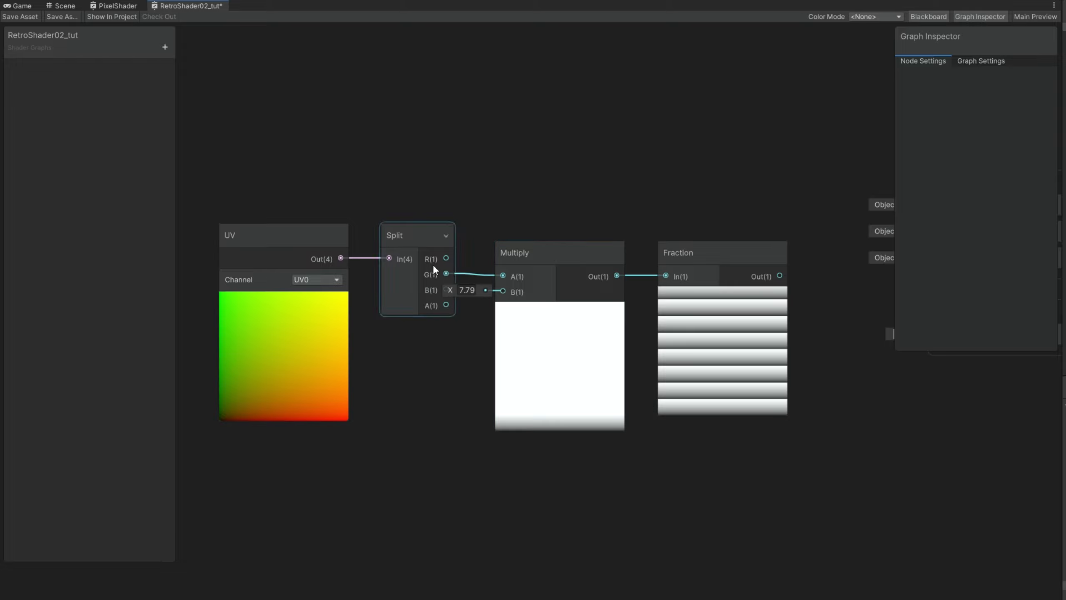
pyautogui.click(164, 47)
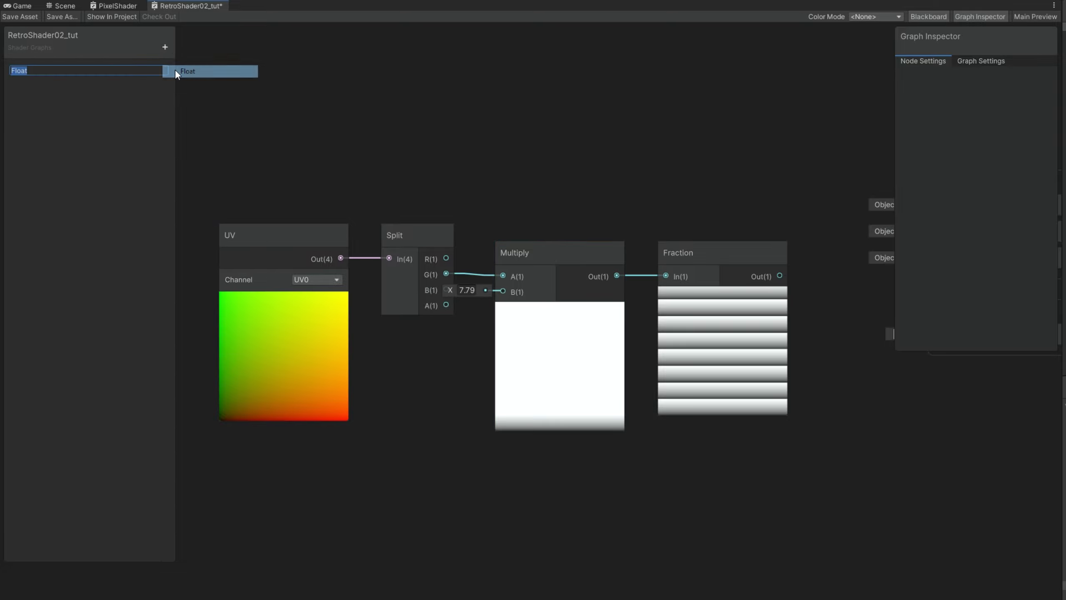
pyautogui.write('ScanningLines')
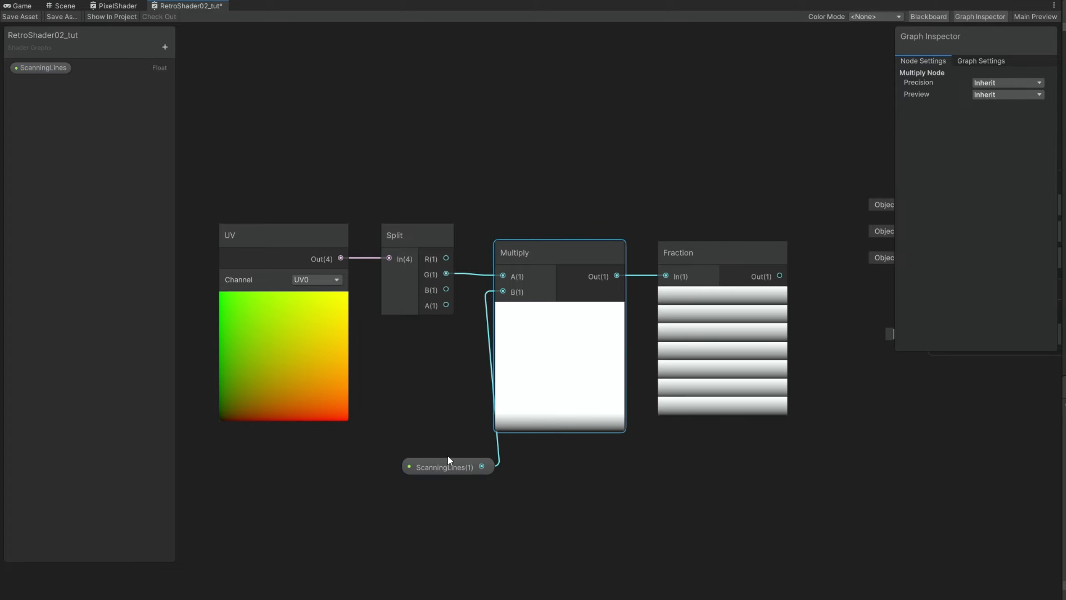
# - Add a Step node on the Fraction output with an In threshold of 0.23
pyautogui.click(446, 466)
pyautogui.write('step')
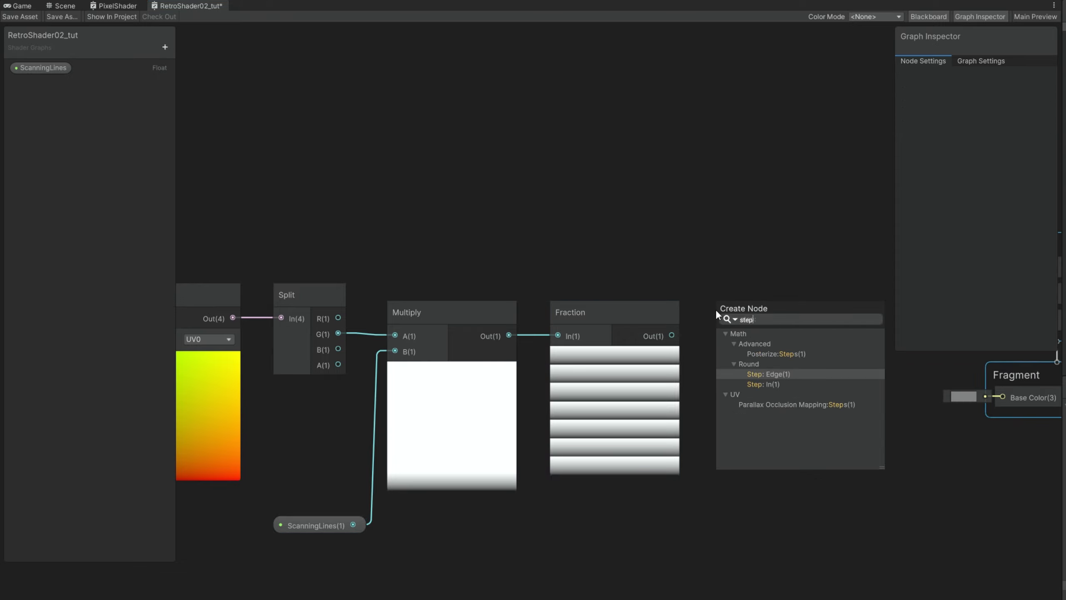
pyautogui.click(768, 373)
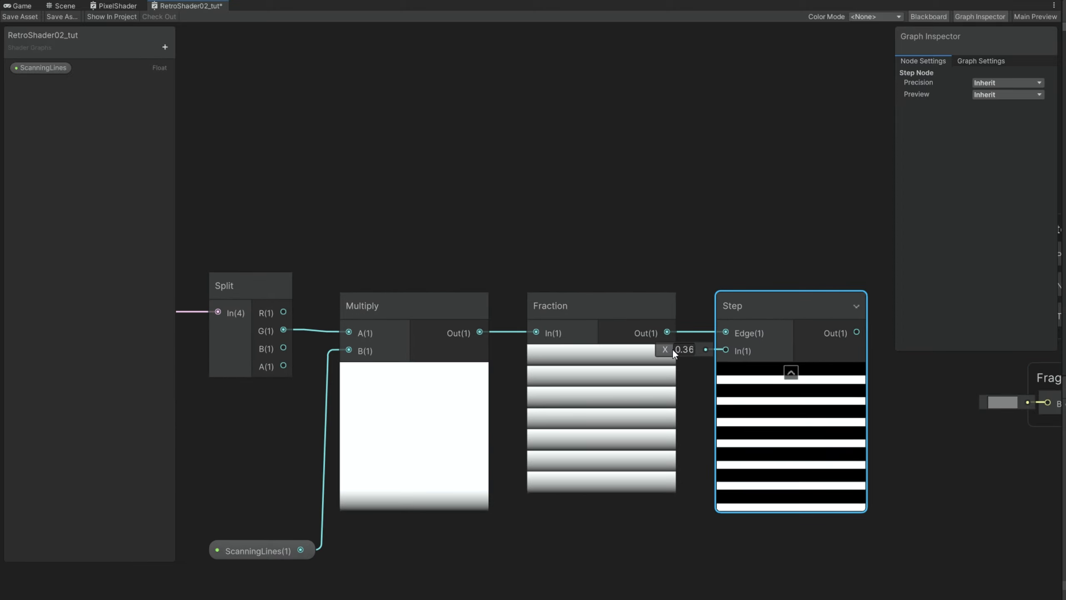
pyautogui.write('.23')
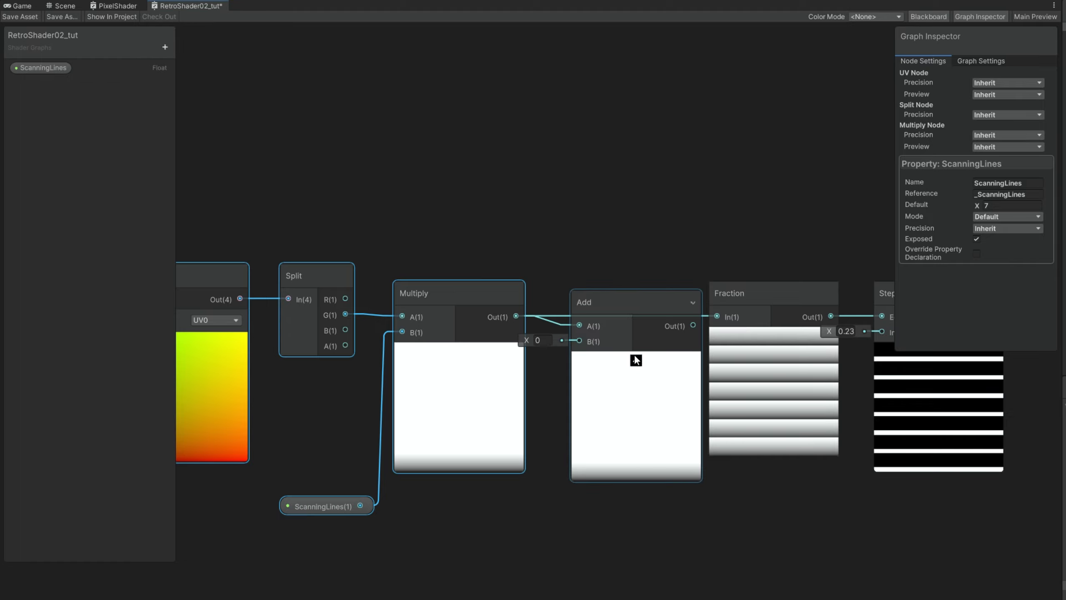
# - Insert an Add node before Fraction and create a ScanningLinesSpeed float property
pyautogui.click(621, 293)
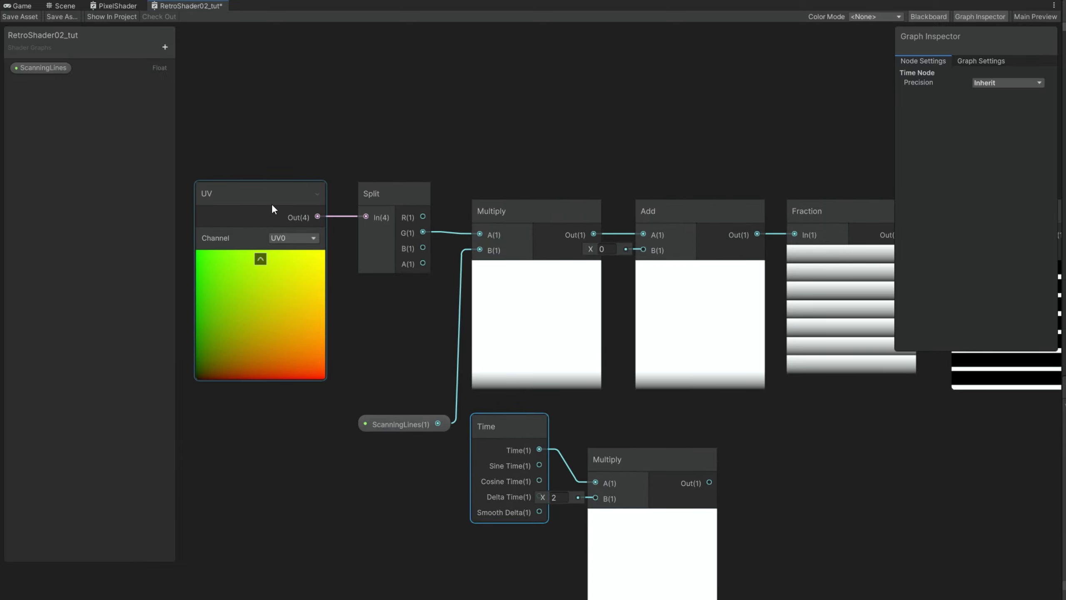
pyautogui.click(165, 47)
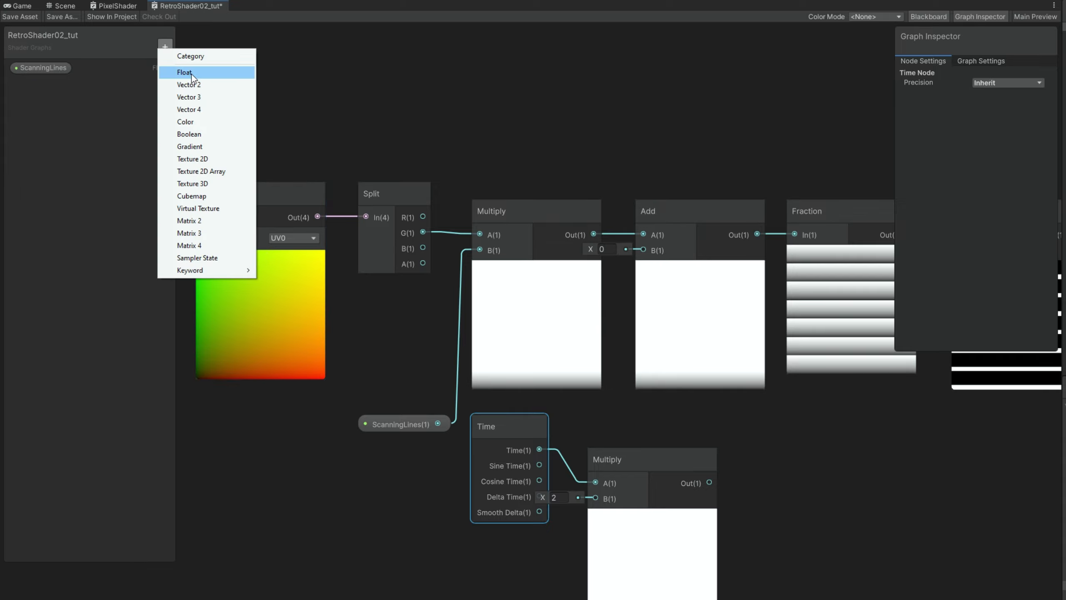
pyautogui.click(184, 72)
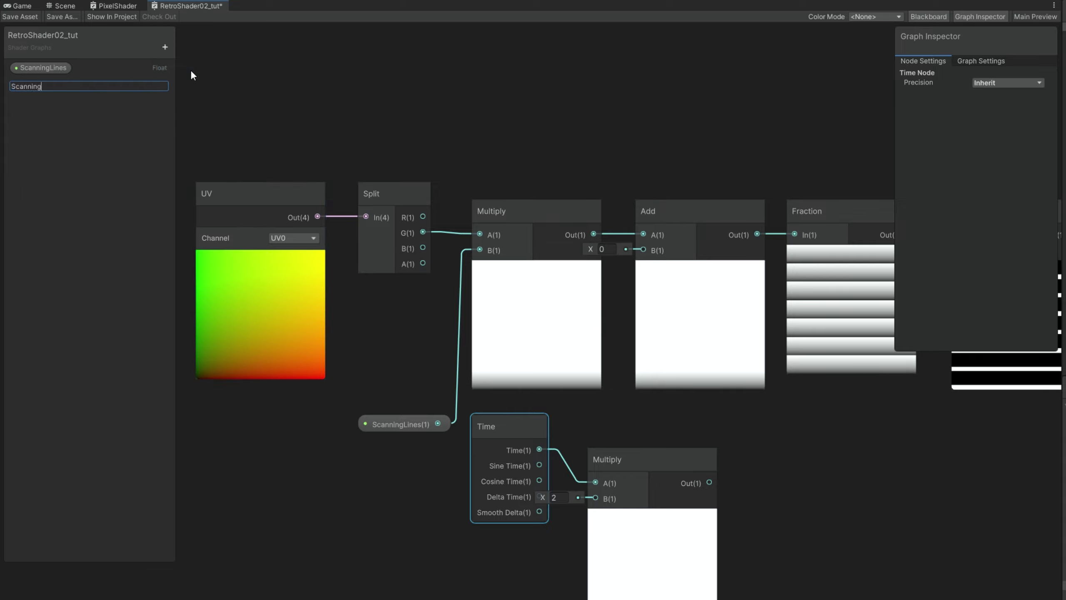
pyautogui.press('Return')
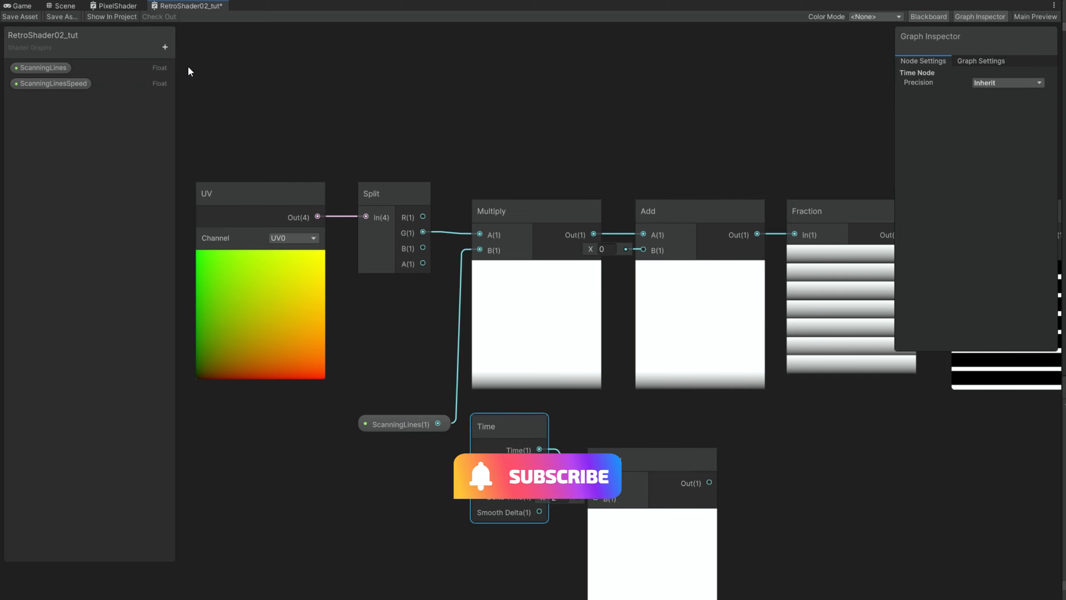
pyautogui.click(52, 83)
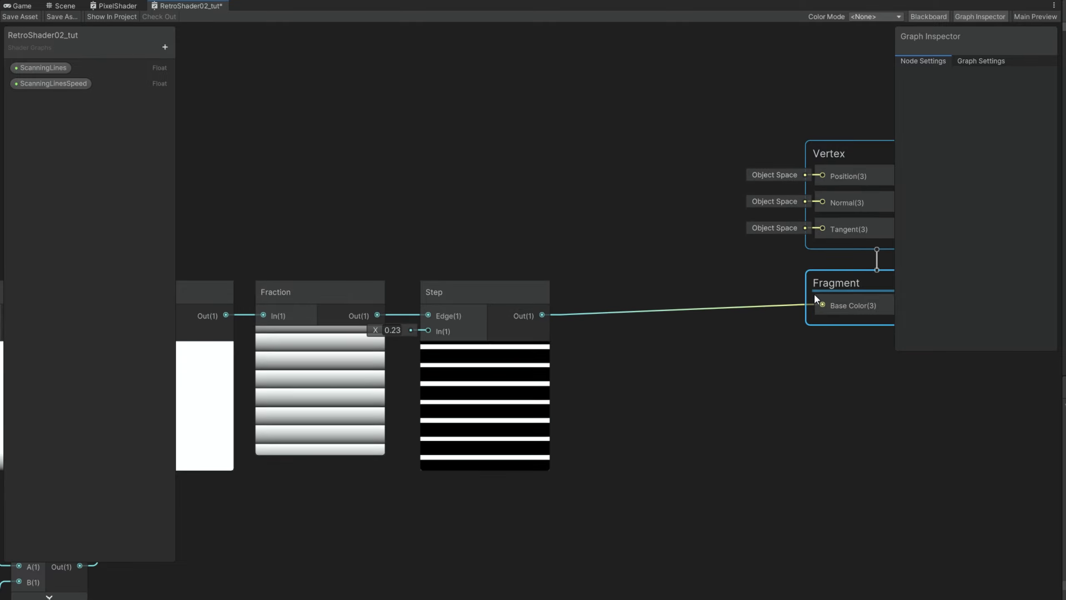
# - Leave the graph and return to the project's shader assets
pyautogui.click(20, 16)
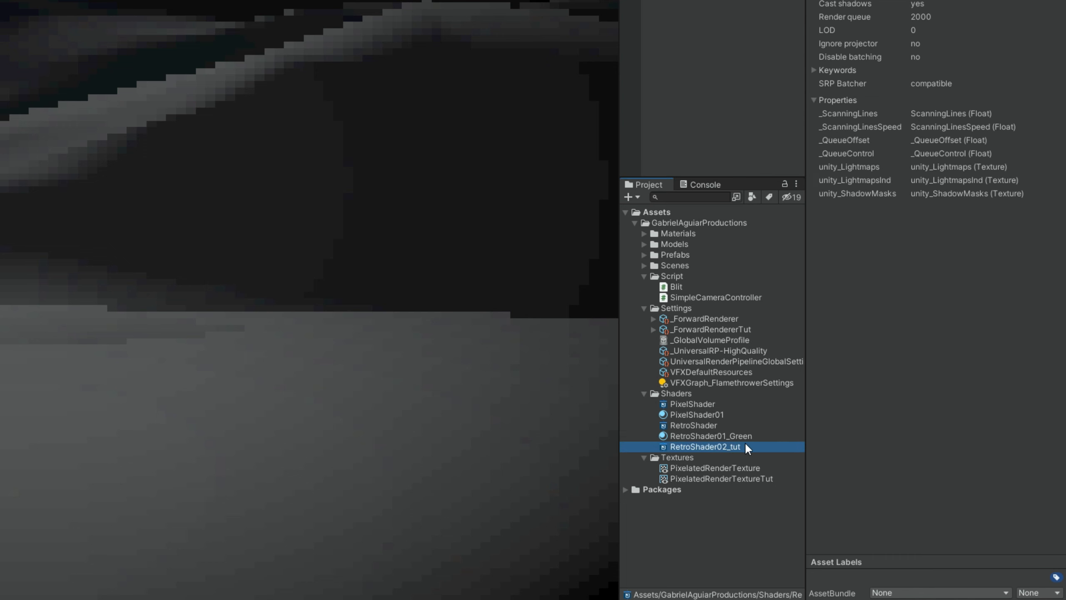
# - Create a material from RetroShader02_tut and assign it to the Retro Blit feature
pyautogui.rightClick(705, 447)
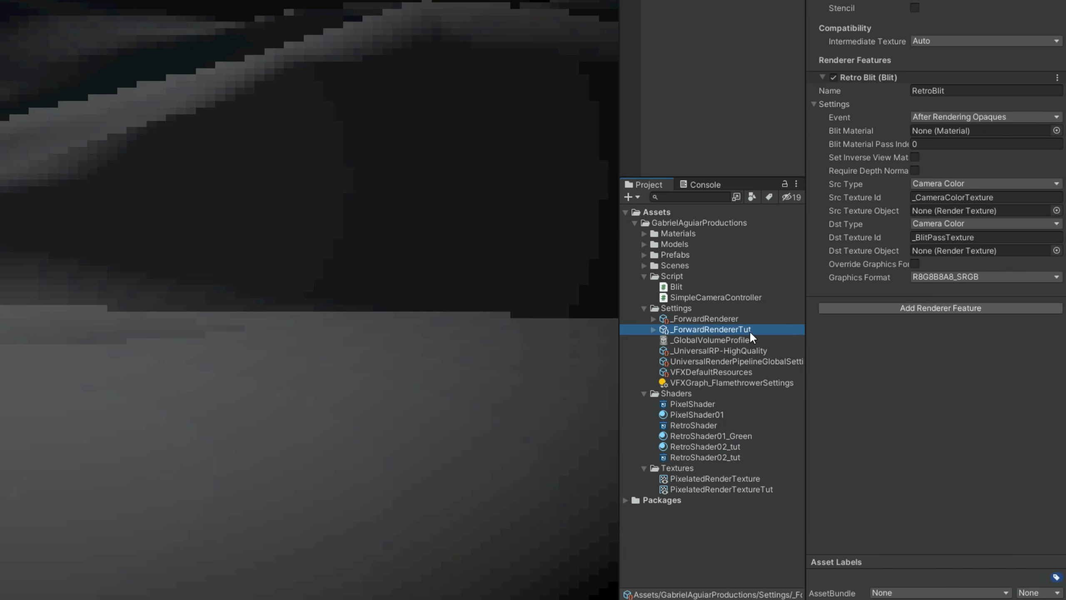
pyautogui.moveTo(724, 450)
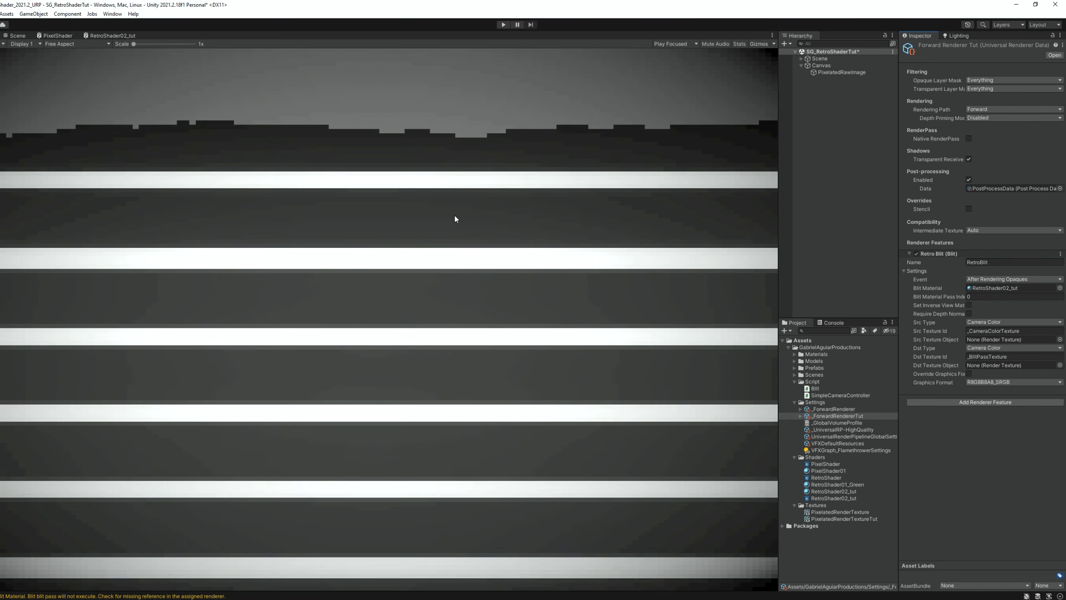
pyautogui.moveTo(532, 425)
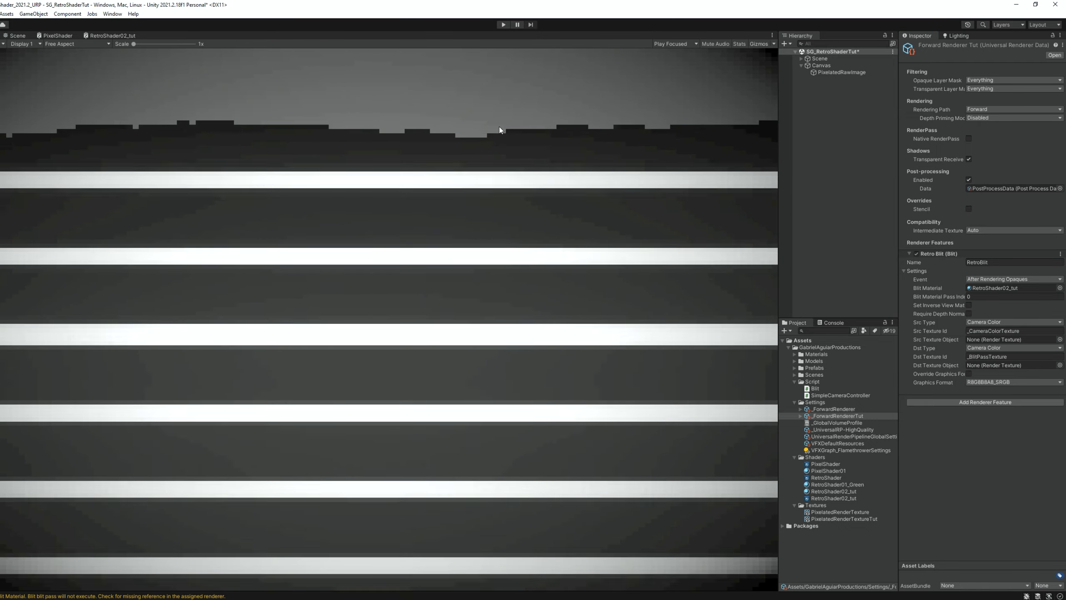
pyautogui.click(15, 35)
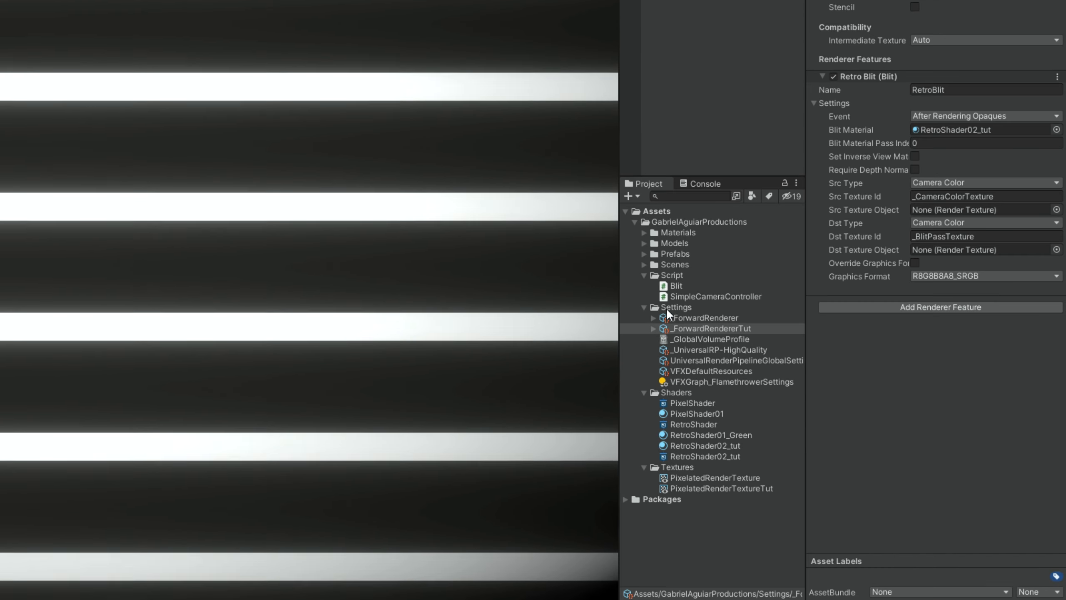
# - Set the Retro Blit event on _ForwardRendererTut to After Rendering Transparents
pyautogui.click(707, 327)
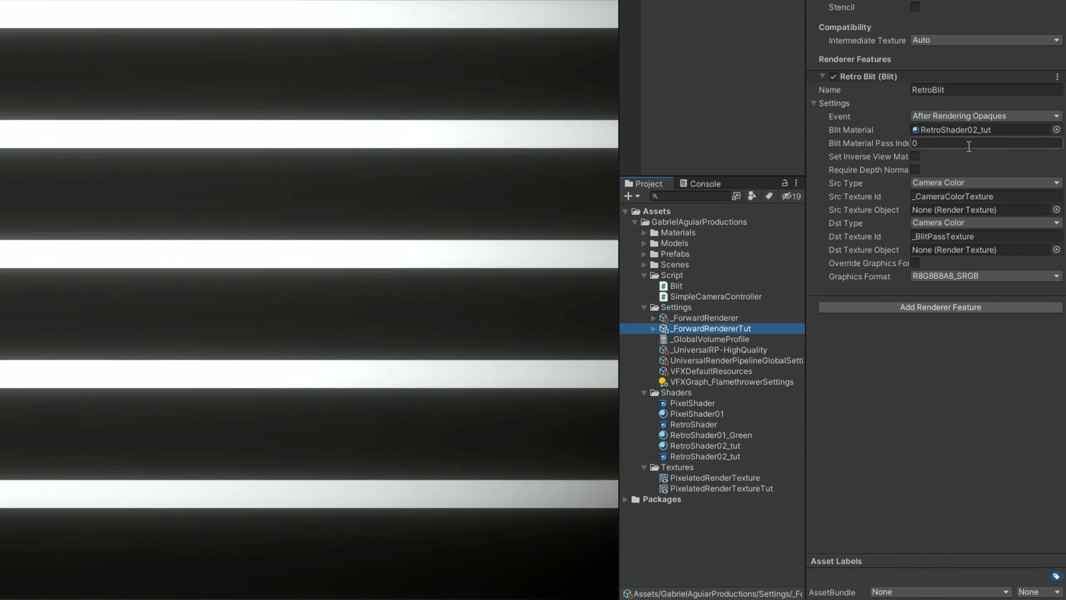
pyautogui.click(984, 116)
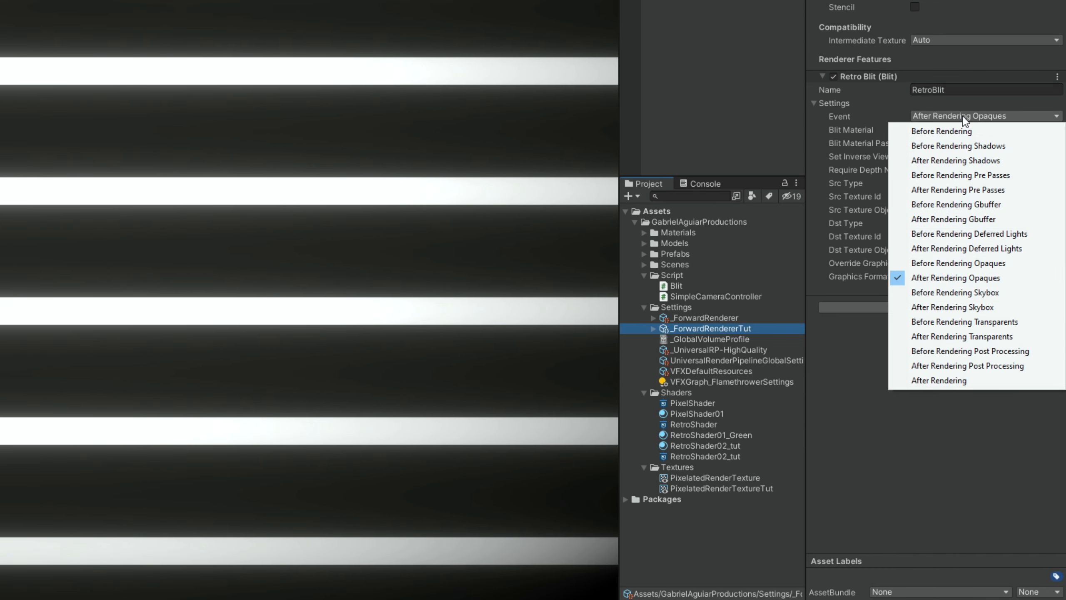
pyautogui.moveTo(966, 234)
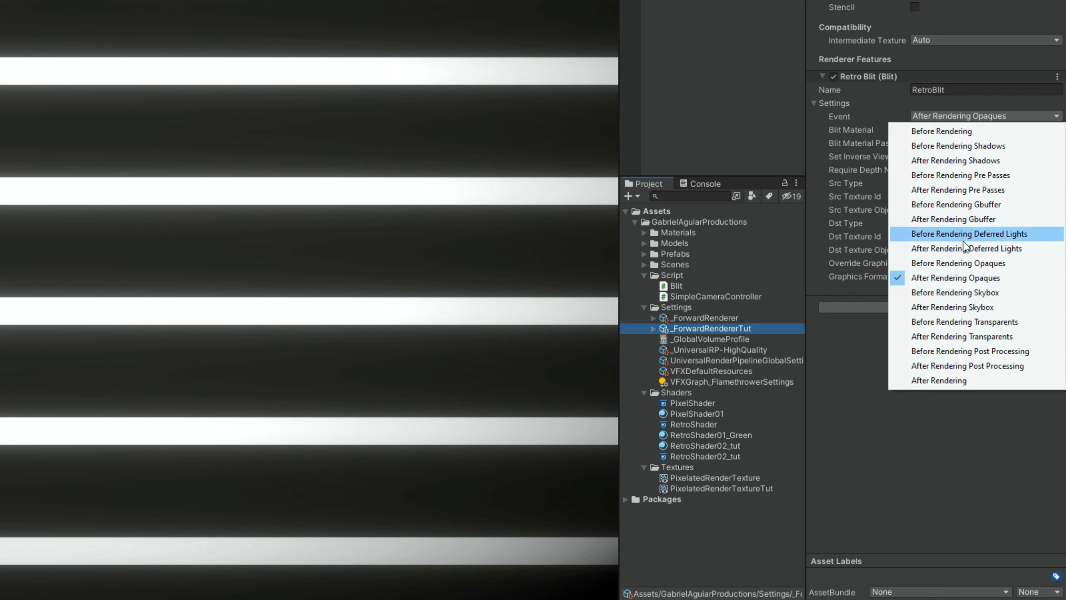
pyautogui.moveTo(948, 321)
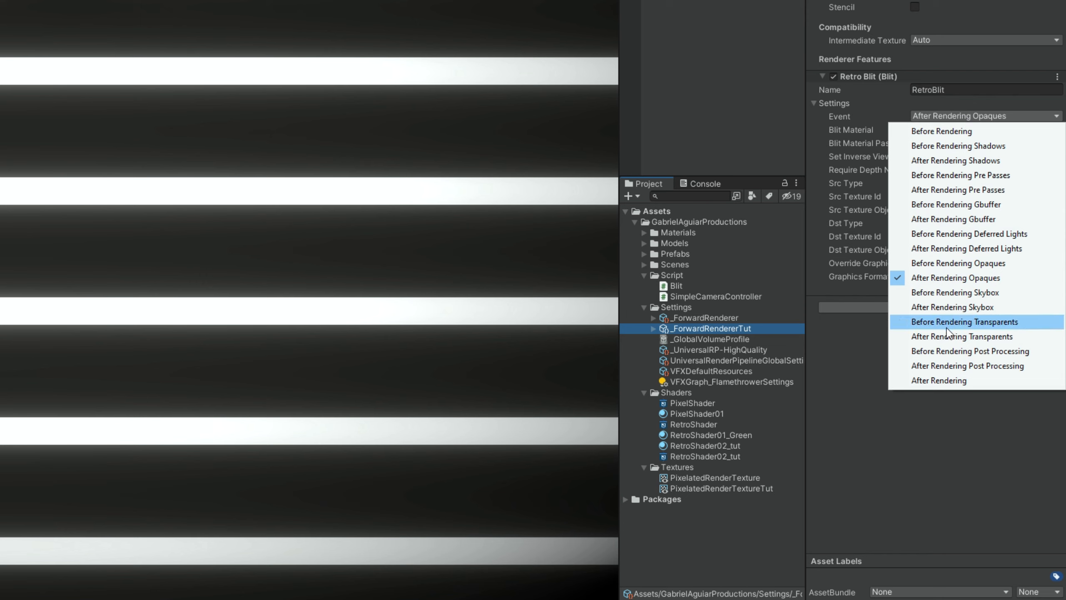
pyautogui.moveTo(947, 335)
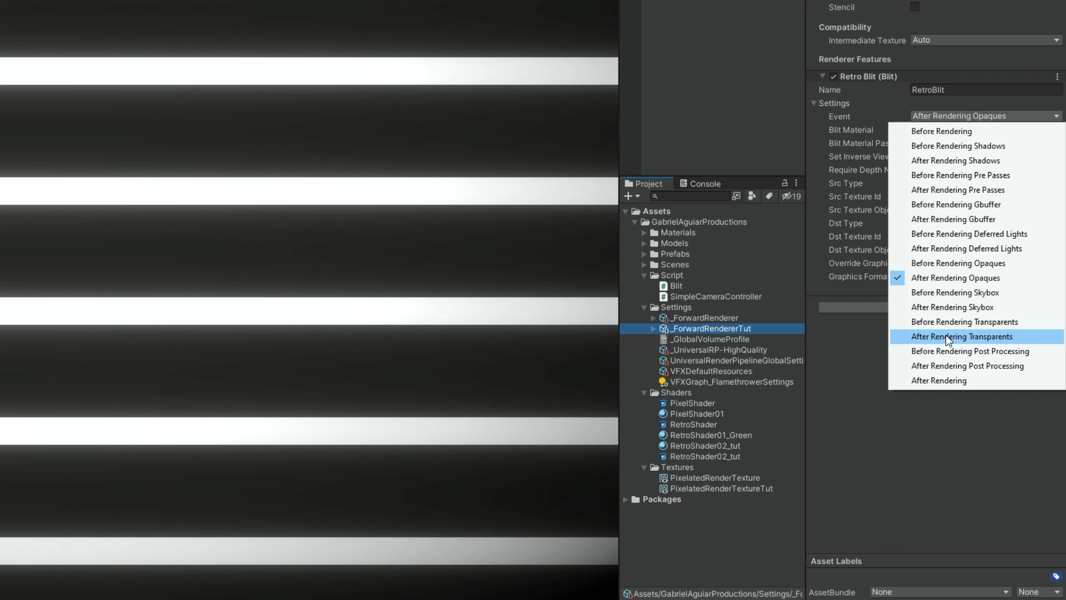
pyautogui.moveTo(951, 146)
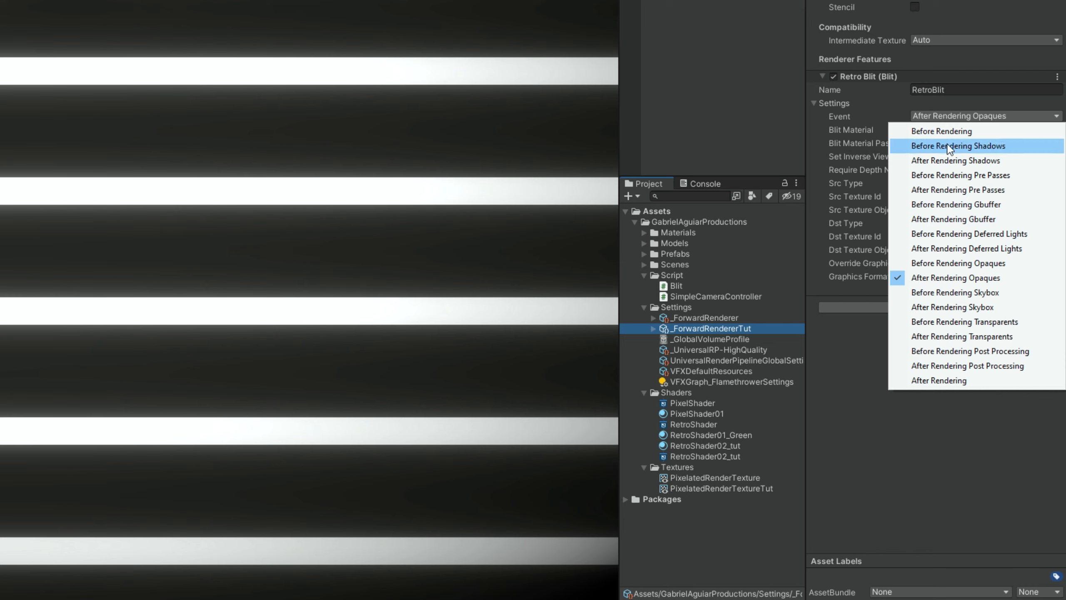
pyautogui.moveTo(967, 350)
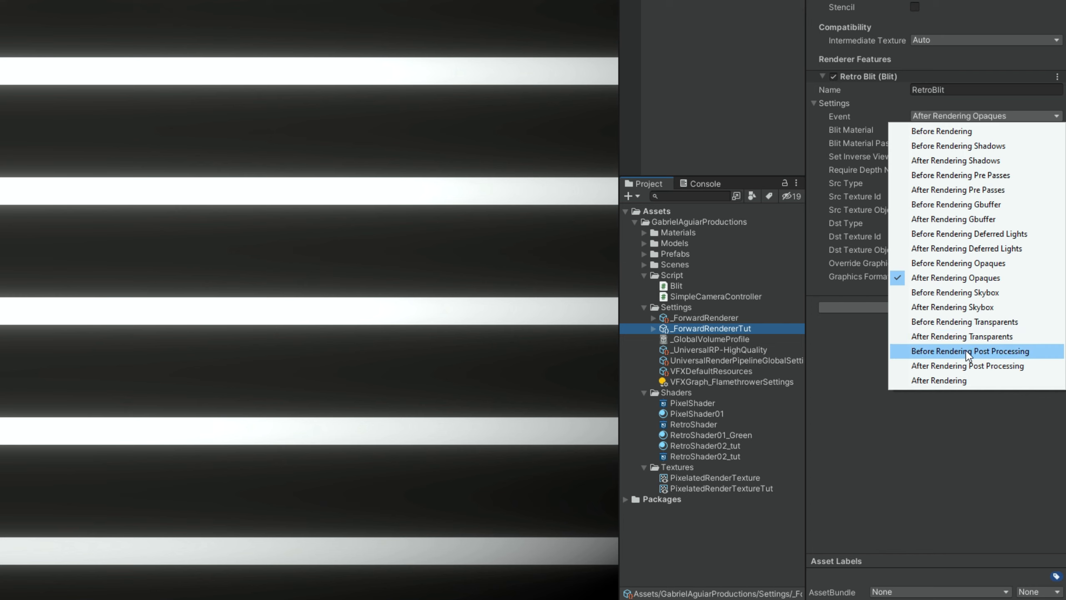
pyautogui.click(962, 336)
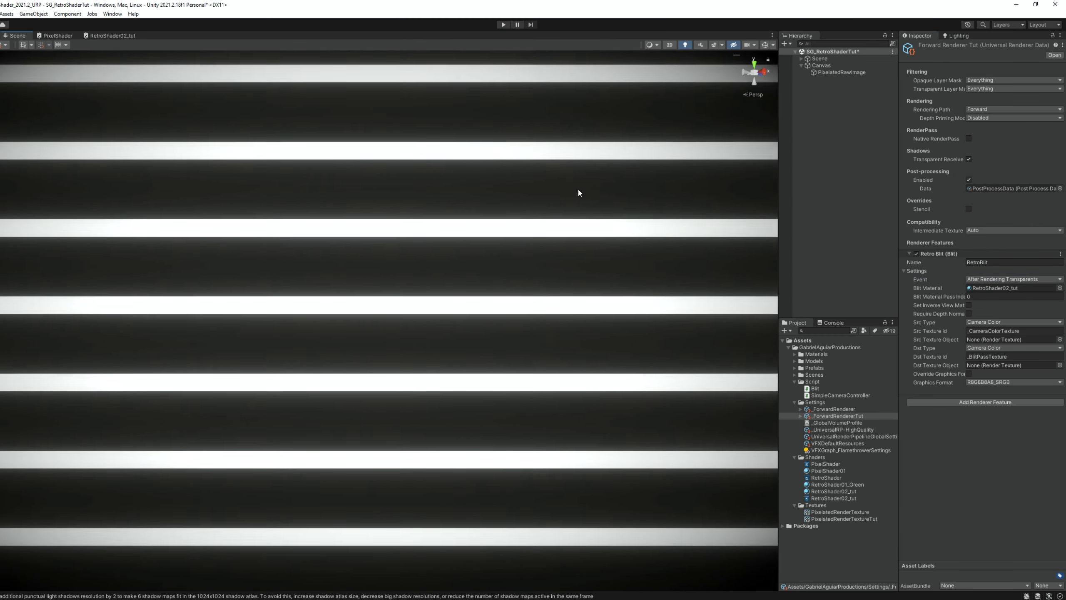
pyautogui.moveTo(485, 294)
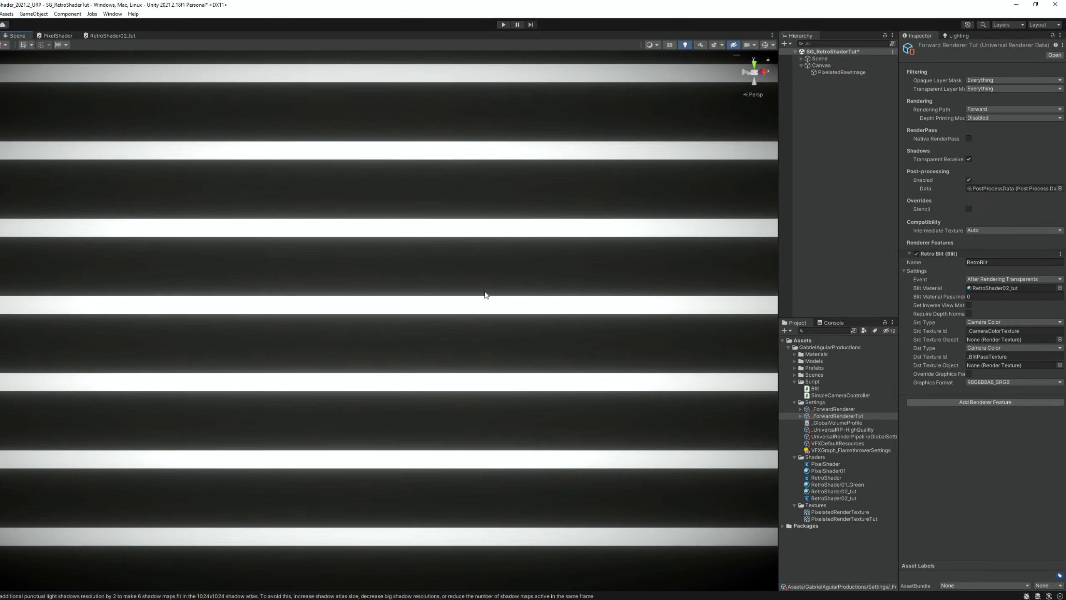
pyautogui.moveTo(481, 286)
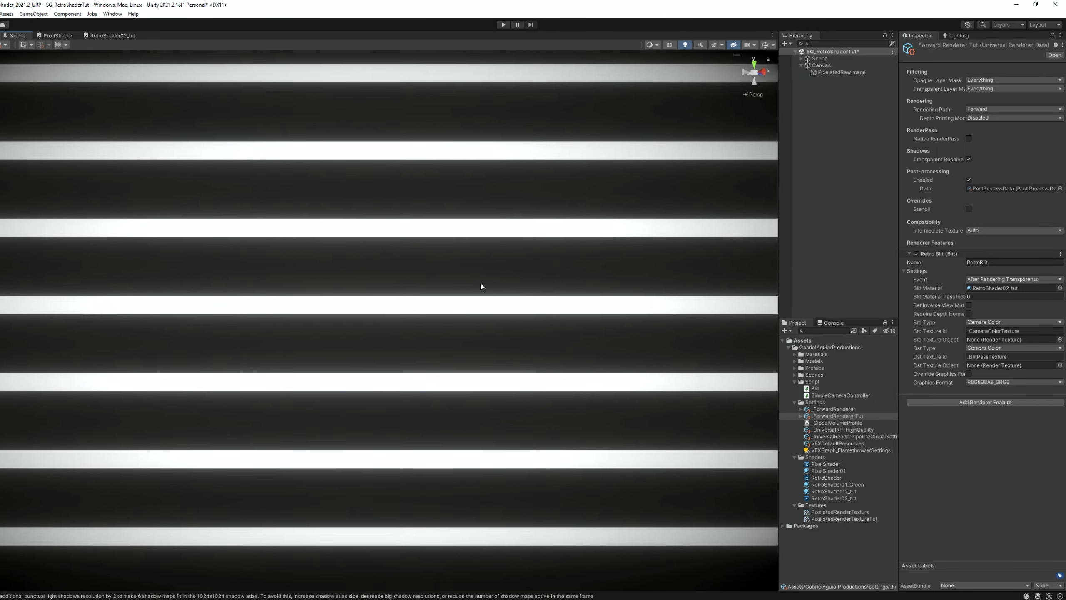
# - Wire the Step stripes and a new Scene Color node through a Lerp into Base Color
pyautogui.click(111, 35)
pyautogui.write('lerp')
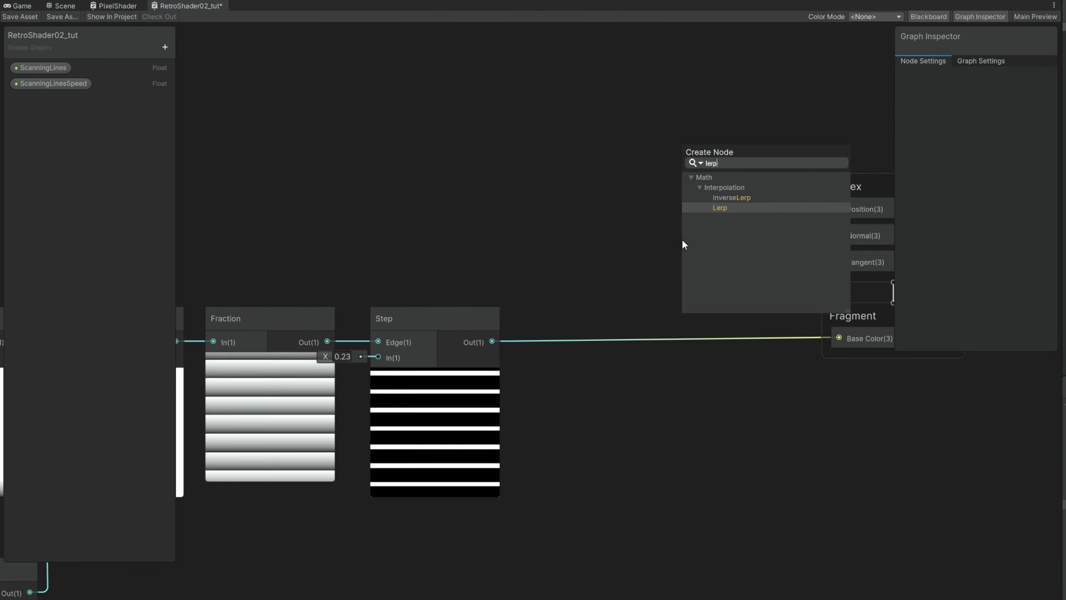
pyautogui.click(720, 208)
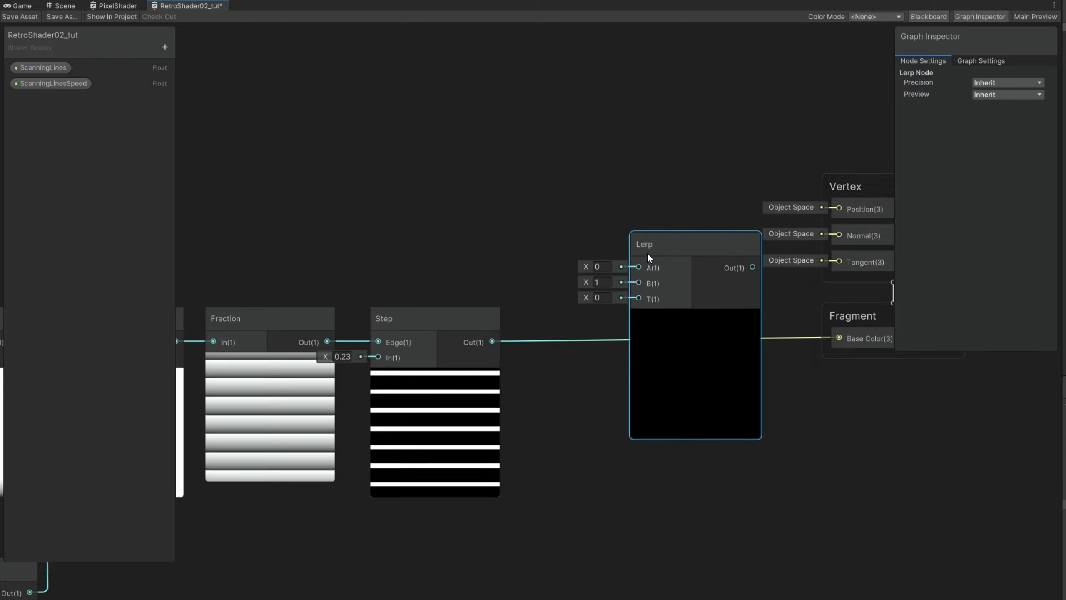
pyautogui.moveTo(549, 332)
pyautogui.write('.04')
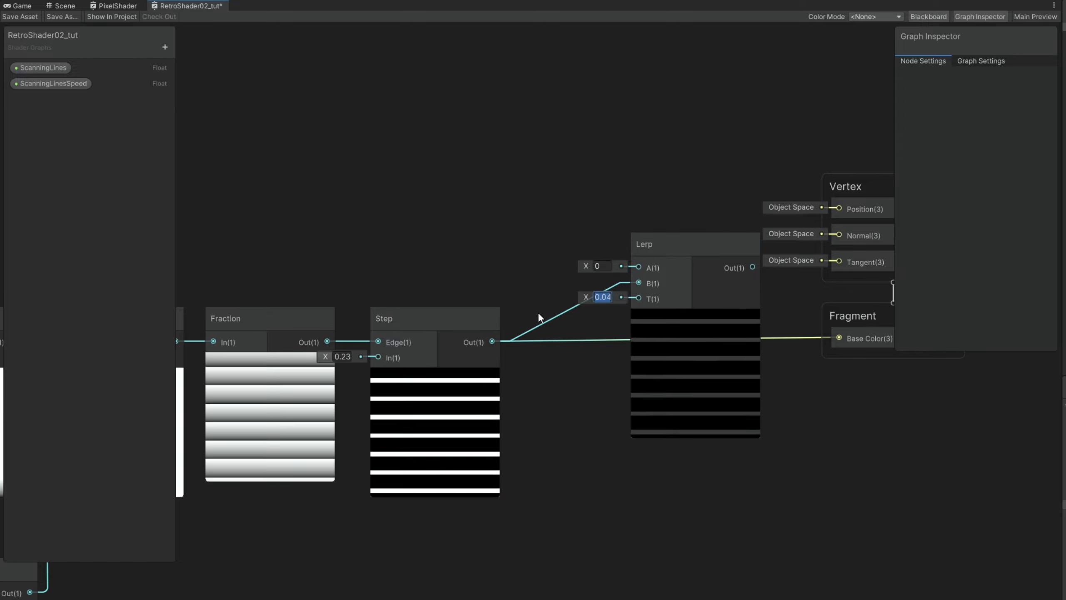
pyautogui.write('sce')
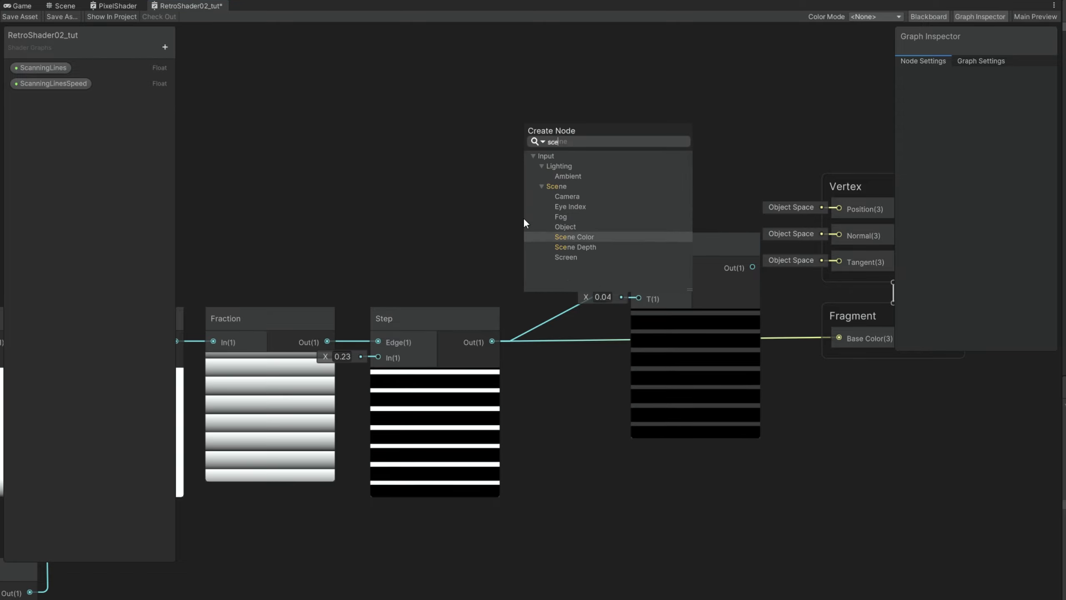
pyautogui.moveTo(583, 241)
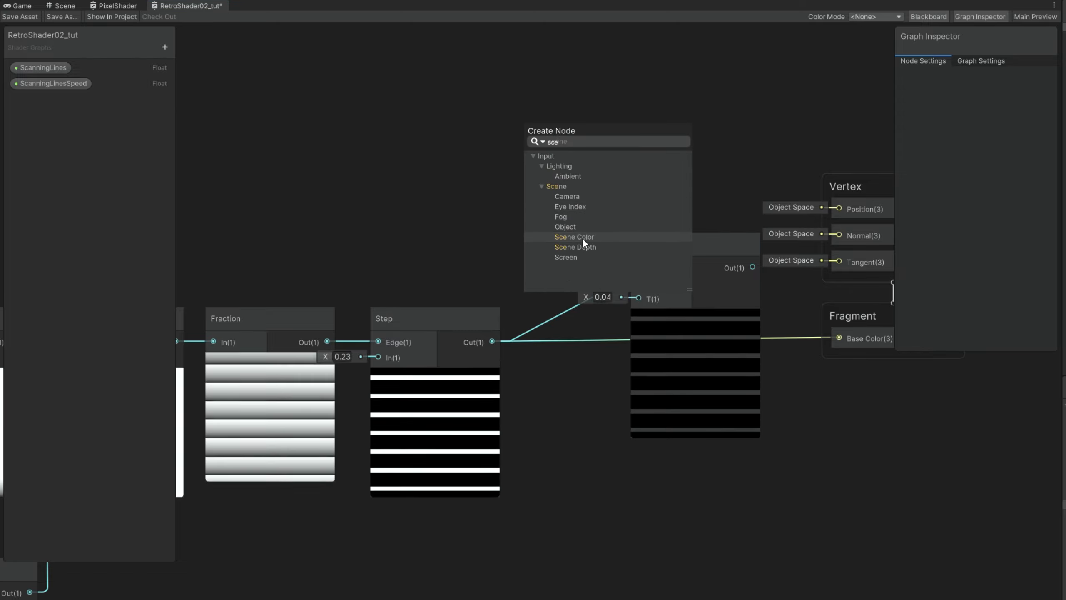
pyautogui.click(575, 236)
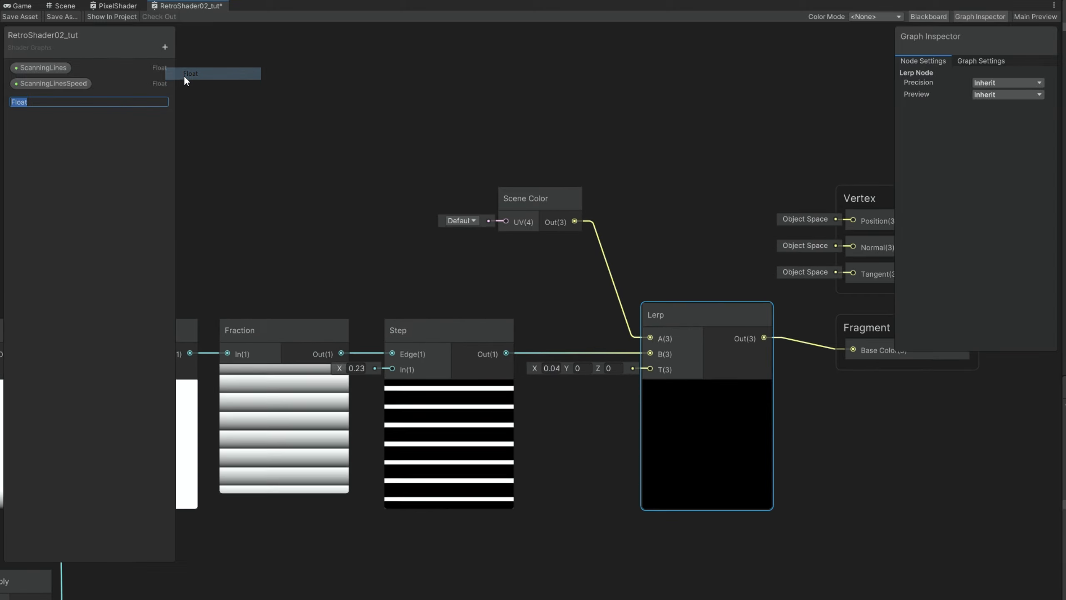
# - Create a ScanningLinesAmount float as a 0–1 slider and drag it into the graph
pyautogui.write('ScanningLinesAmount')
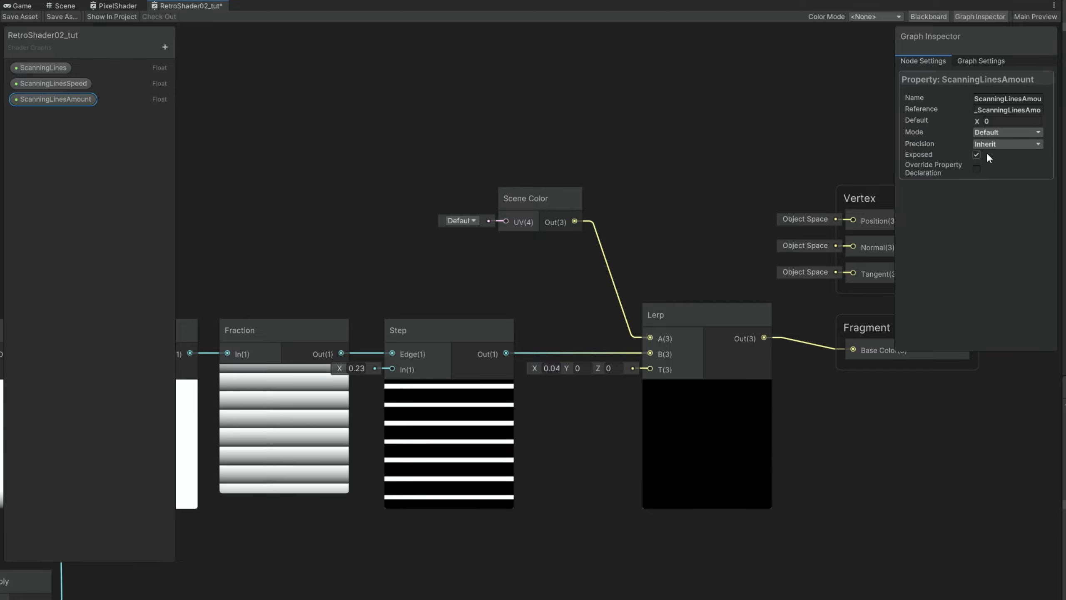
pyautogui.click(1007, 131)
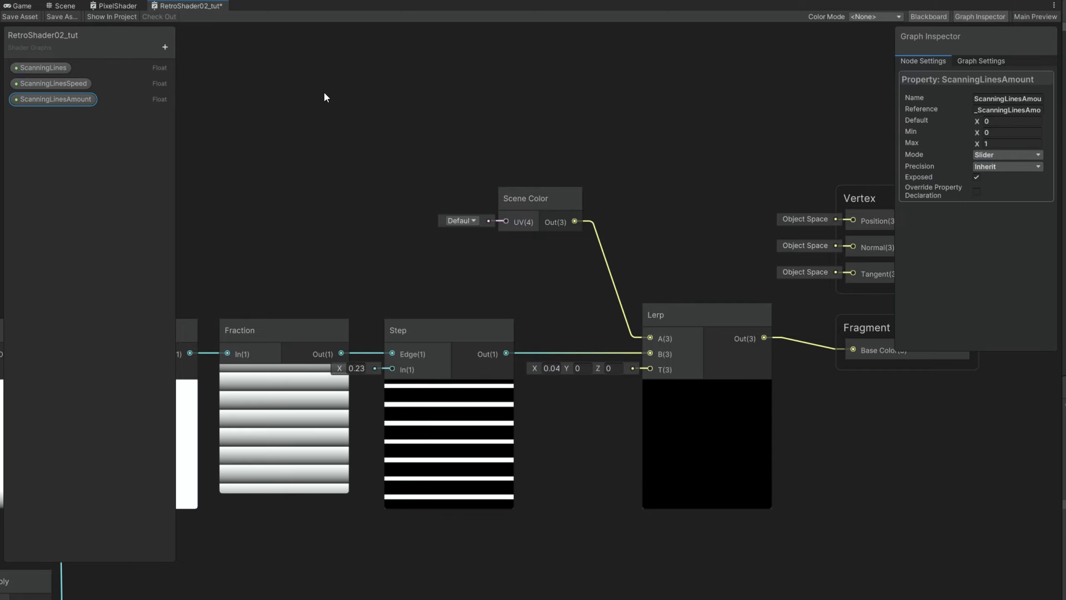
pyautogui.moveTo(54, 99); pyautogui.dragTo(54, 67)
pyautogui.write('sine')
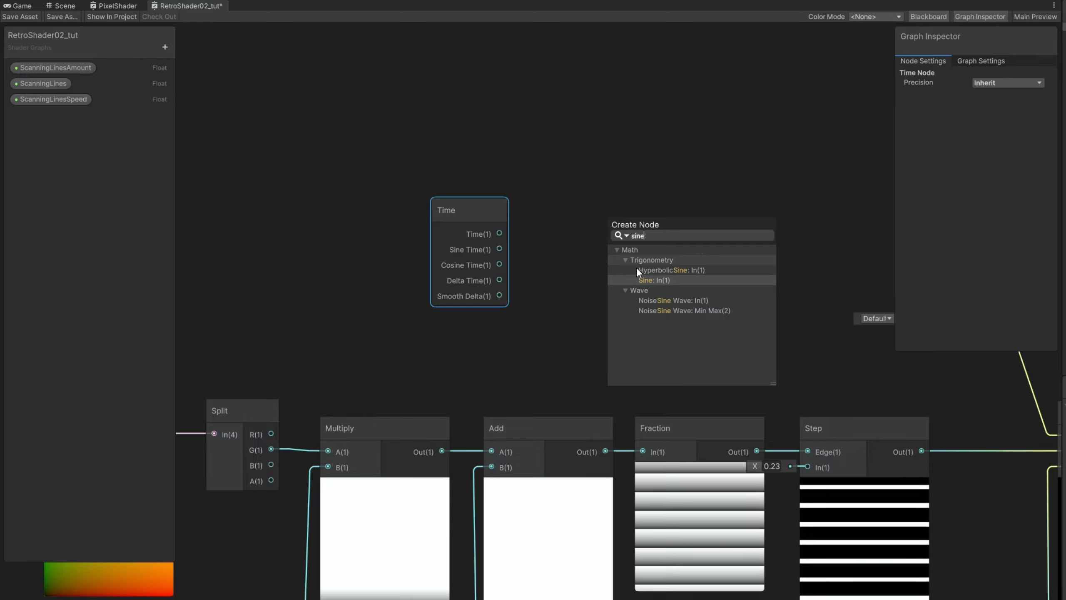
# - Add a Sine node on Time multiplied by 15 to modulate the stripes
pyautogui.click(653, 280)
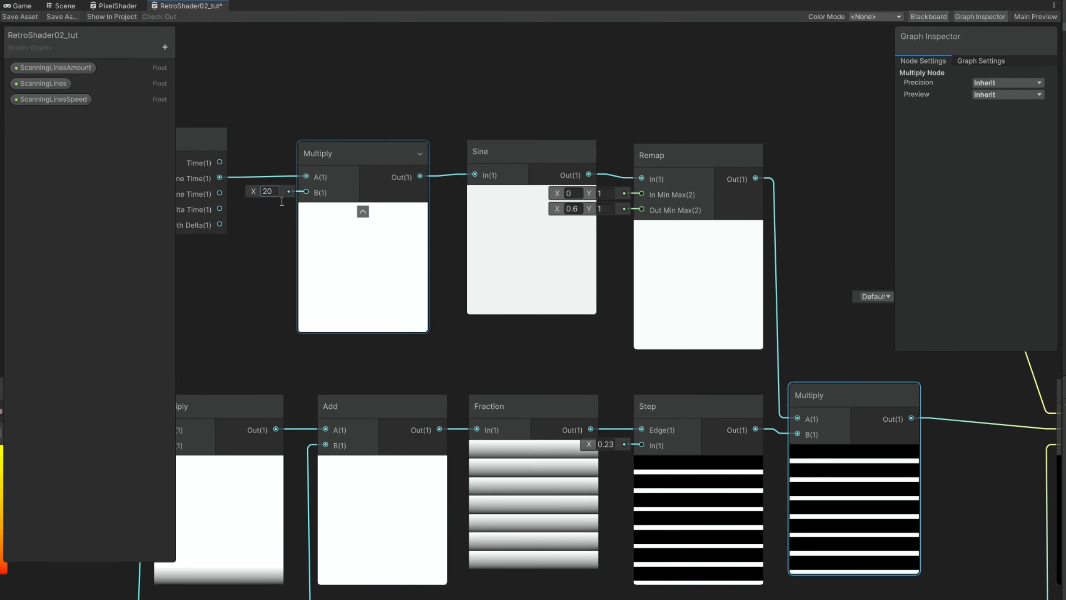
pyautogui.write('15')
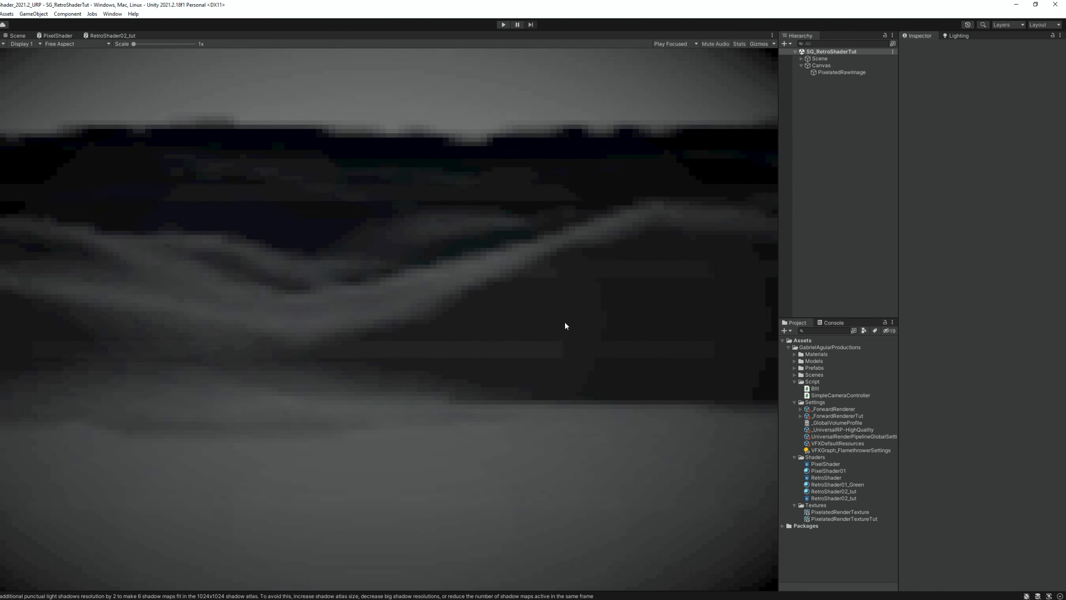
pyautogui.moveTo(522, 326)
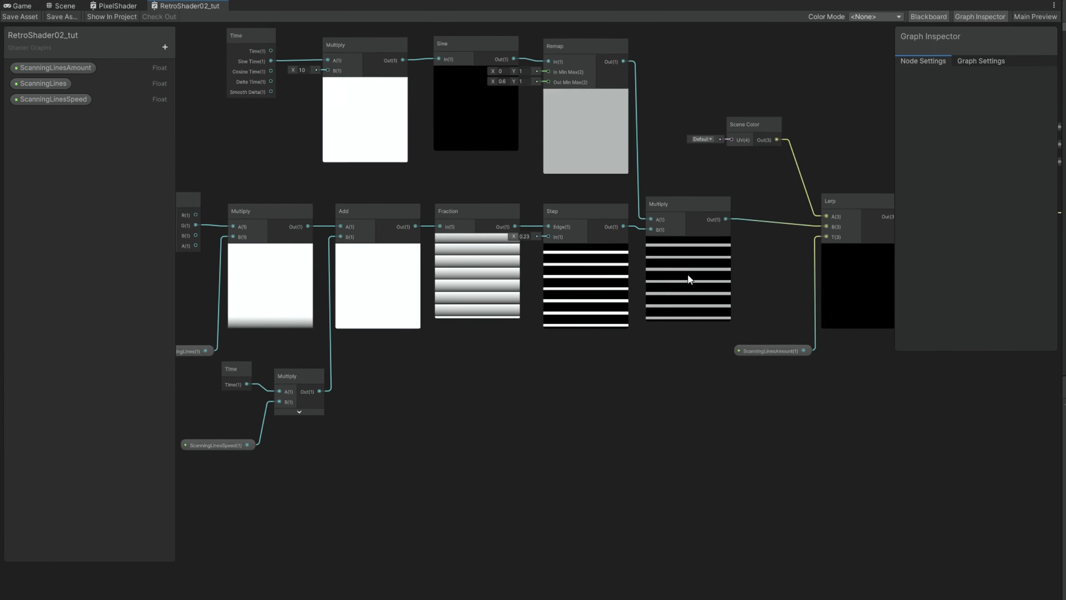
# - Add a Simple Noise node and Blackboard floats NoiseAmount and NoiseScale plus Vector2 NoiseSpeed
pyautogui.write('sim')
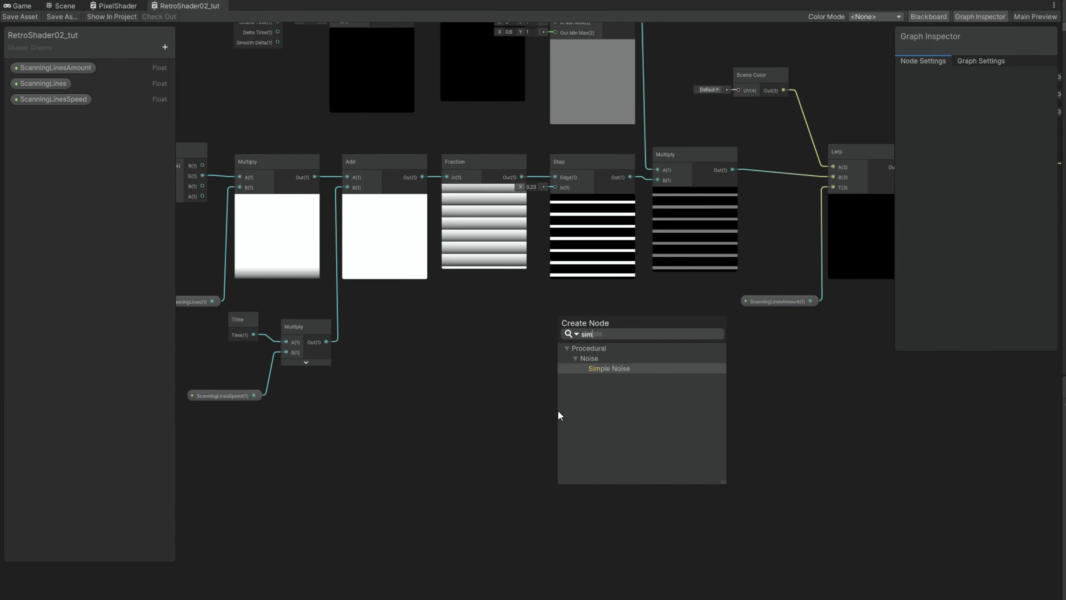
pyautogui.click(607, 368)
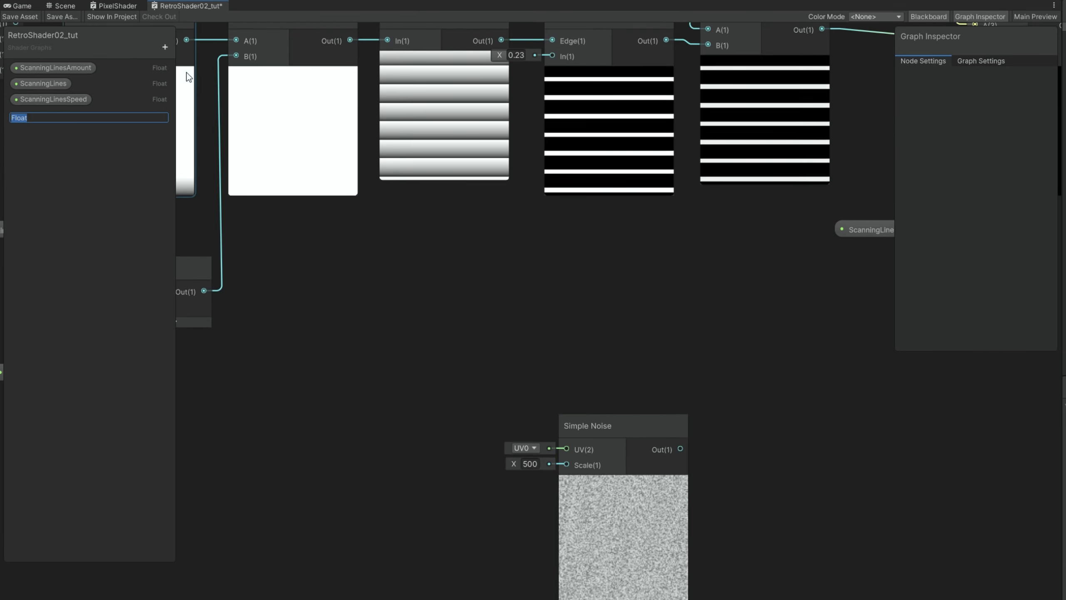
pyautogui.write('NoiseAmount')
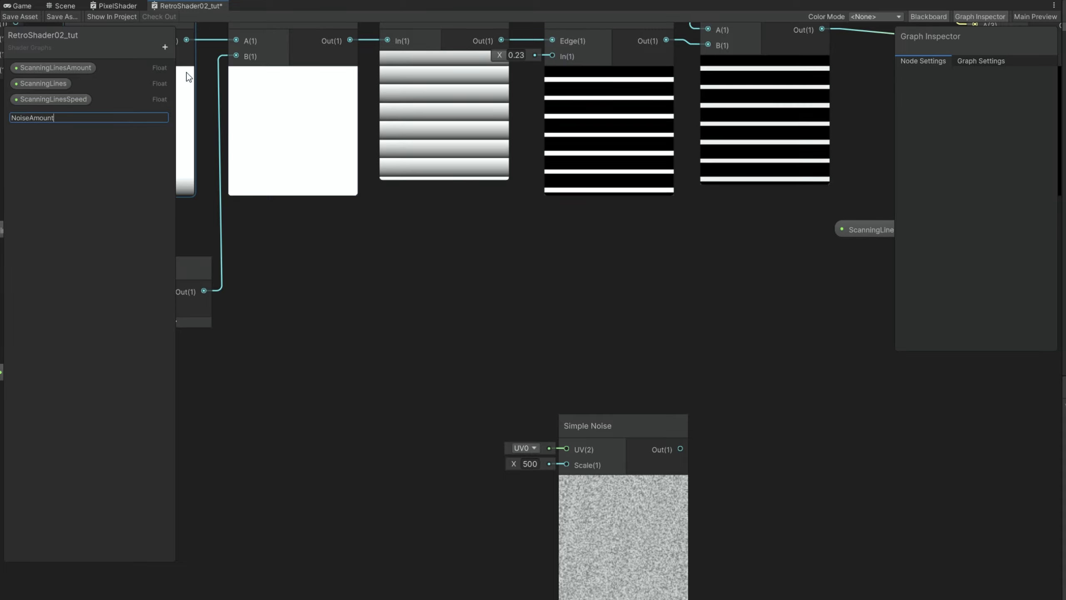
pyautogui.click(165, 46)
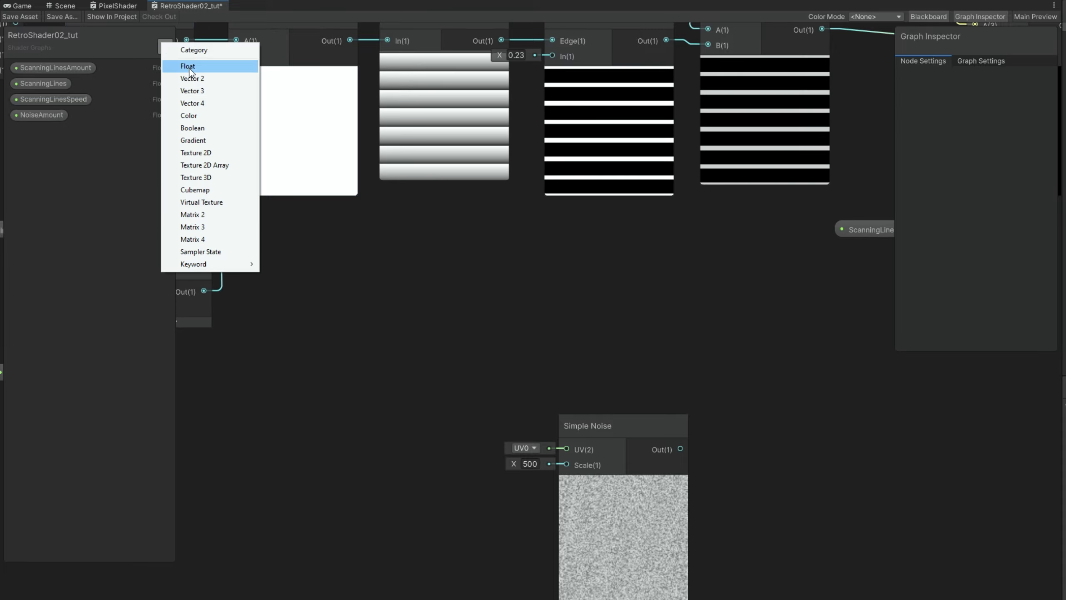
pyautogui.click(188, 65)
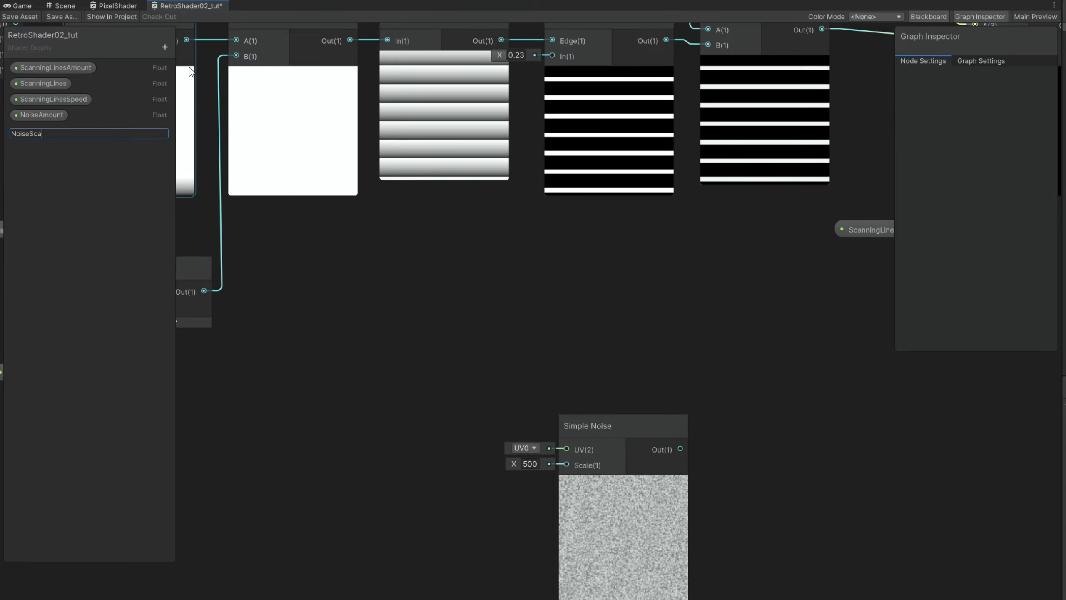
pyautogui.press('Return')
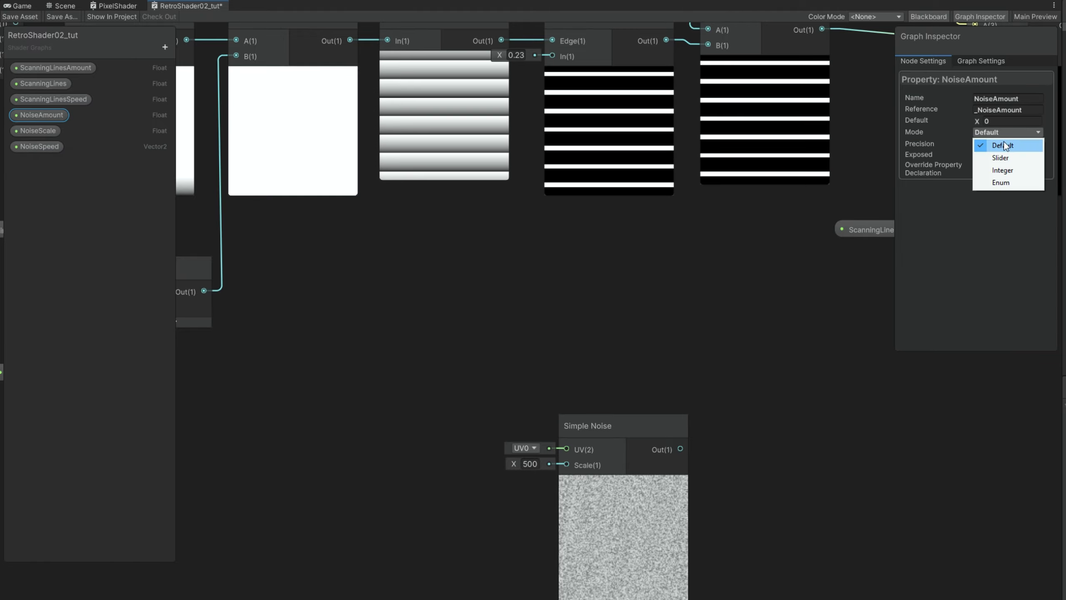
pyautogui.click(37, 131)
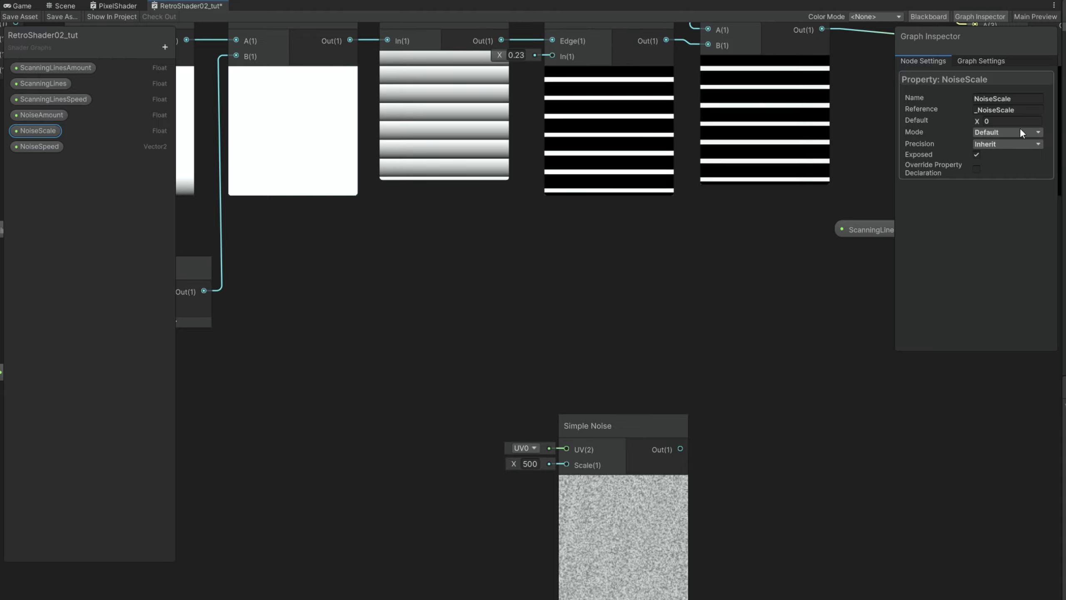
# - Set the NoiseScale property's default value to 100
pyautogui.click(1006, 120)
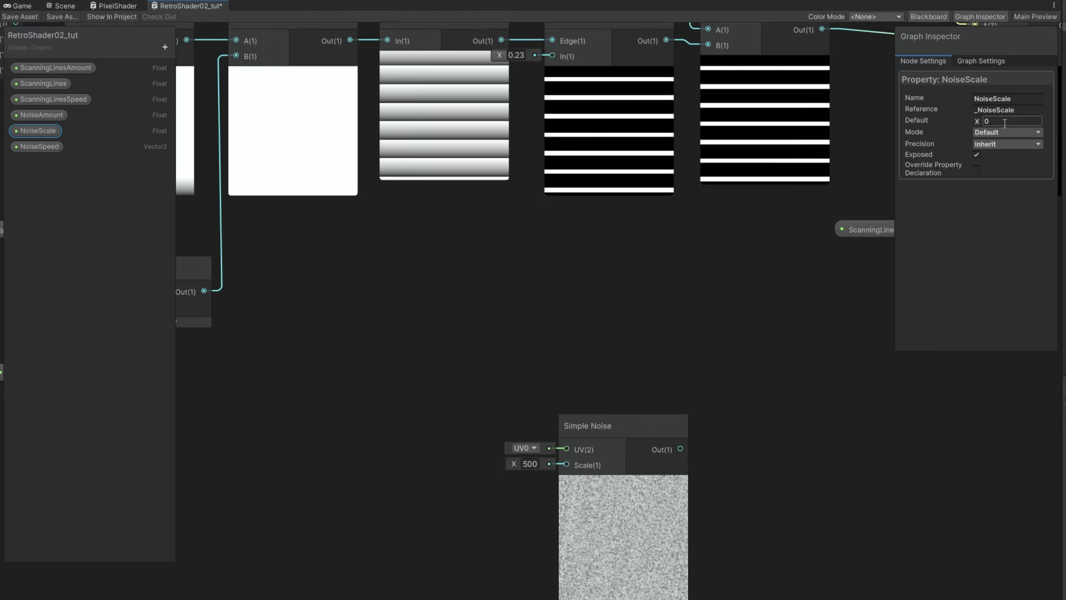
pyautogui.write('1')
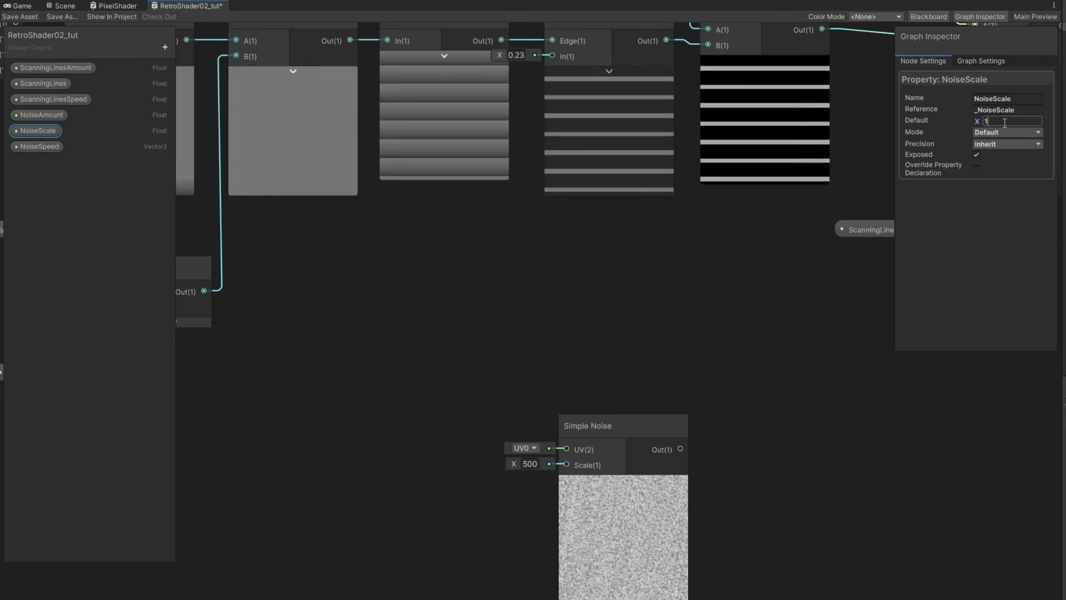
pyautogui.write('100')
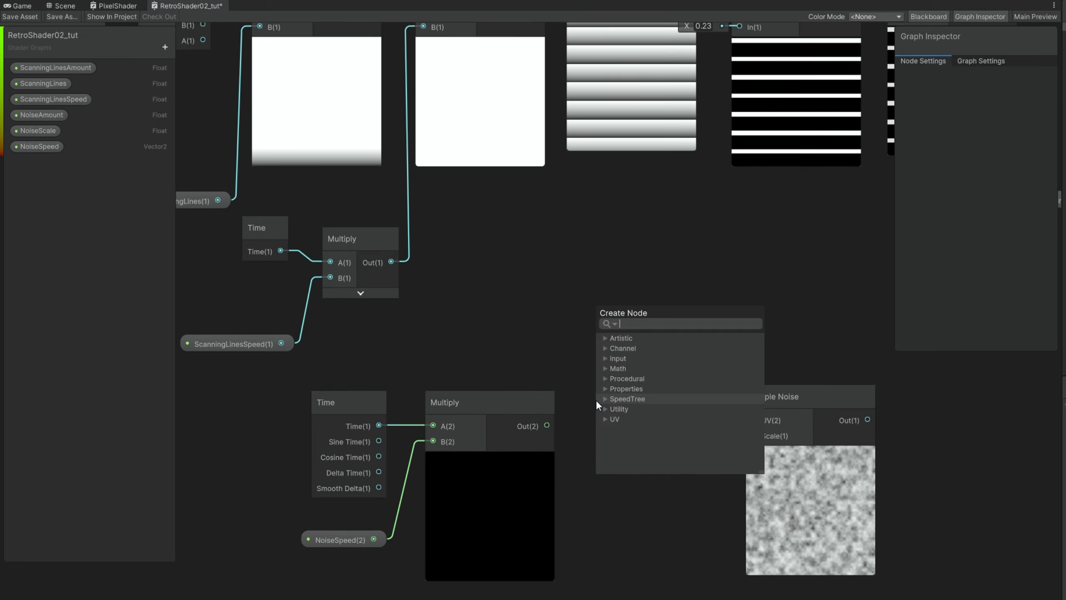
# - Route Time×NoiseSpeed into a Tiling And Offset node feeding the Simple Noise UV
pyautogui.write('ti')
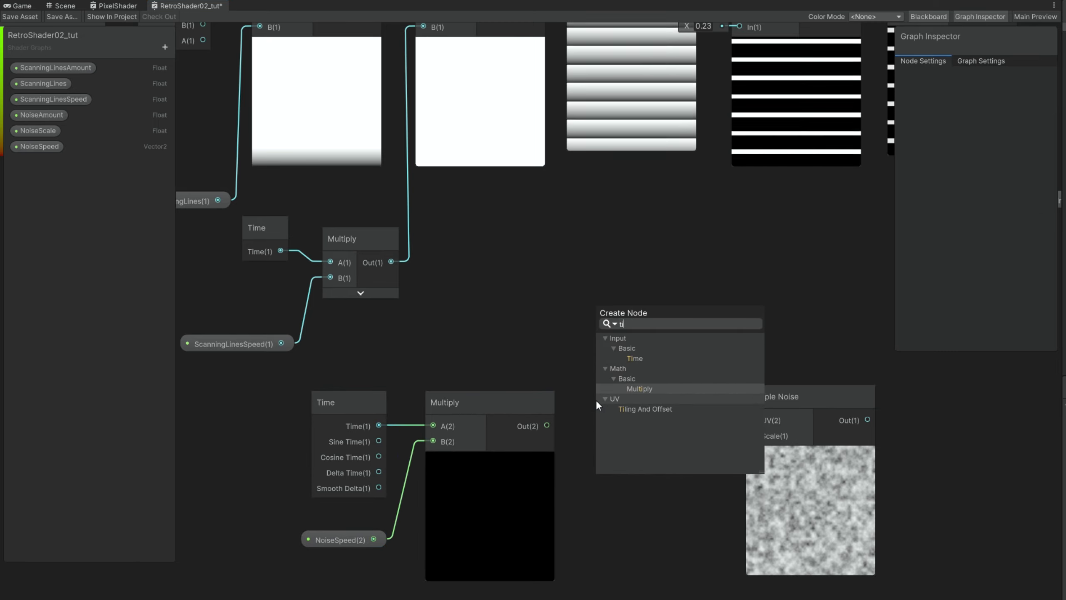
pyautogui.click(645, 408)
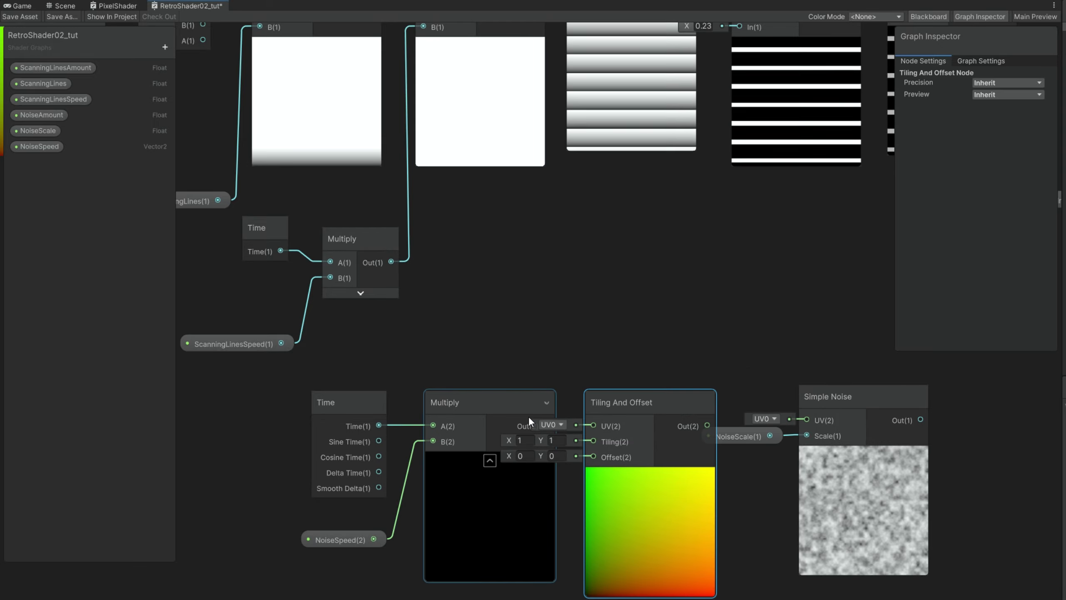
pyautogui.click(488, 401)
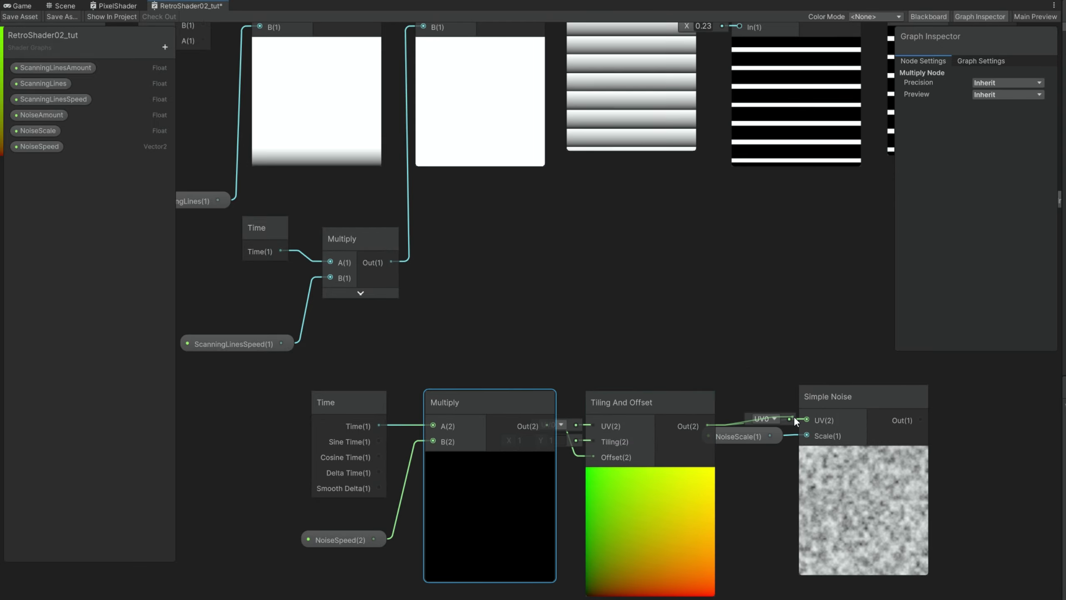
pyautogui.click(39, 147)
pyautogui.write('lerp')
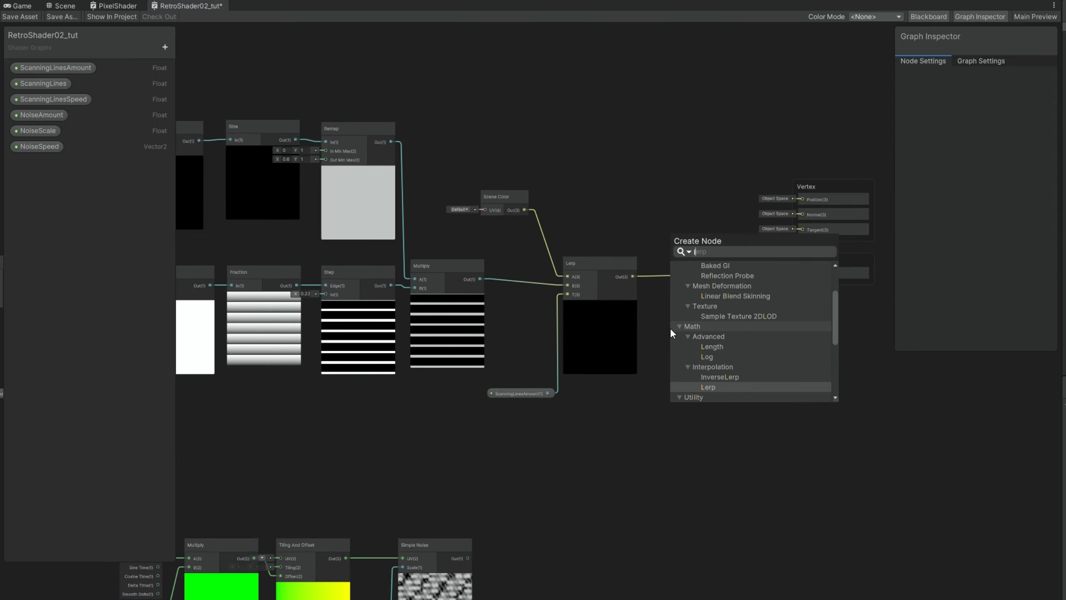
# - Add a second Lerp node and bring NoiseAmount into the graph as its blend factor
pyautogui.click(708, 386)
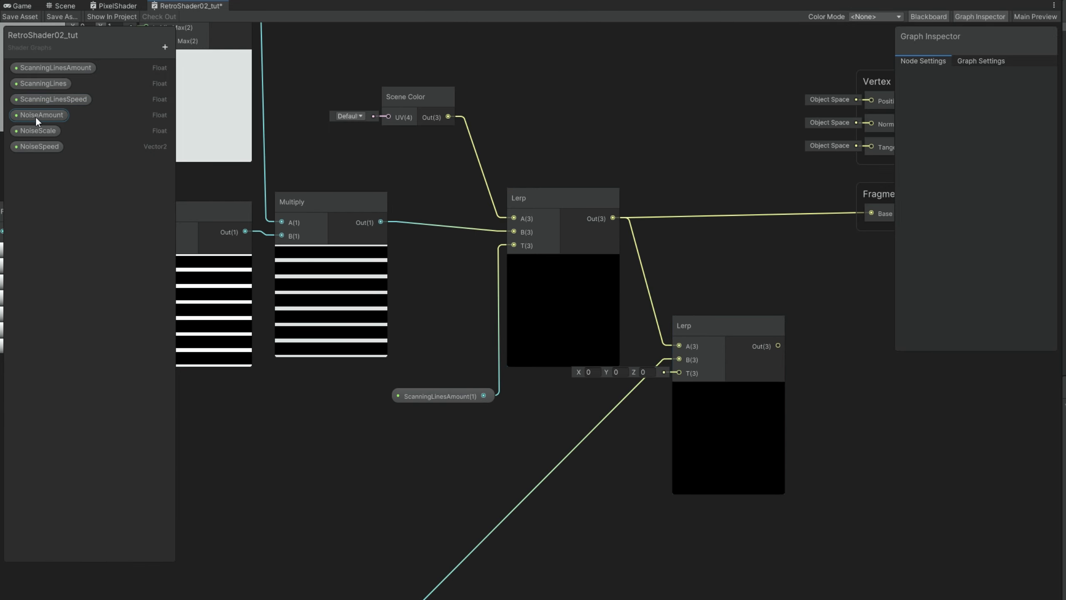
pyautogui.click(41, 115)
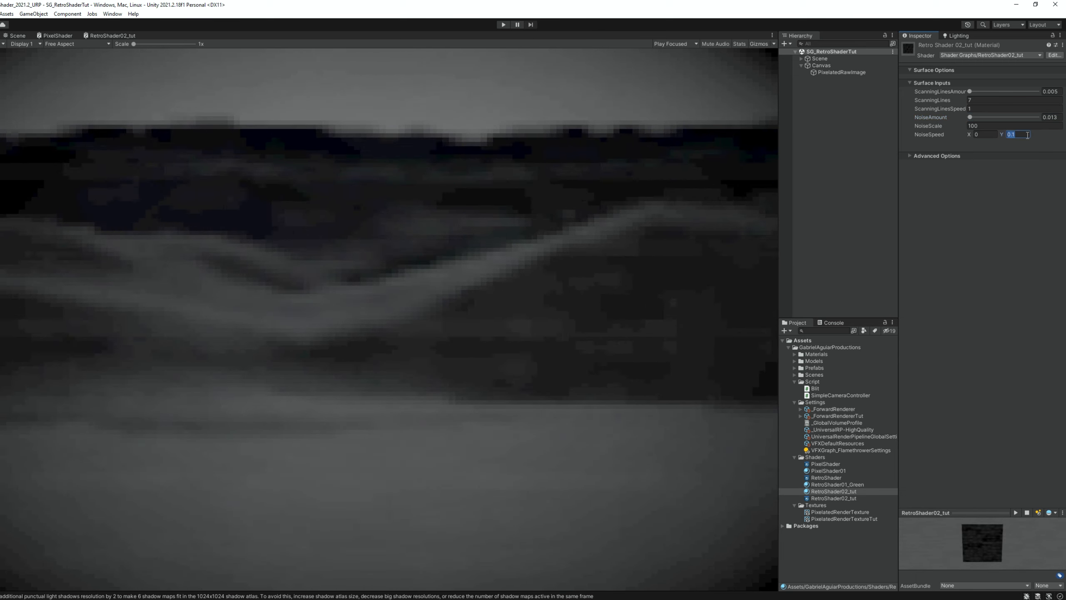
# - Set the retro material's NoiseSpeed Y to 0.05 for vertical scrolling noise
pyautogui.write('0.05')
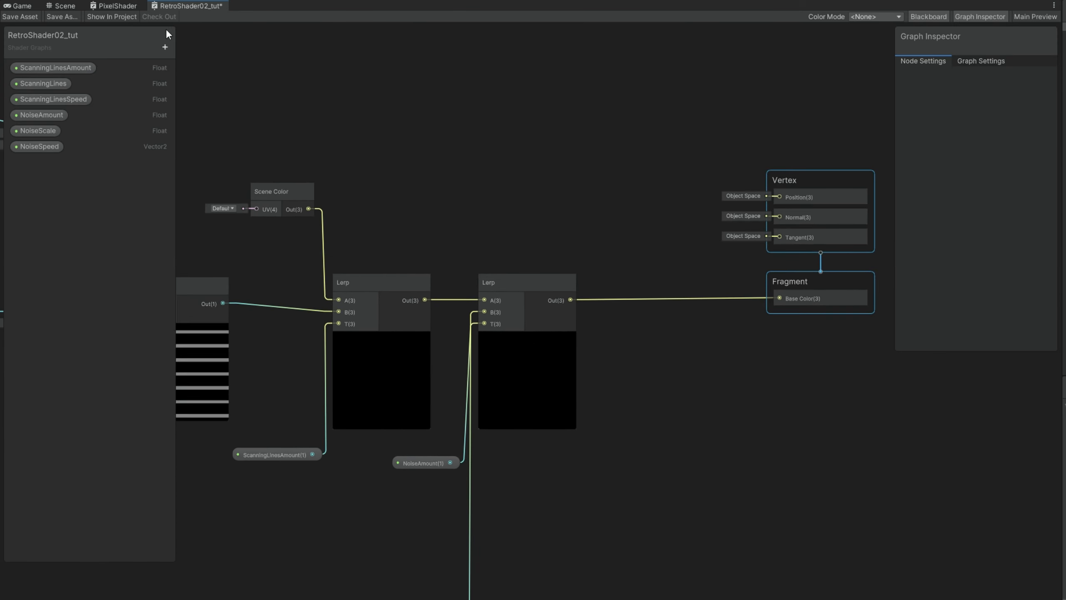
# - Add a Color property with white default in HDR mode and a Multiply node to apply it
pyautogui.click(165, 47)
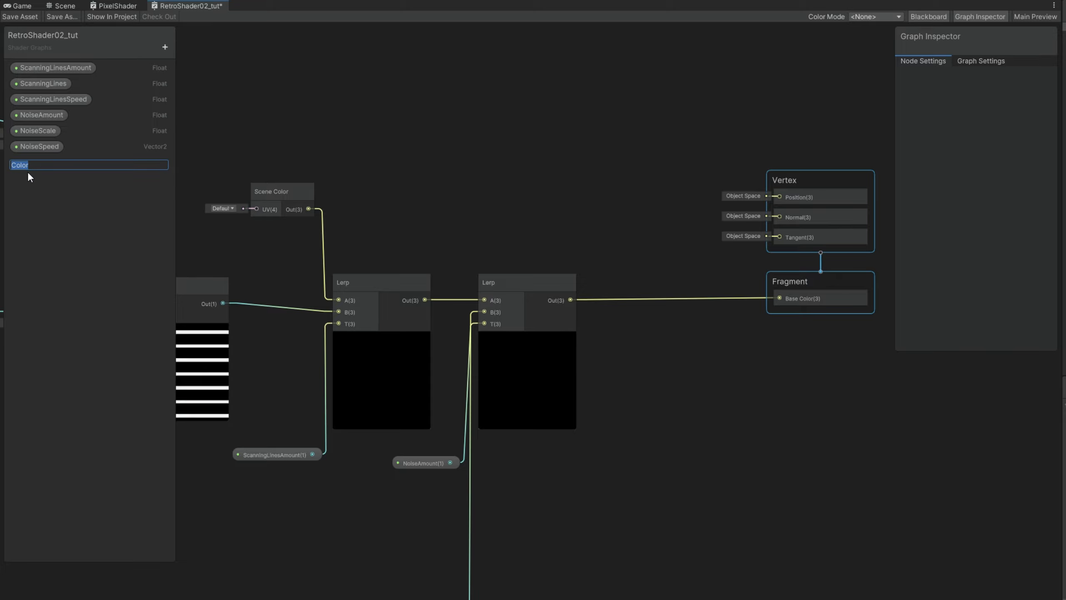
pyautogui.press('Return')
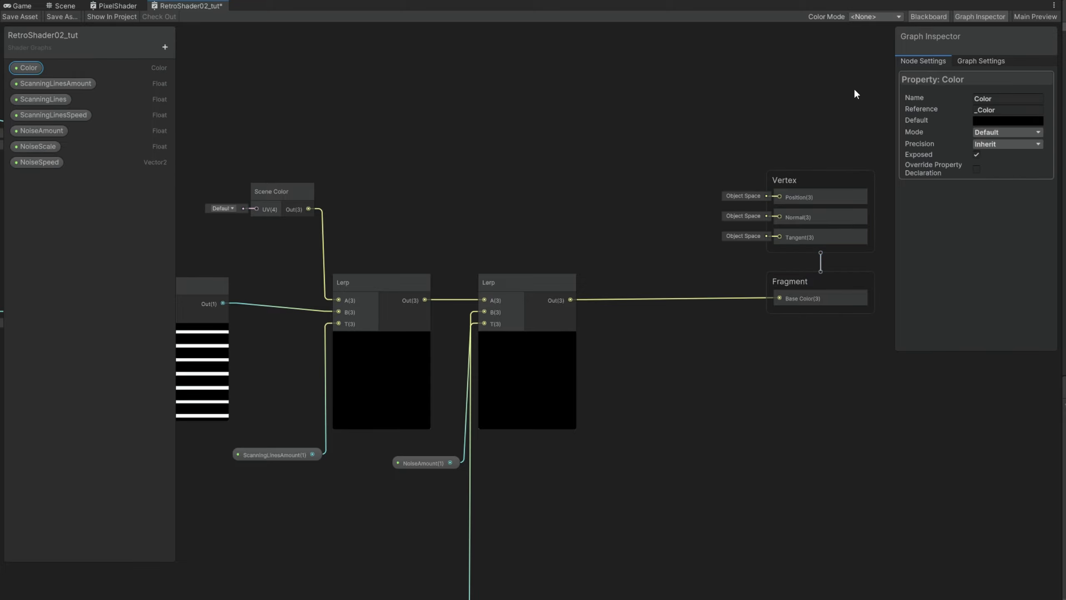
pyautogui.click(1008, 120)
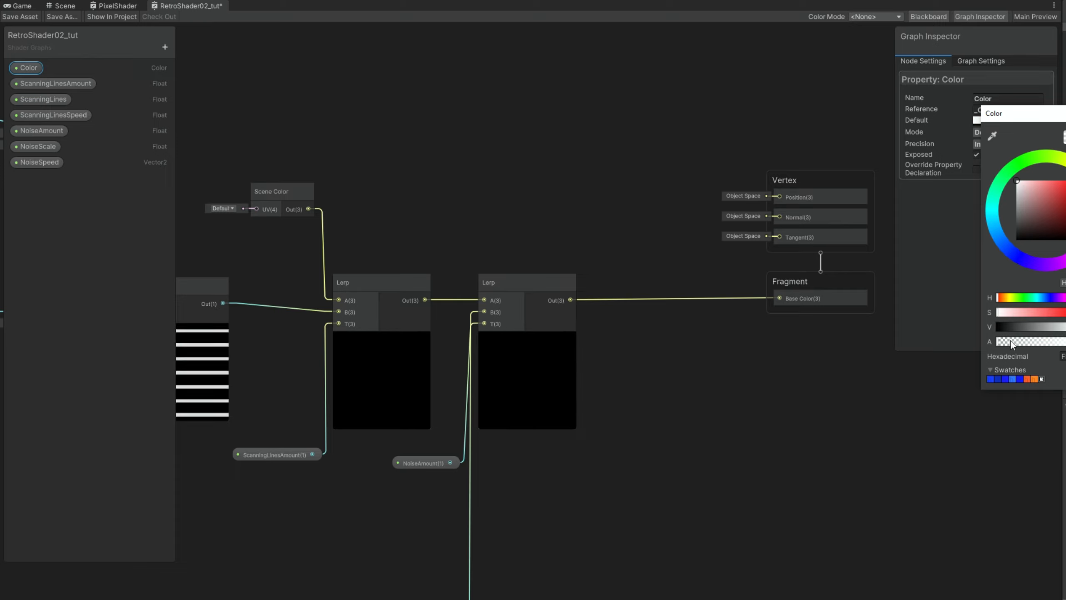
pyautogui.click(1006, 132)
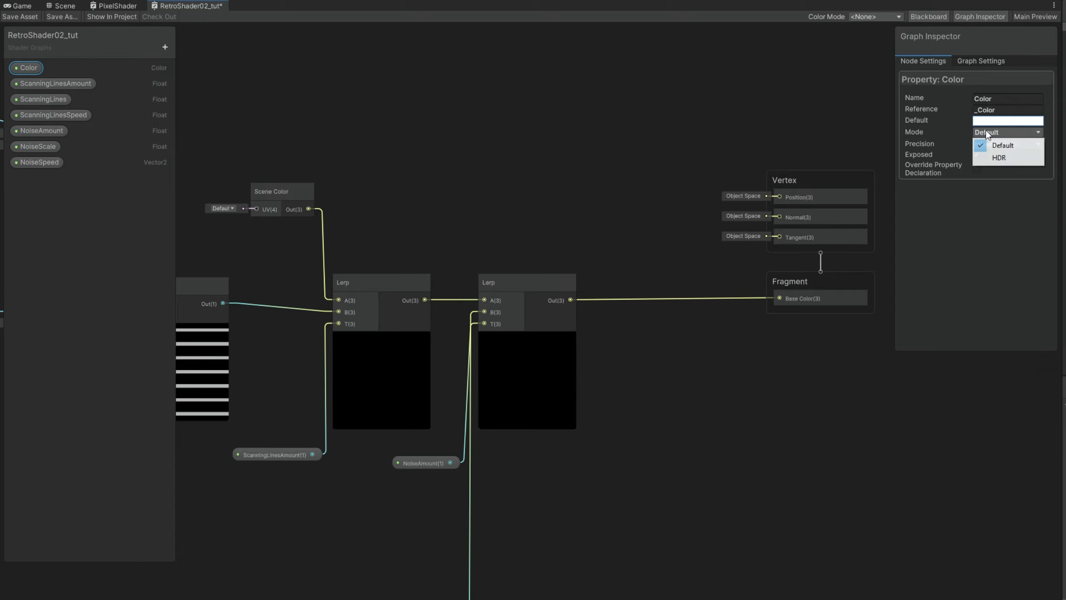
pyautogui.click(998, 157)
pyautogui.write('mu')
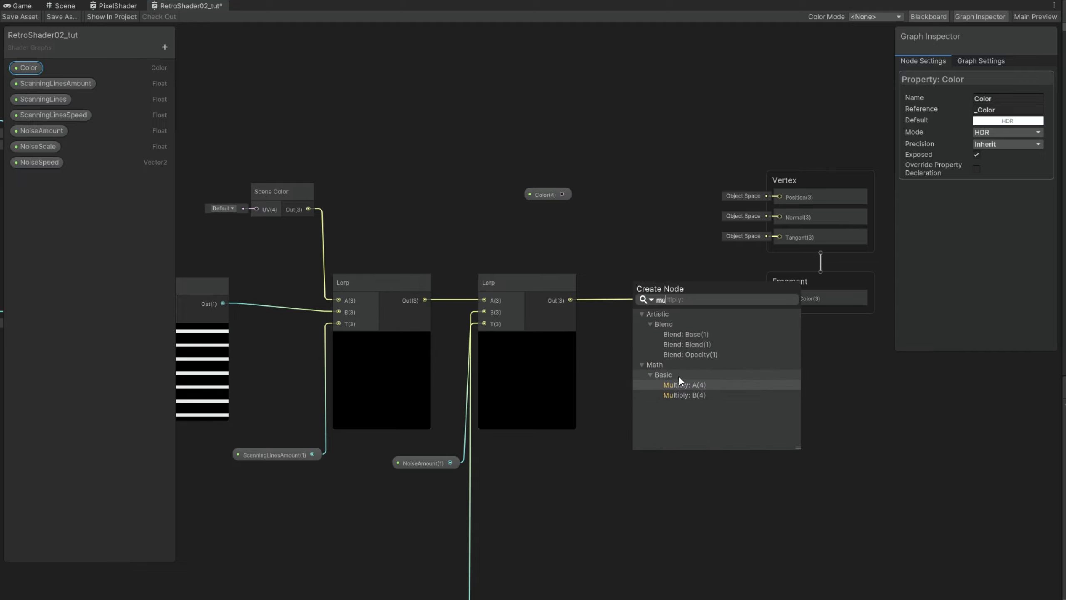
pyautogui.click(683, 384)
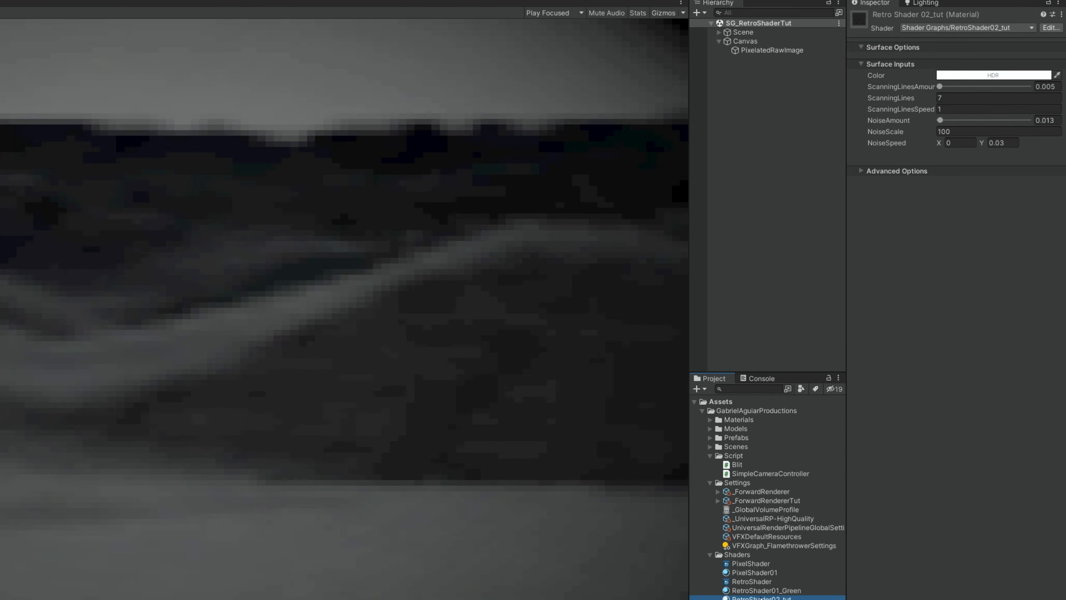
# - Pick a pale green in the material's HDR Color picker to tint the Game view
pyautogui.click(993, 75)
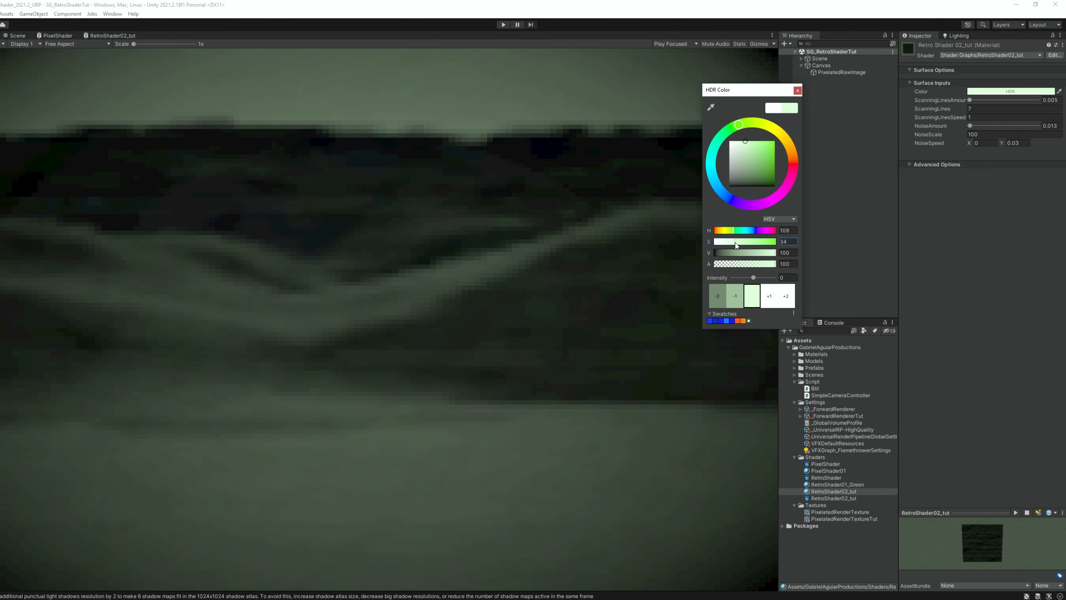
pyautogui.click(797, 89)
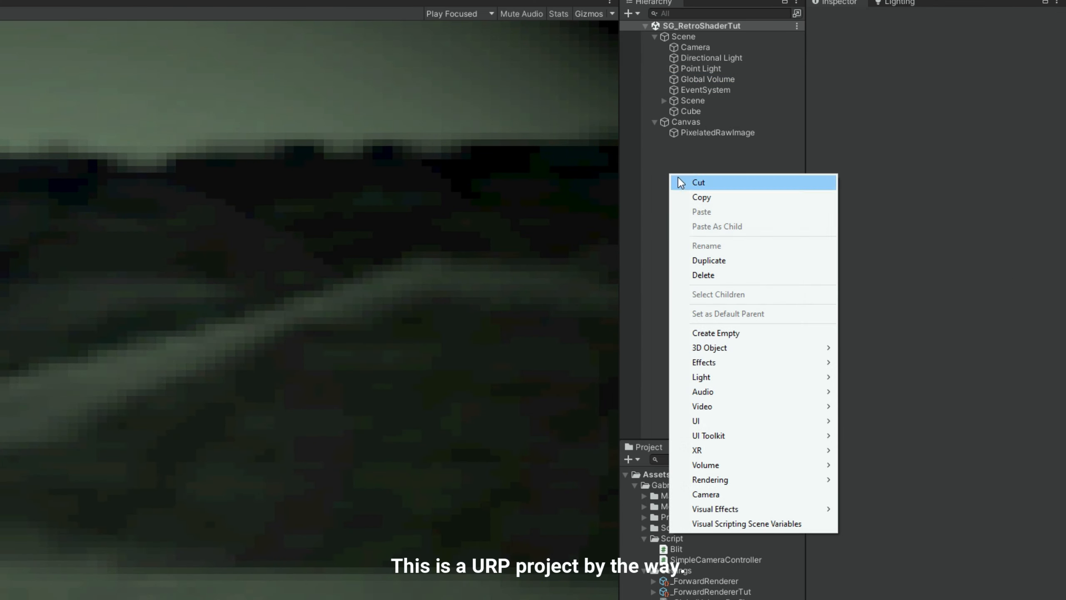
pyautogui.moveTo(710, 479)
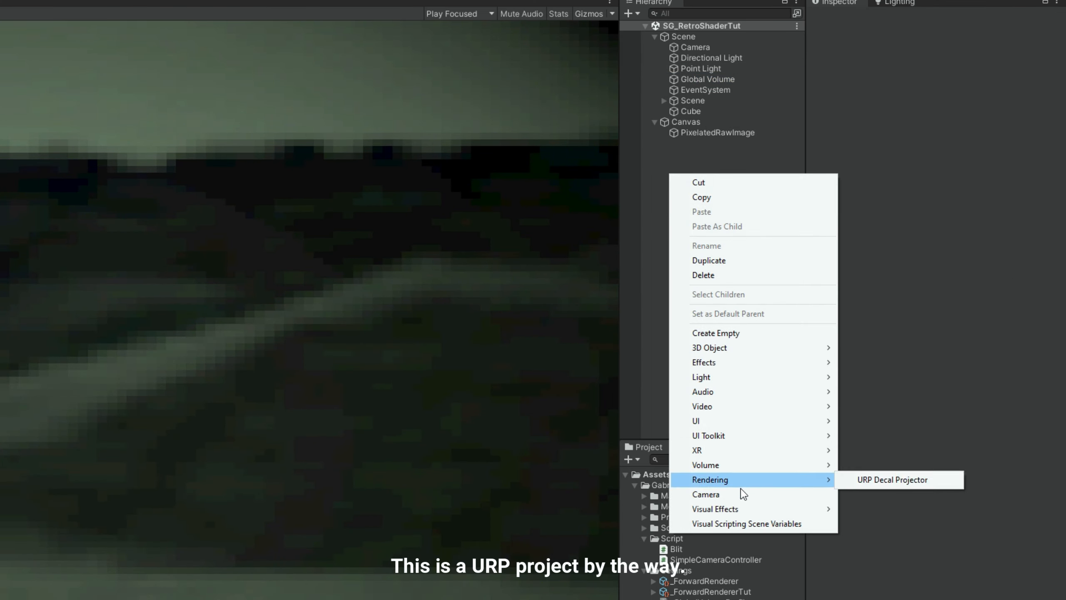
pyautogui.moveTo(705, 464)
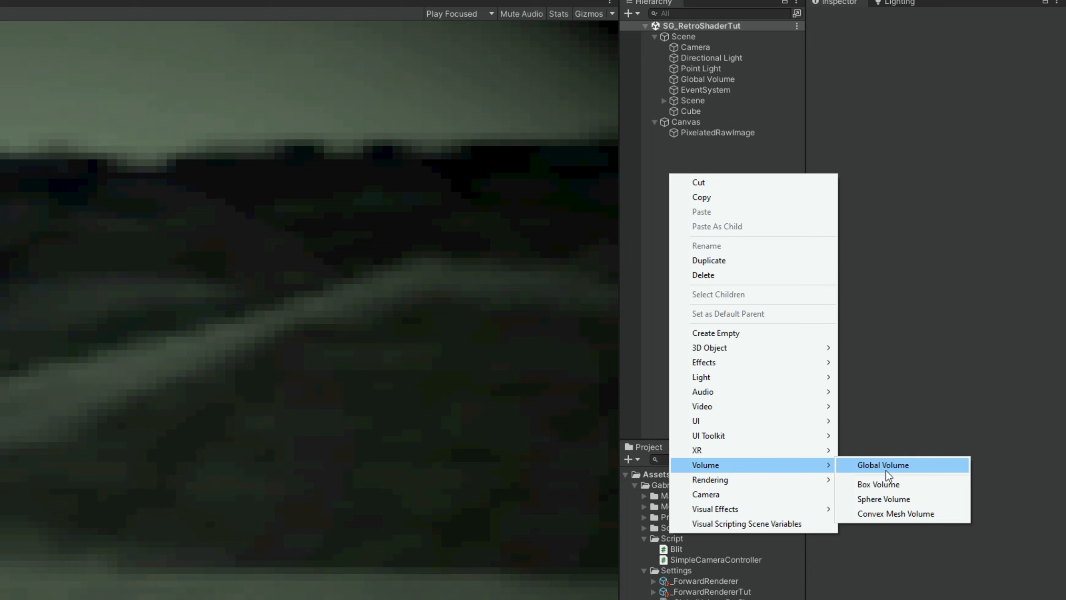
# - Select the scene's Global Volume, nudge Vignette intensity and add a Lens Distortion override
pyautogui.click(882, 464)
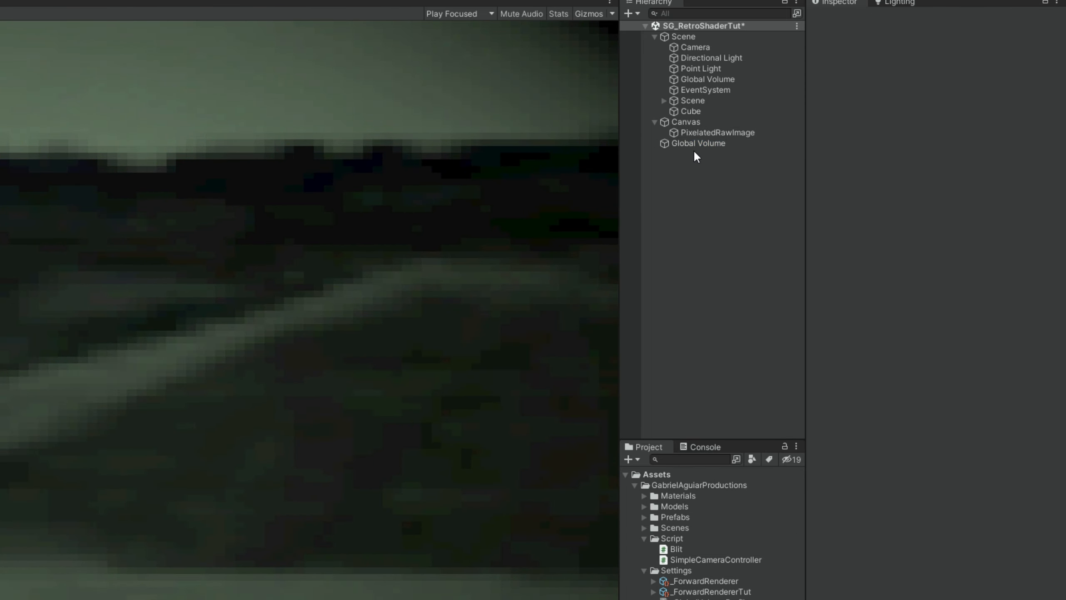
pyautogui.click(707, 79)
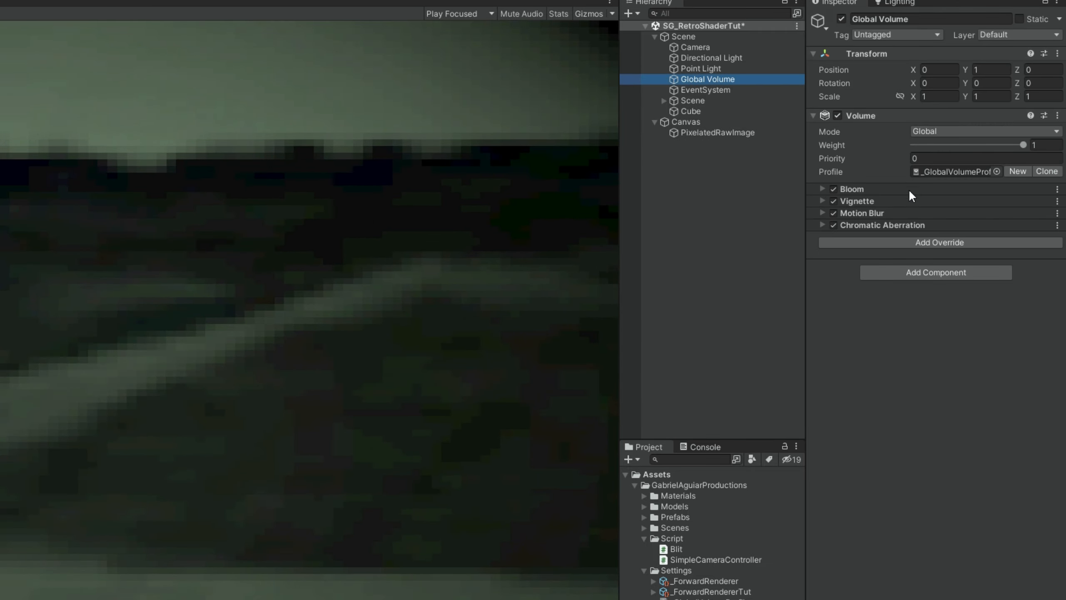
pyautogui.click(823, 202)
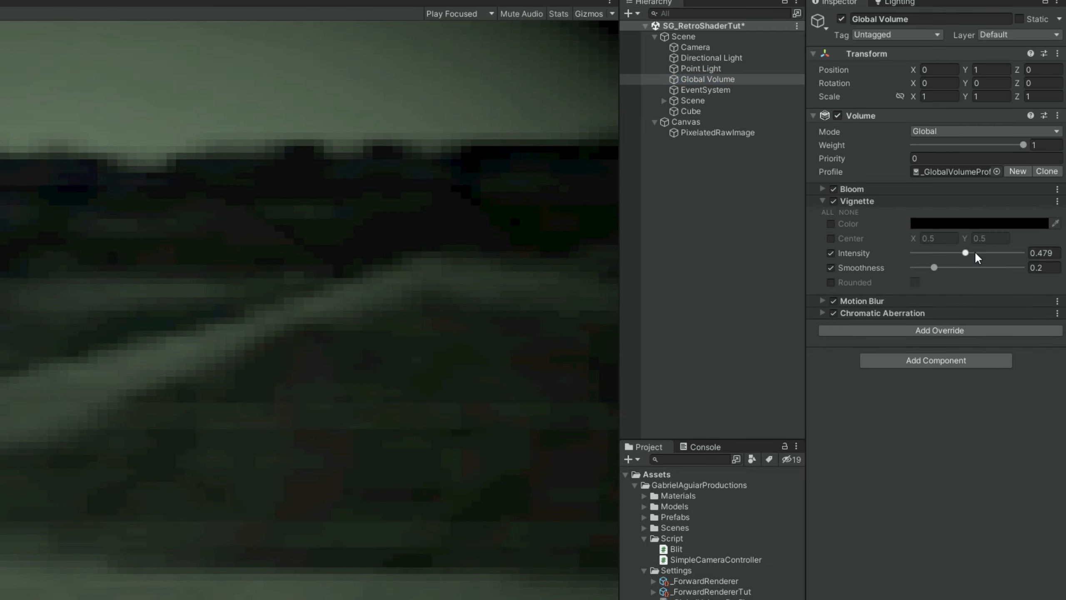
pyautogui.click(938, 331)
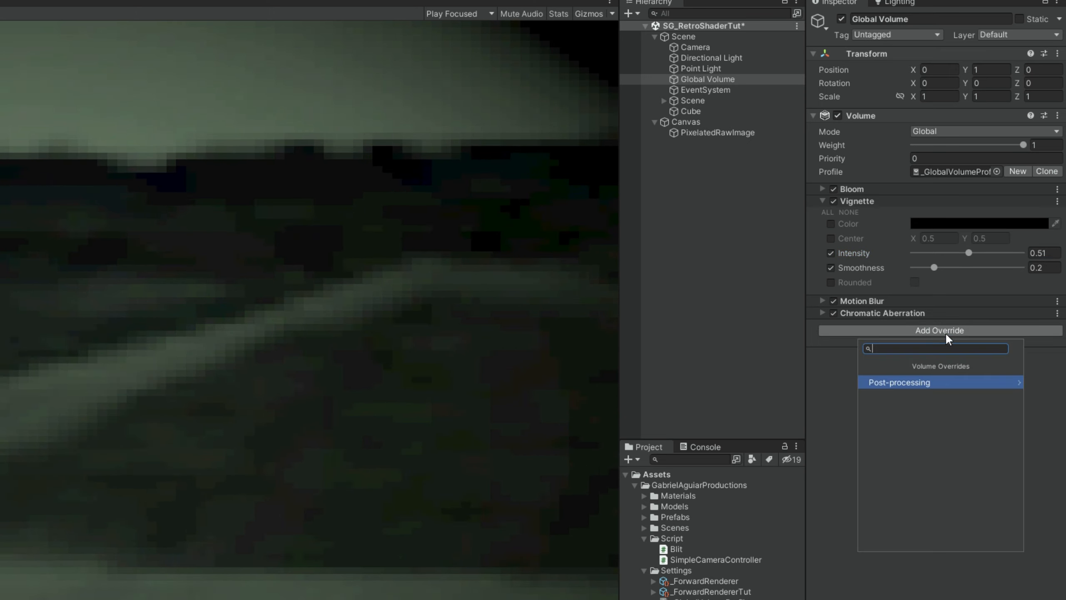
pyautogui.click(898, 383)
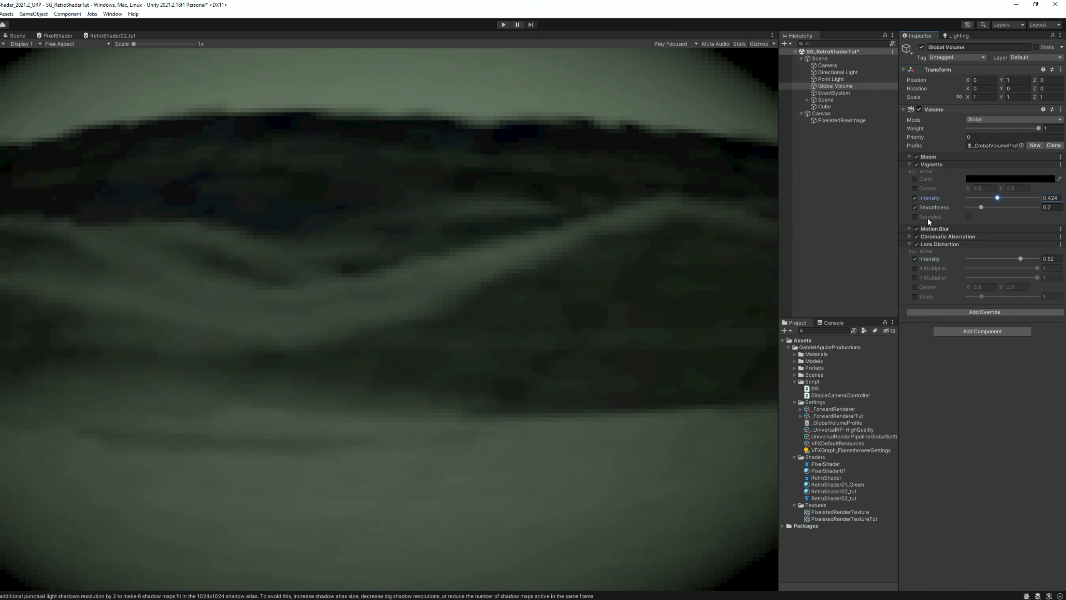
# - Set the vignette intensity to 0.424 and make it rounded
pyautogui.click(913, 216)
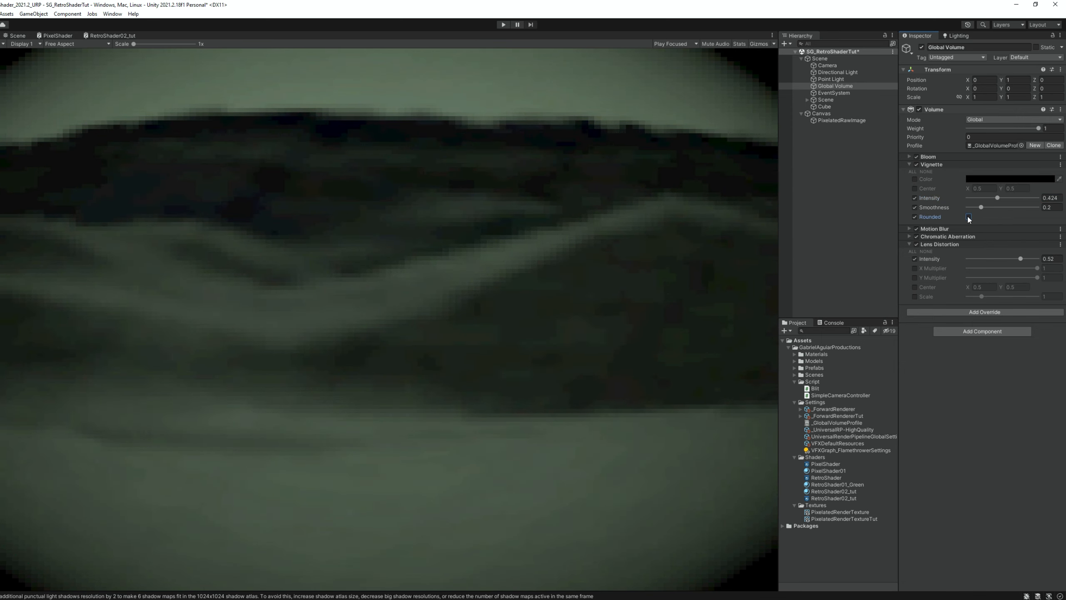
pyautogui.click(502, 24)
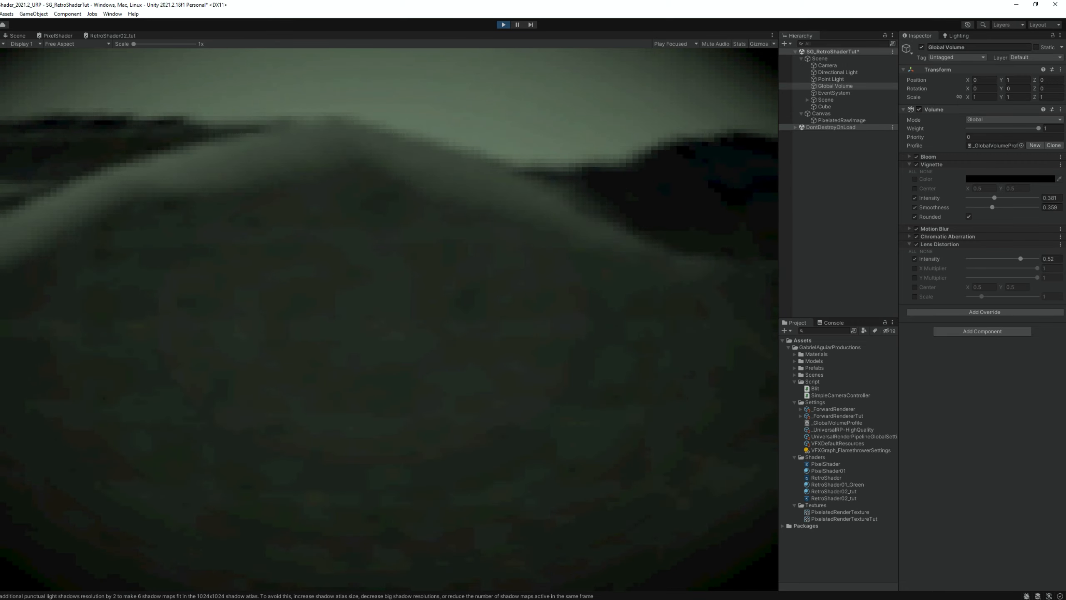
# - Run the scene to preview the green fisheye retro look with the rounded vignette
pyautogui.click(502, 24)
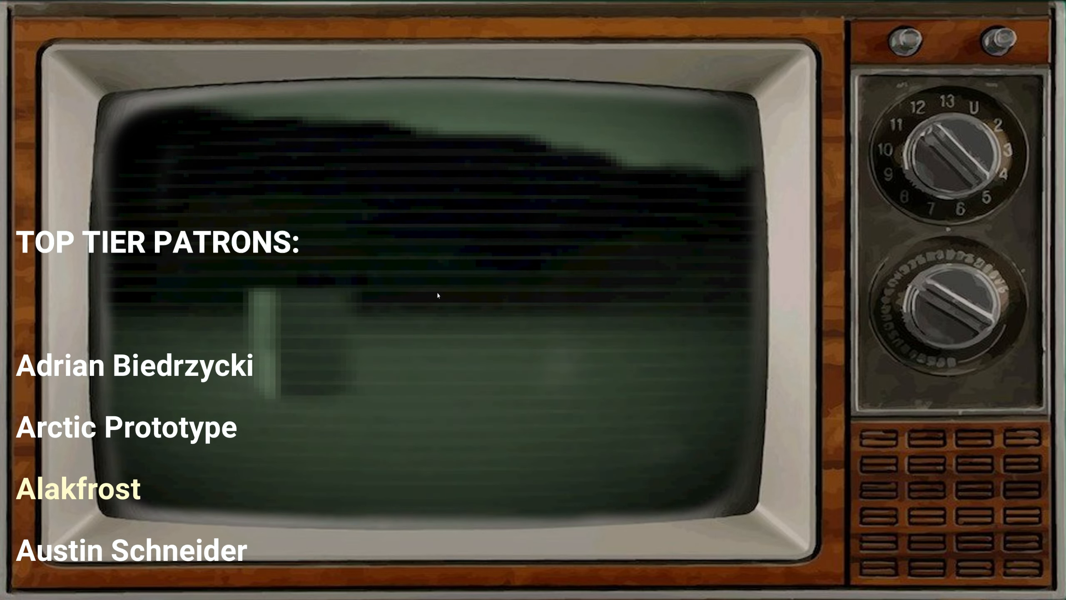
pyautogui.scroll(3)
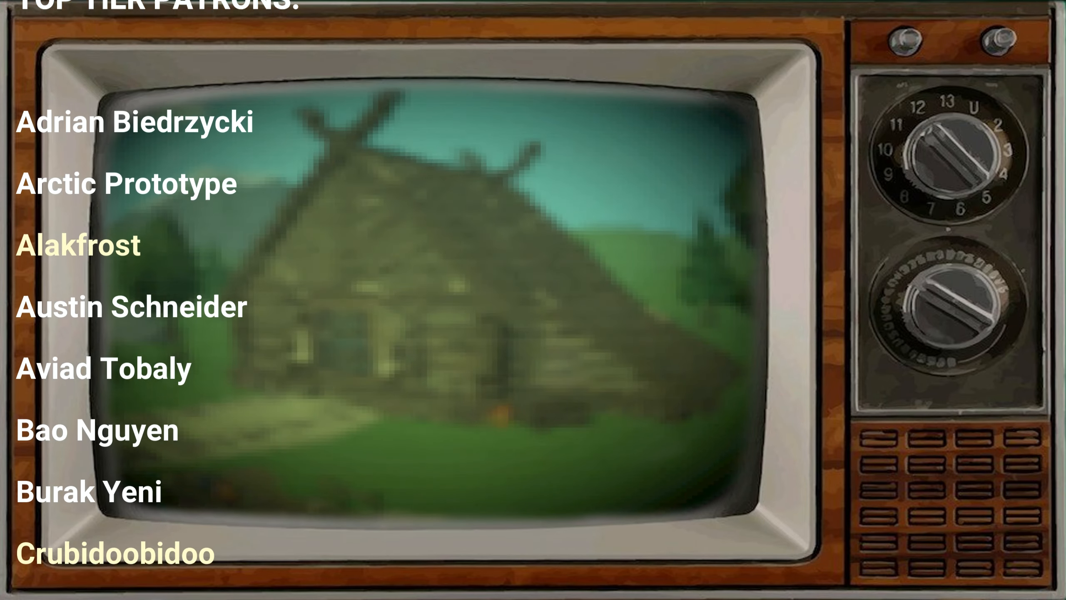
pyautogui.scroll(3)
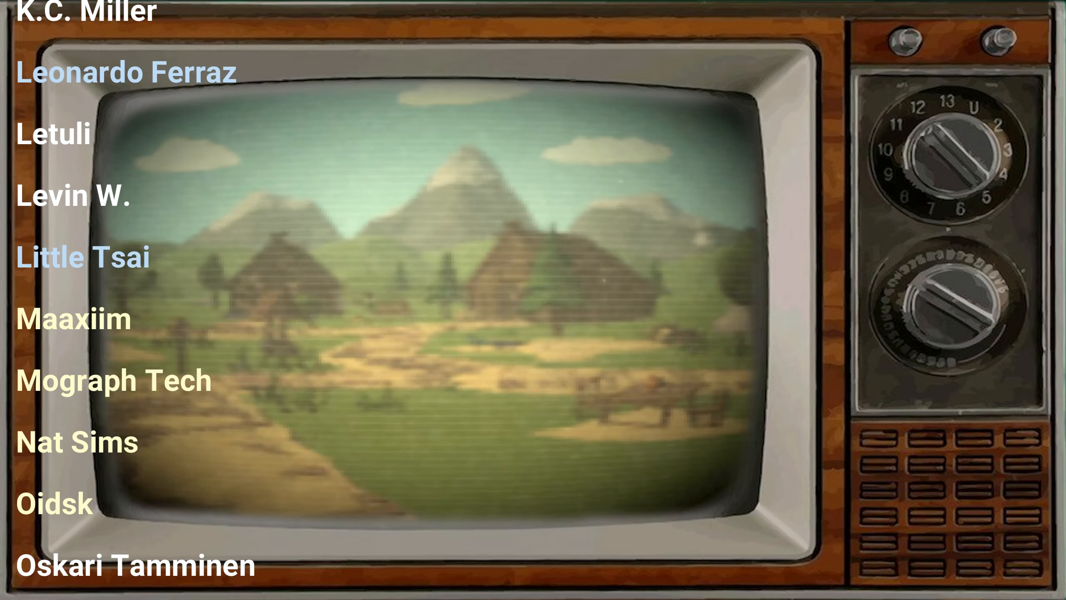
pyautogui.scroll(-3)
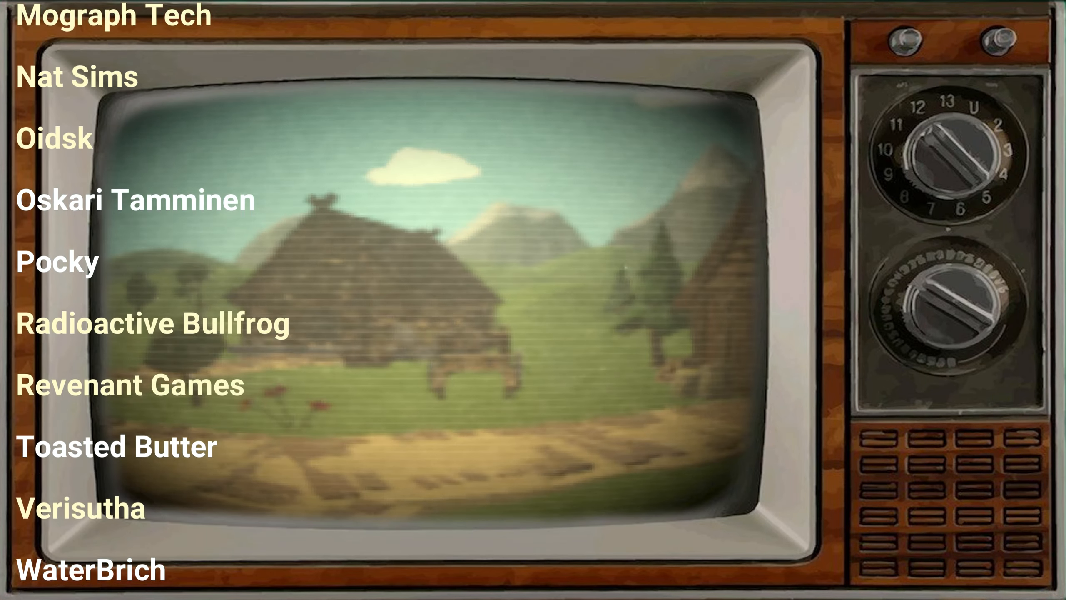
pyautogui.scroll(-3)
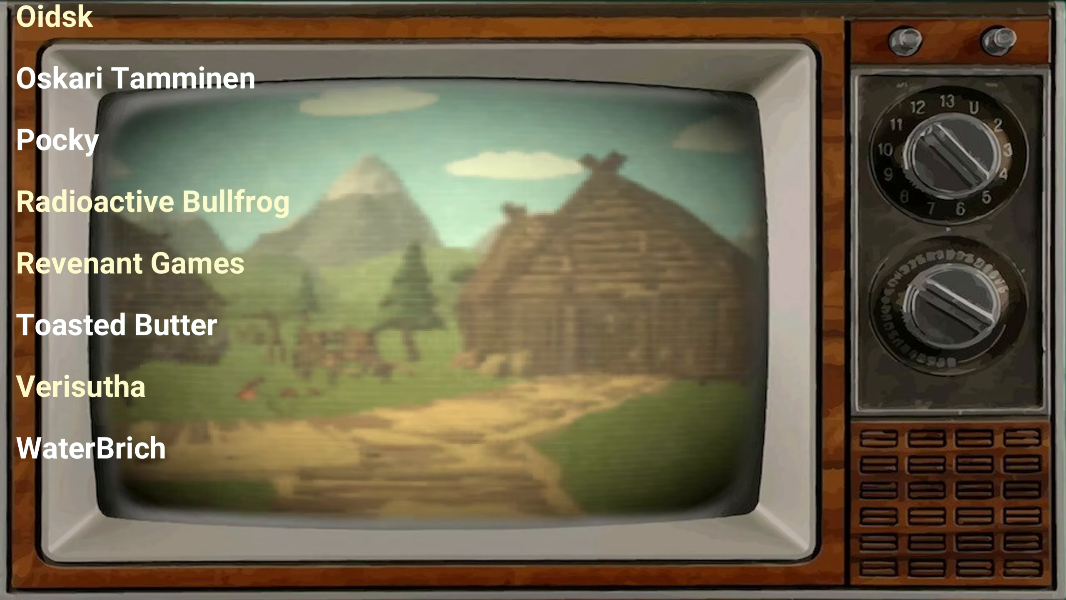
pyautogui.scroll(3)
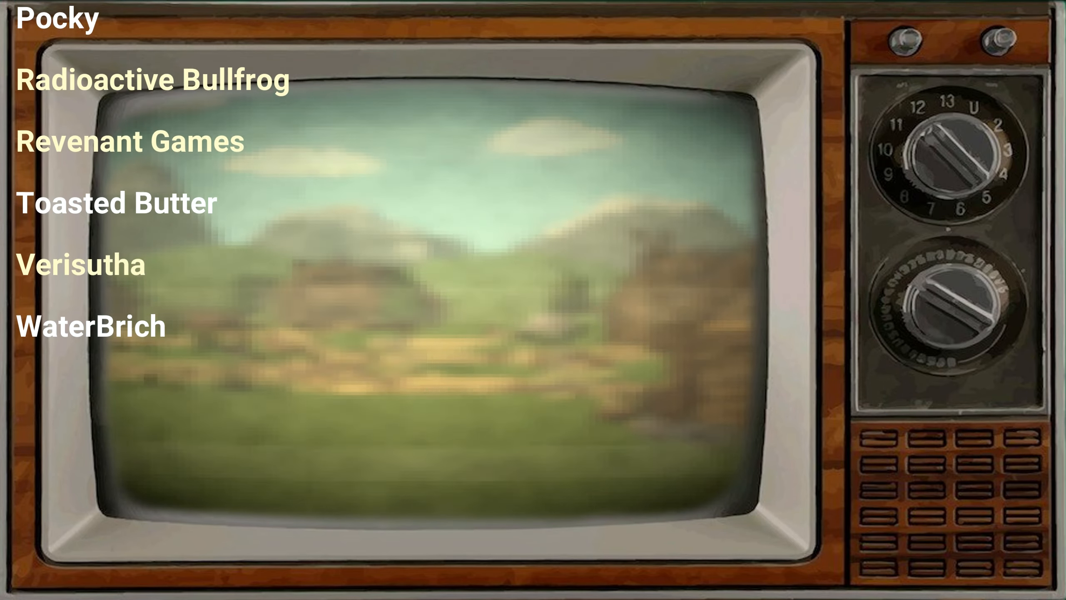
pyautogui.scroll(3)
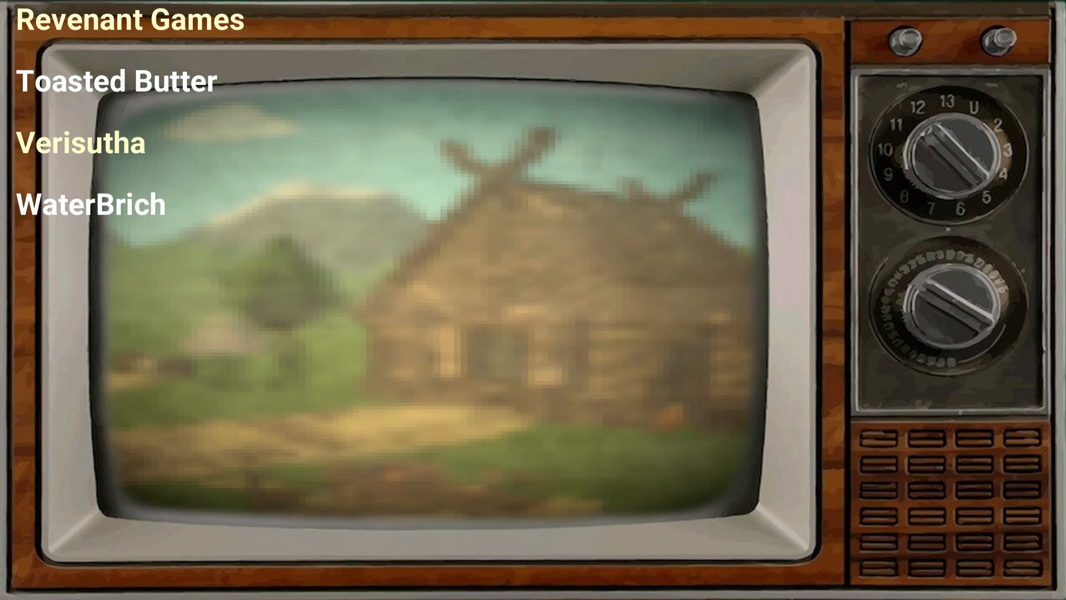